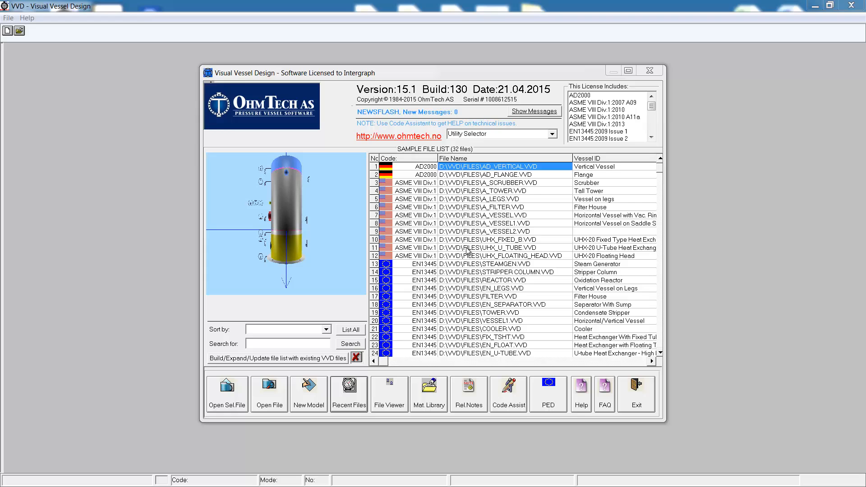
mouse_move(491, 201)
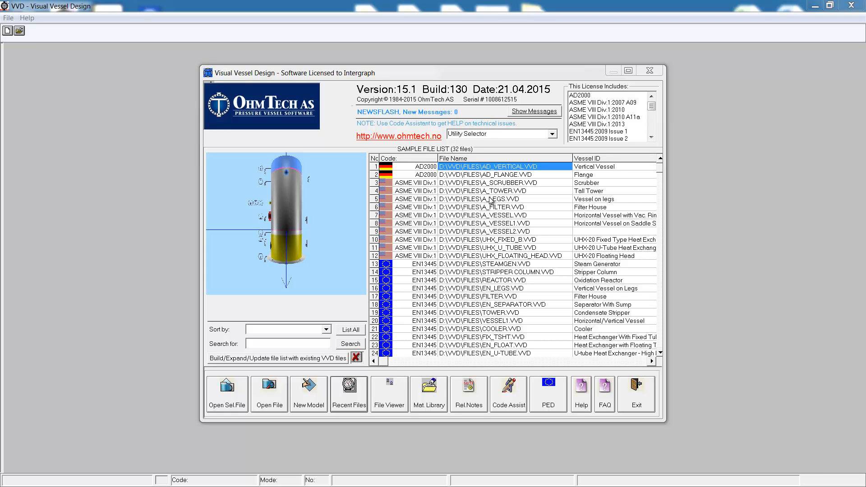
mouse_move(307, 405)
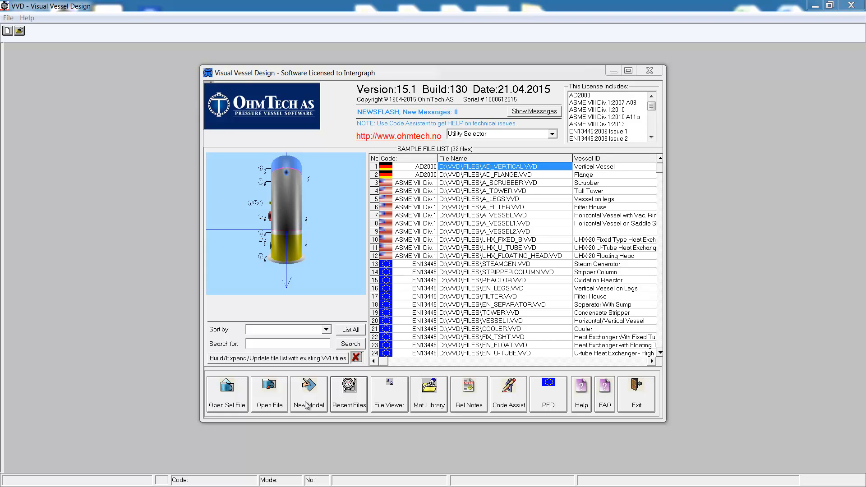
Start a new vessel model and continue to the vessel type and design code page.
click(309, 394)
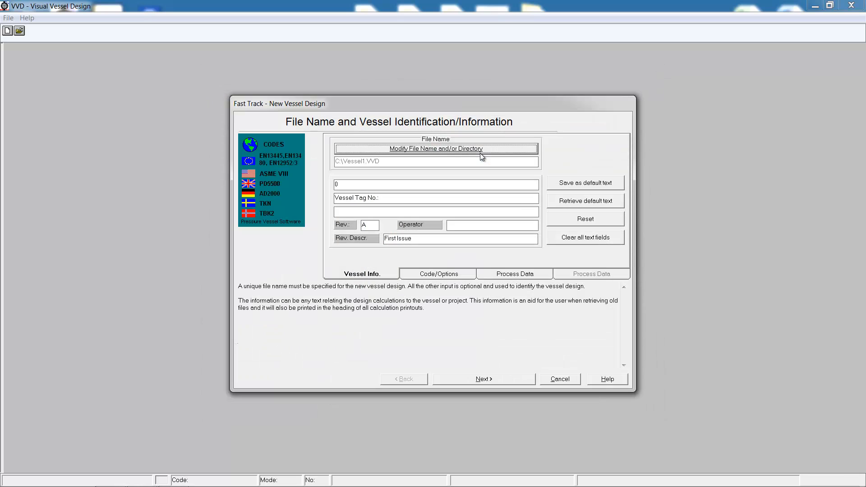
mouse_move(461, 383)
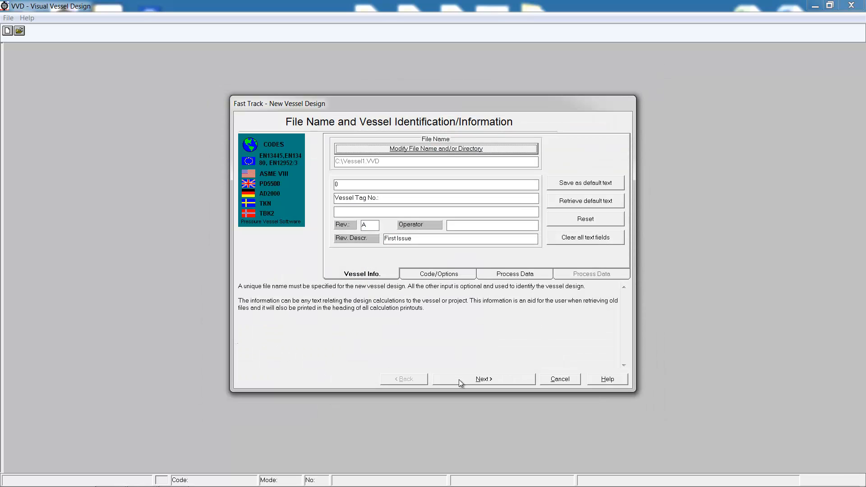
click(483, 379)
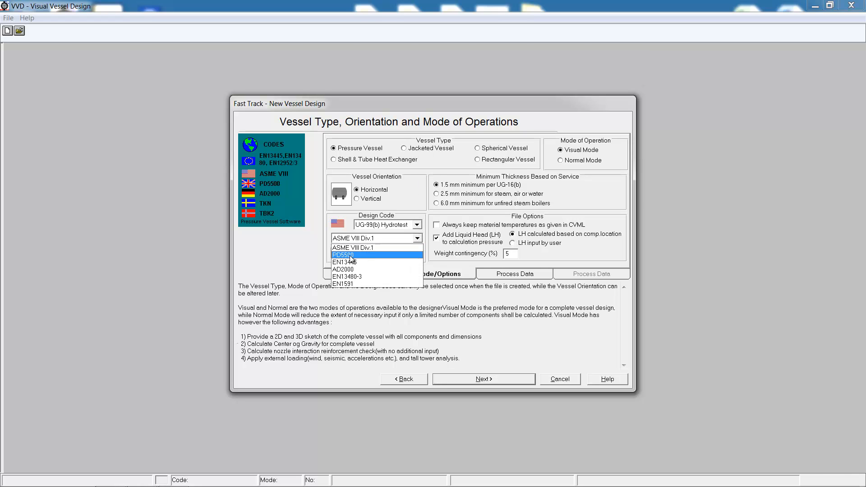
Choose design code EN13445, edition 2014 Issue 1, with a vertical vessel orientation.
click(349, 254)
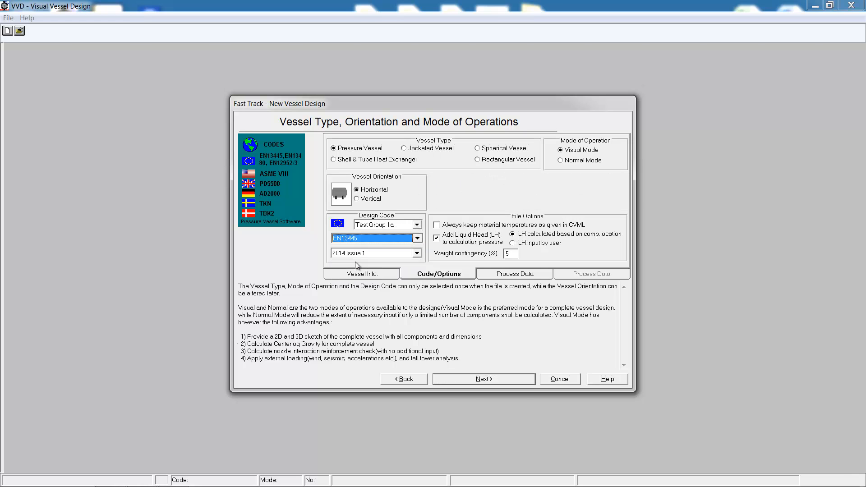
click(417, 252)
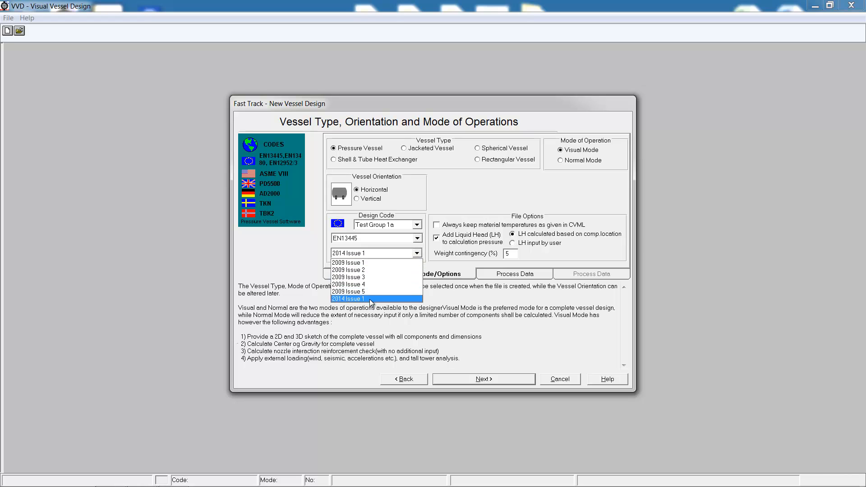
click(348, 299)
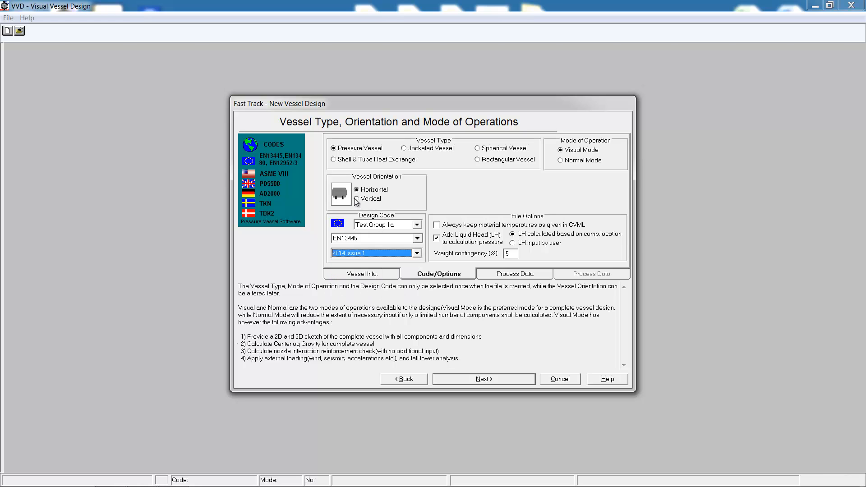
click(358, 198)
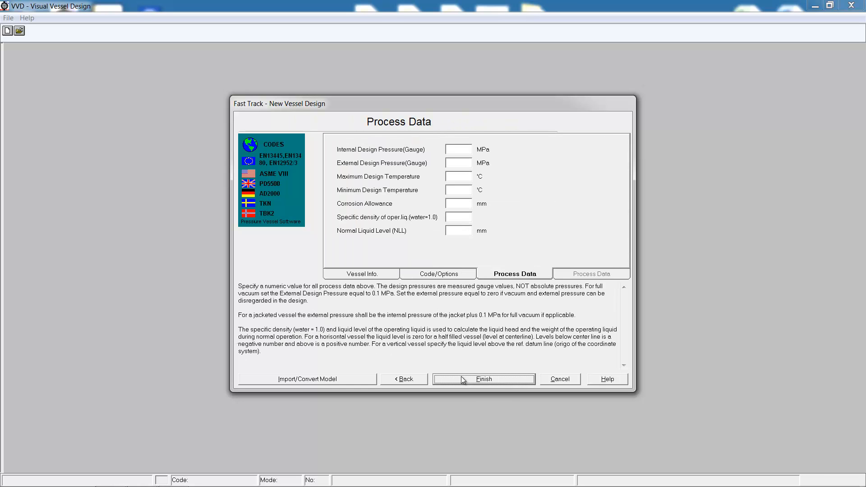
Enter 0.69 MPa internal pressure and the remaining process values, then finish to create the first component.
text(0.6)
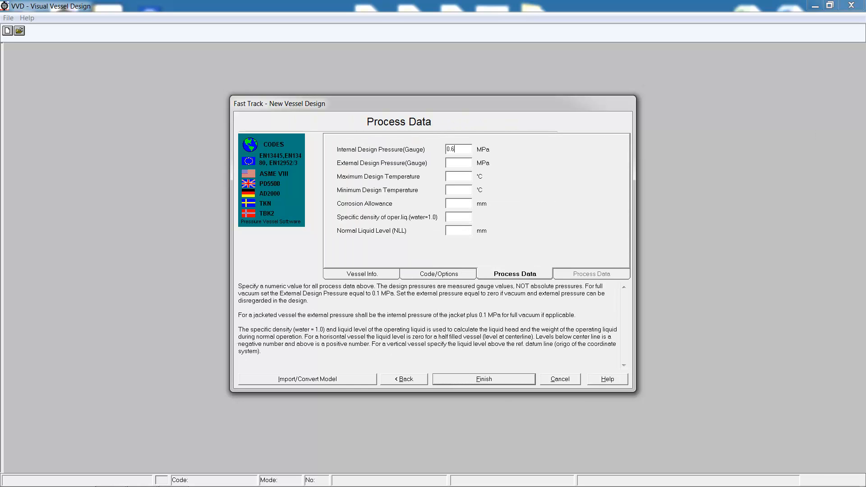
text(9)
click(458, 203)
text(3)
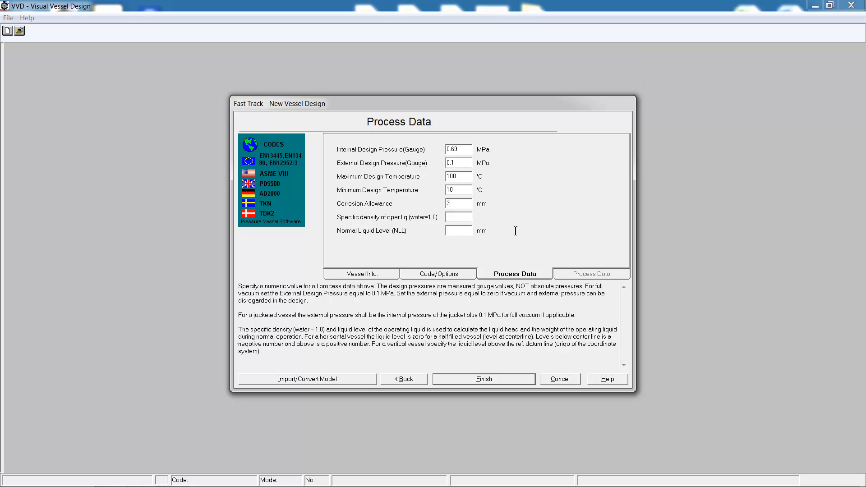
text(.85)
click(459, 230)
text(7000)
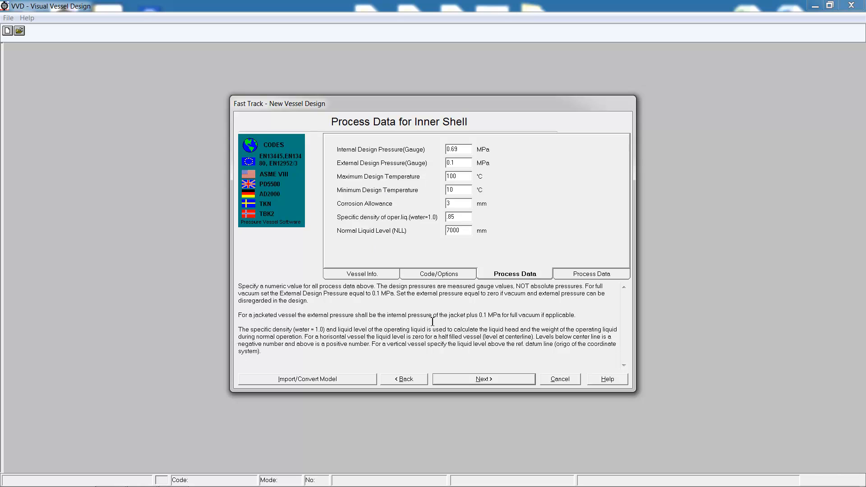
click(483, 379)
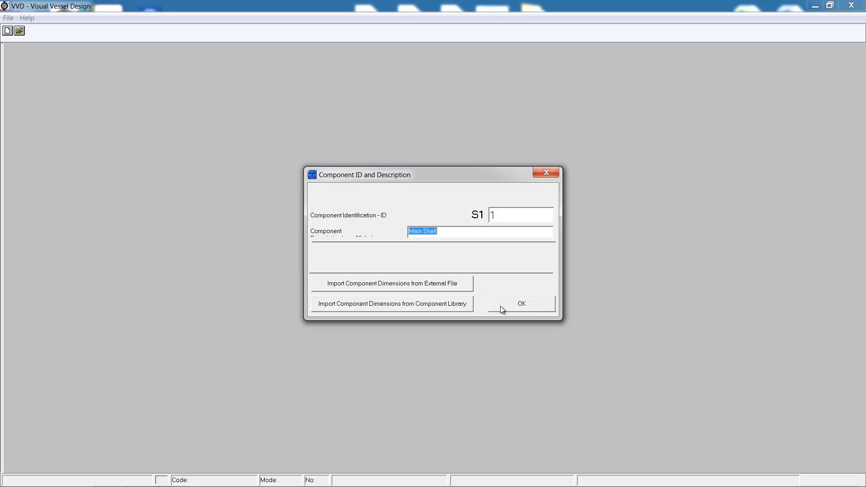
Confirm the S1 Main Shell identification and advance through general design data to the shell data form.
click(520, 304)
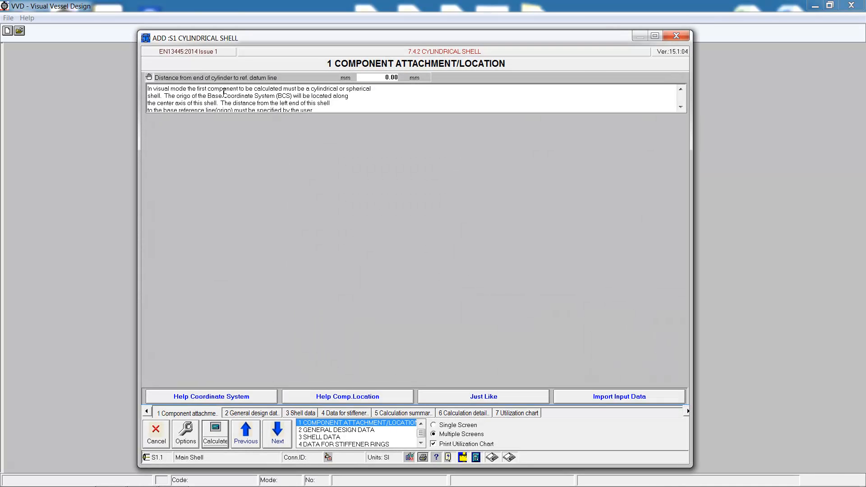
mouse_move(338, 195)
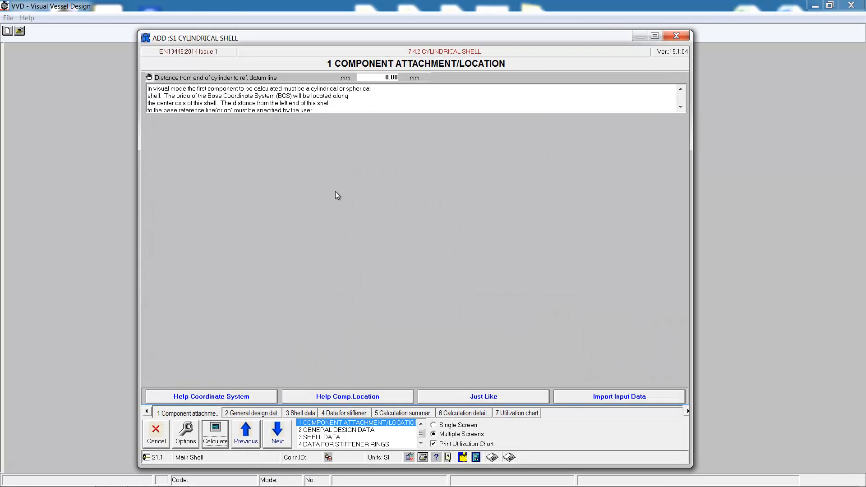
click(277, 432)
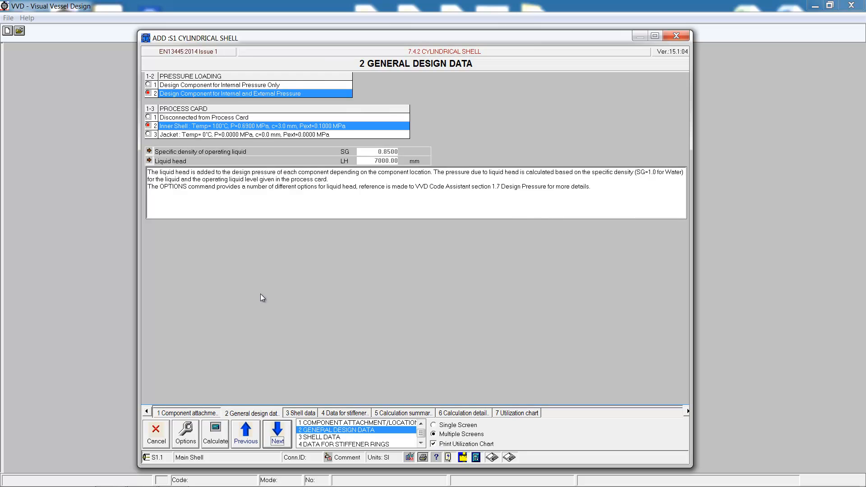
mouse_move(172, 130)
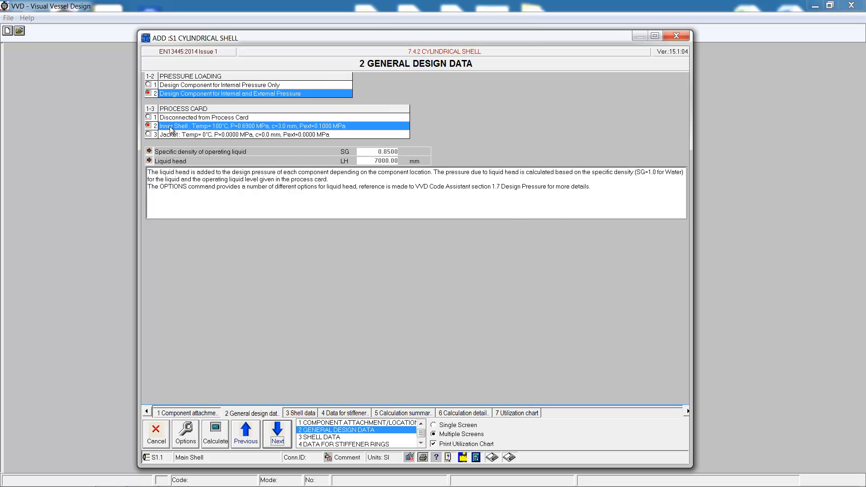
click(276, 430)
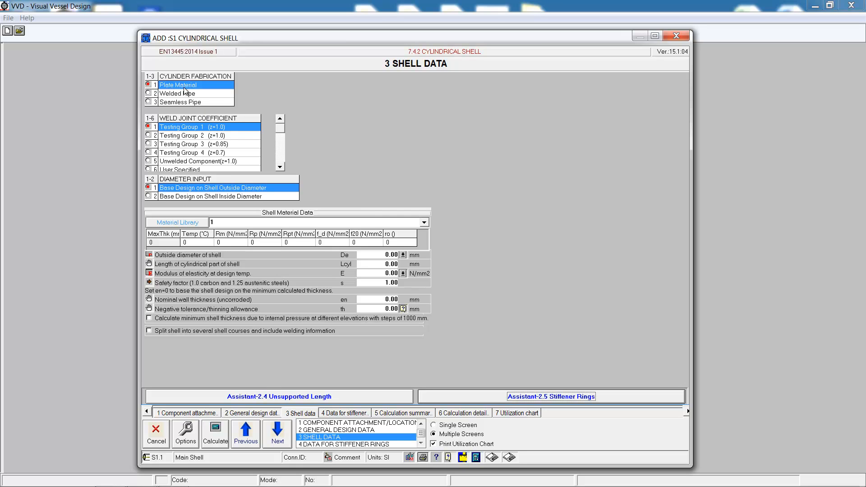
mouse_move(194, 226)
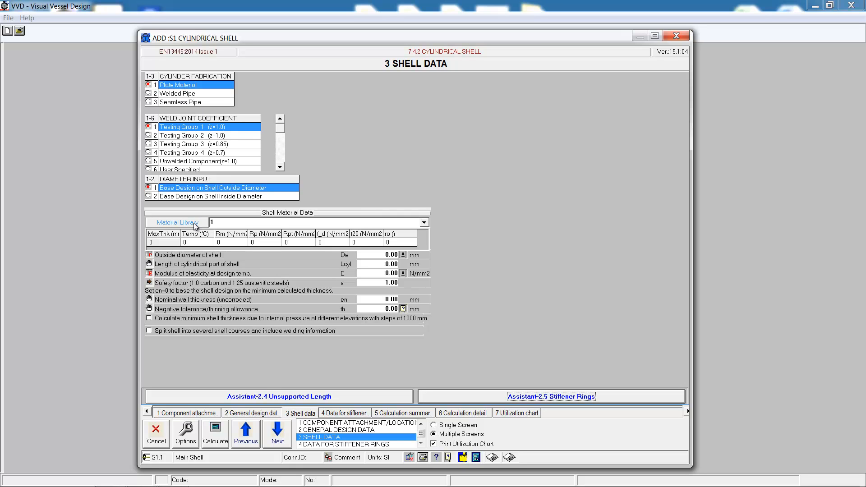
Search the material library by Grade for the P235 plate.
click(176, 222)
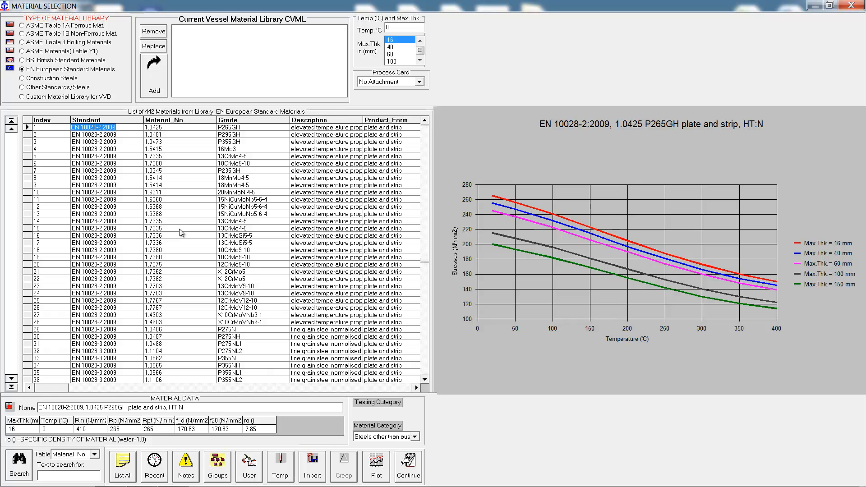
click(94, 454)
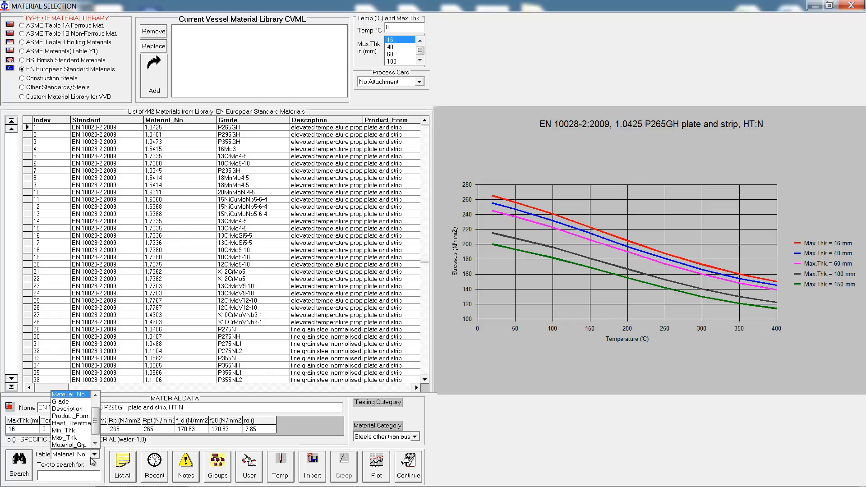
click(61, 401)
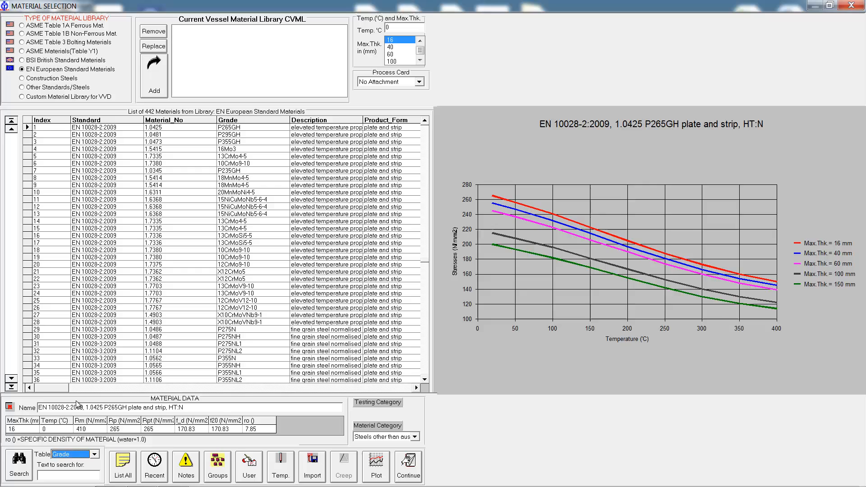
text(P)
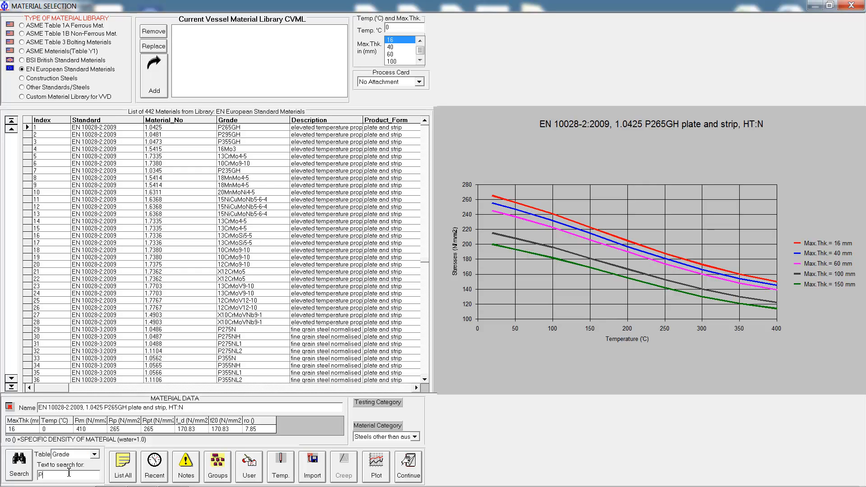
click(18, 474)
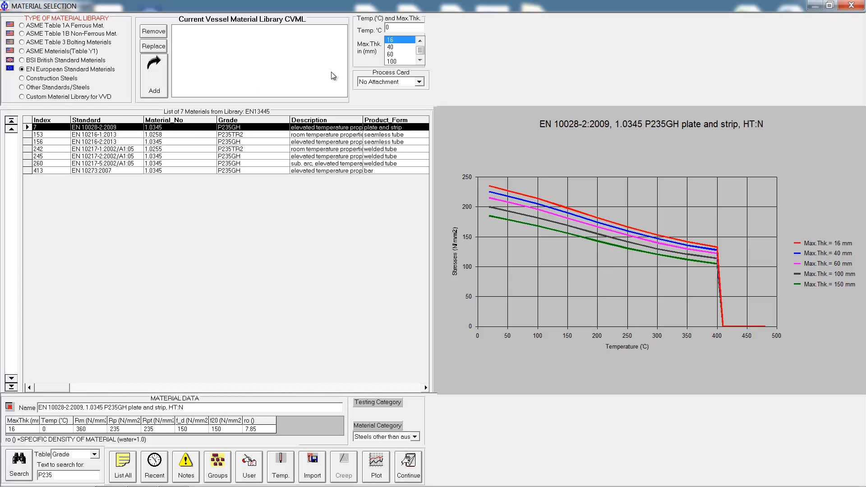
Attach the 1 Inner Shell process card, add P235GH to the vessel library and continue with it as shell material.
click(420, 81)
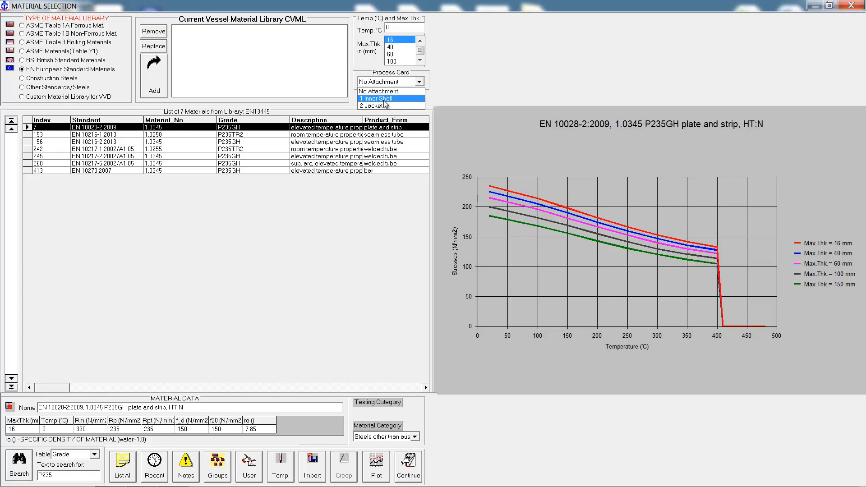
click(378, 97)
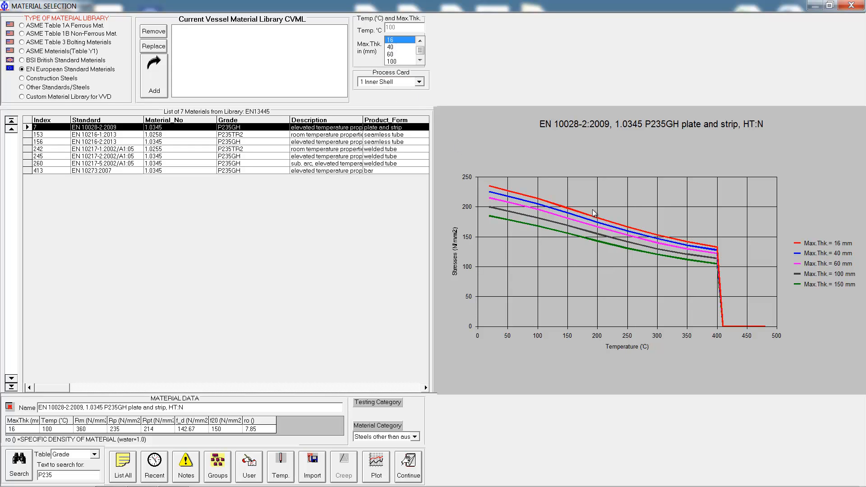
click(153, 80)
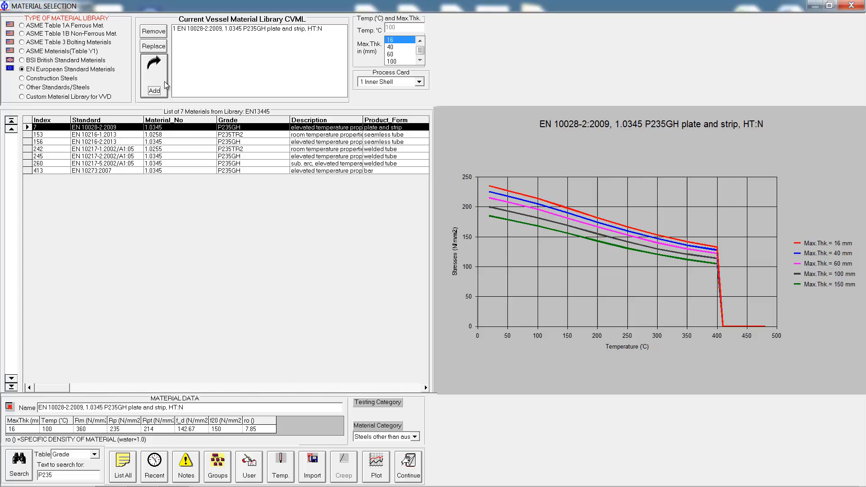
click(408, 466)
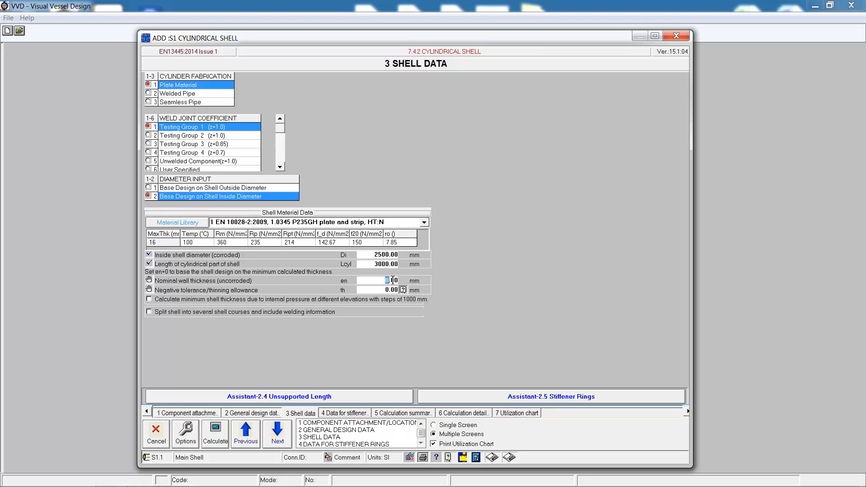
Set 10.00 mm nominal wall thickness and a 0.3 mm negative tolerance after checking Code Assistant article 1.12.
text(10.00)
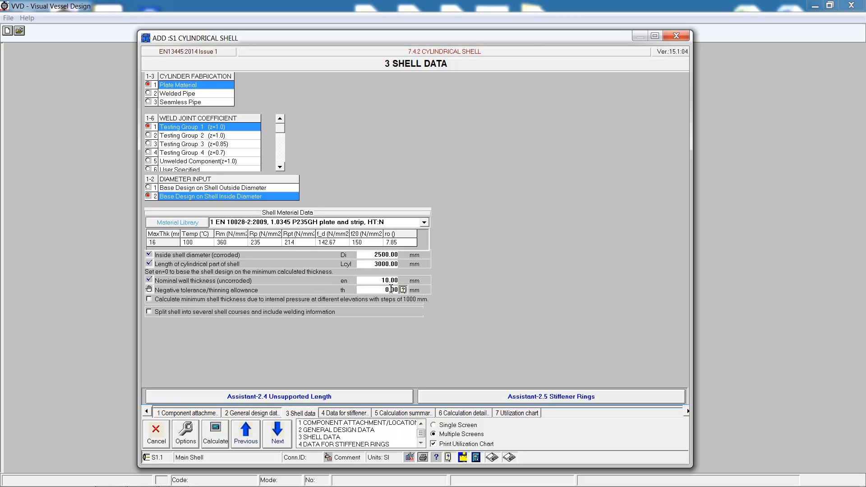
click(404, 290)
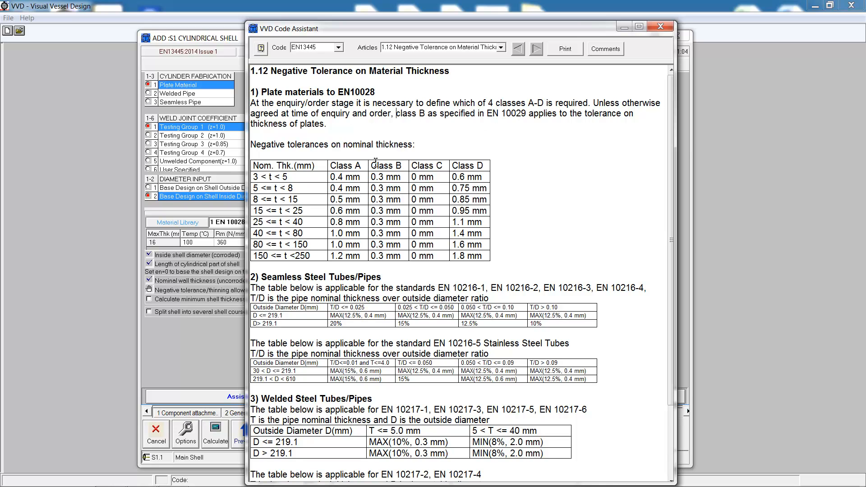
mouse_move(553, 109)
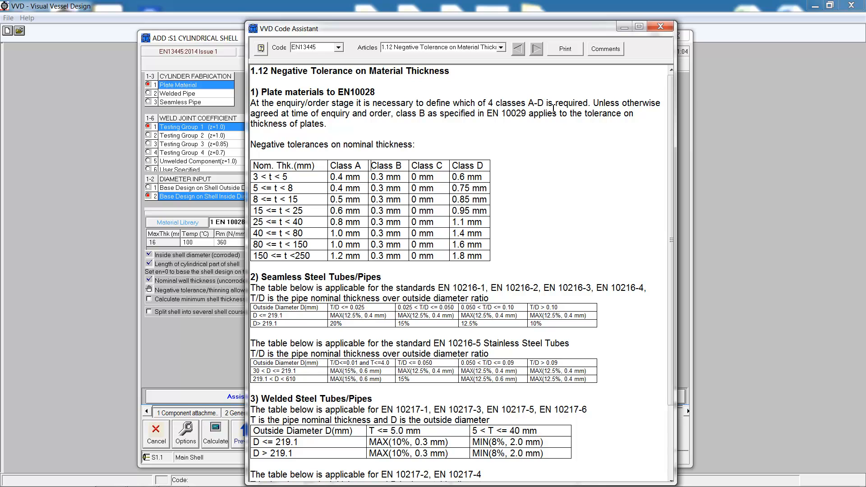
click(660, 26)
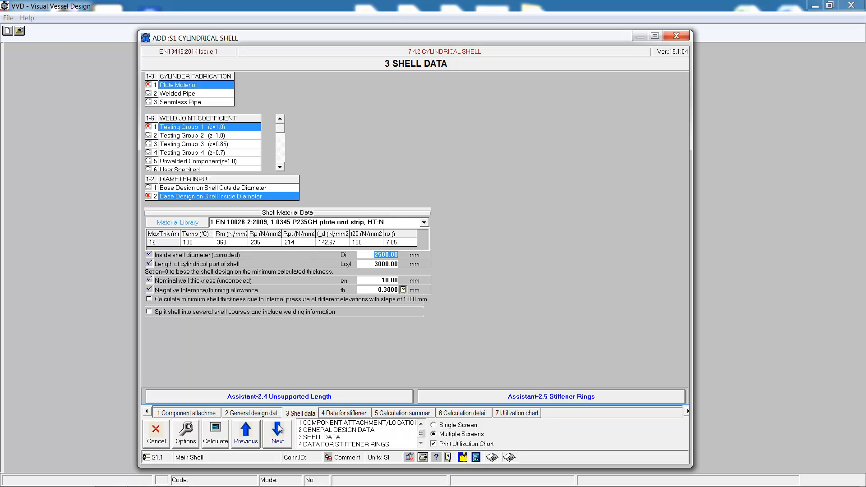
Keep option 1 Shell without stiffening rings and read Assistant-2.4 Unsupported Length.
click(277, 431)
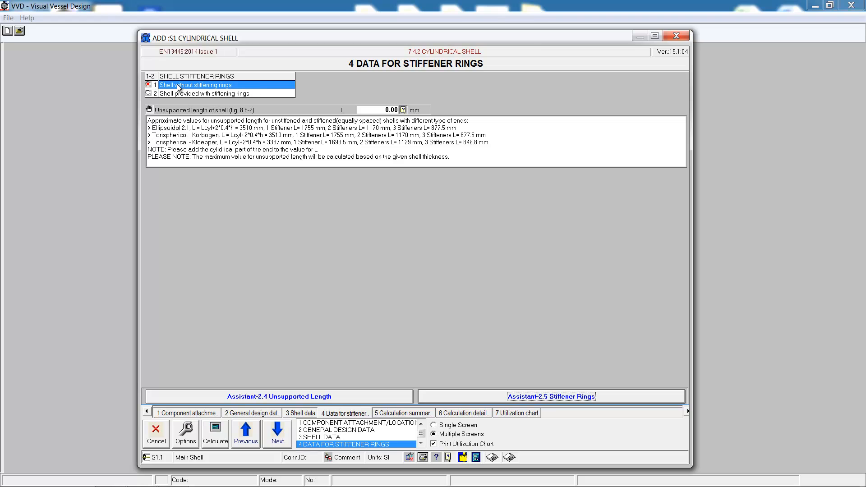
mouse_move(198, 90)
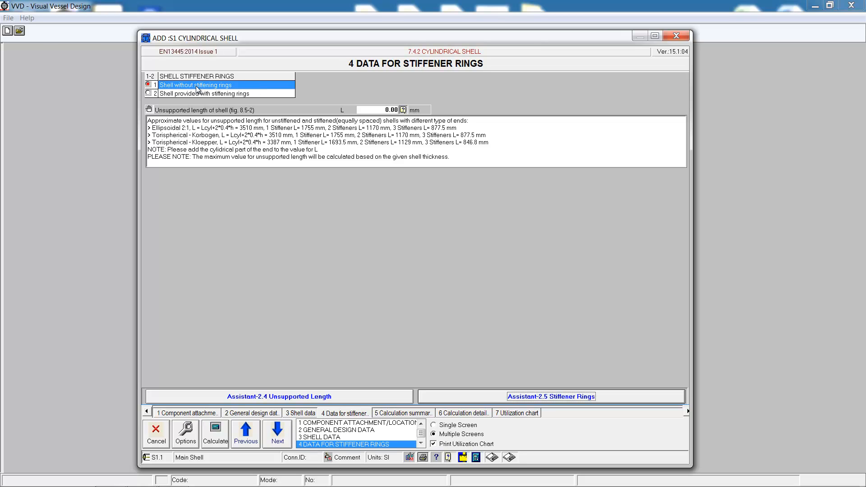
mouse_move(151, 113)
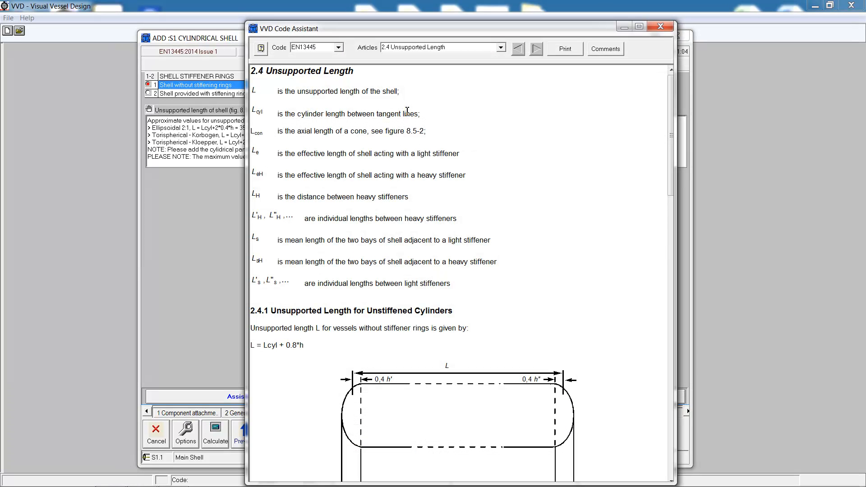
scroll(down, 3)
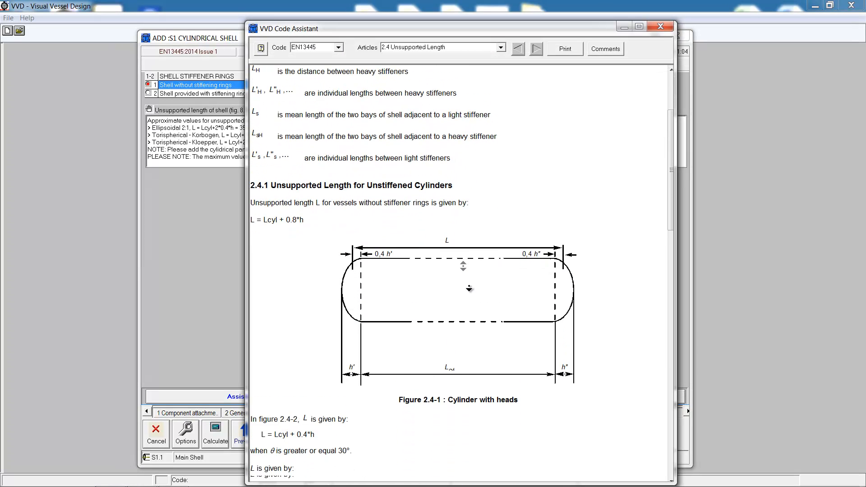
scroll(down, 3)
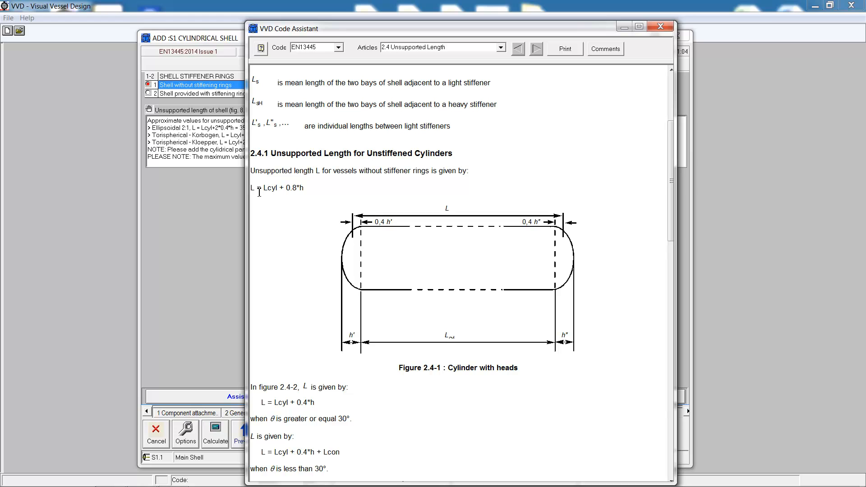
double_click(276, 187)
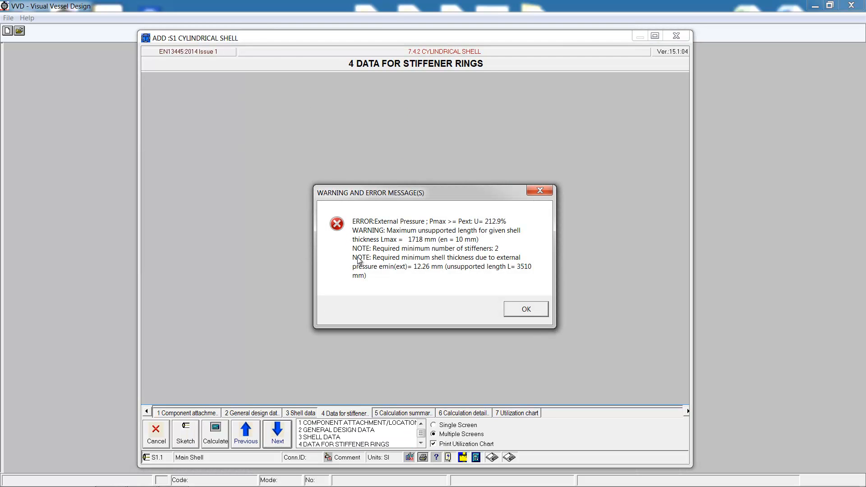
mouse_move(348, 267)
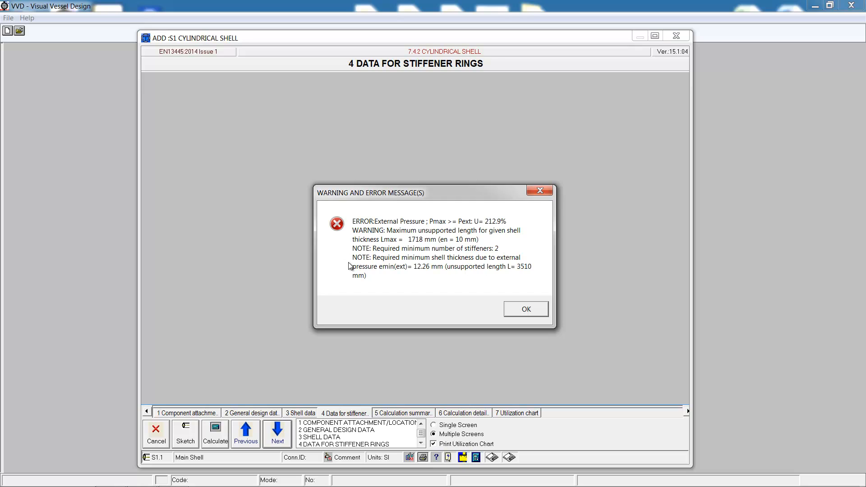
mouse_move(437, 271)
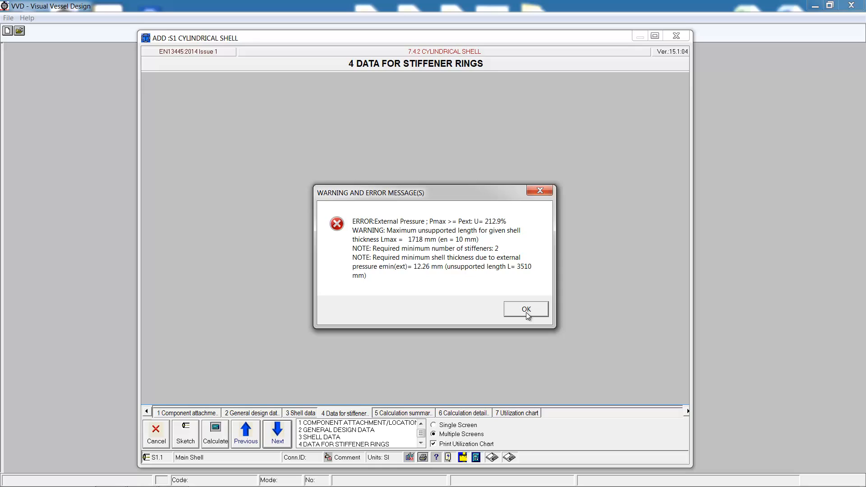
Dismiss the warnings, inspect the 212.9% External Pressure utilization bar, and return to the shell data.
click(526, 309)
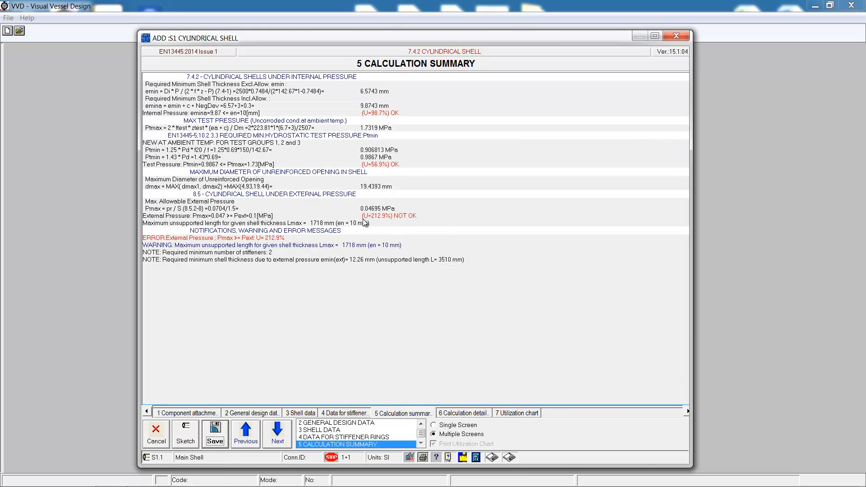
mouse_move(355, 348)
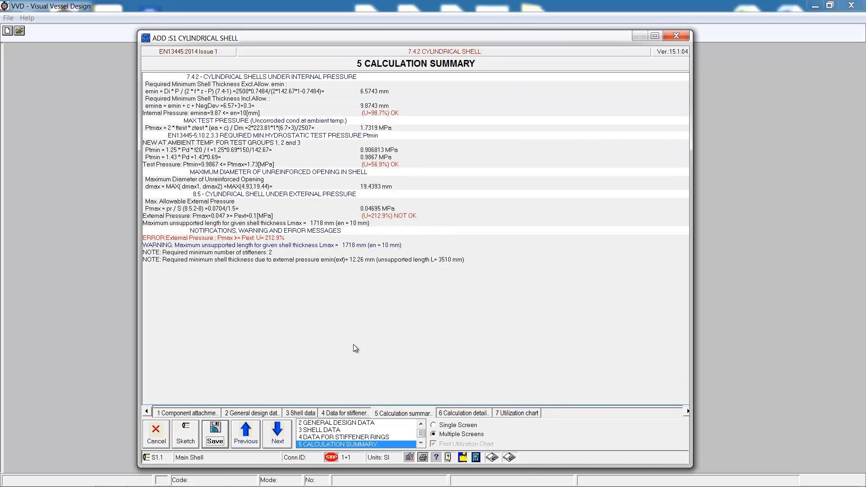
click(517, 413)
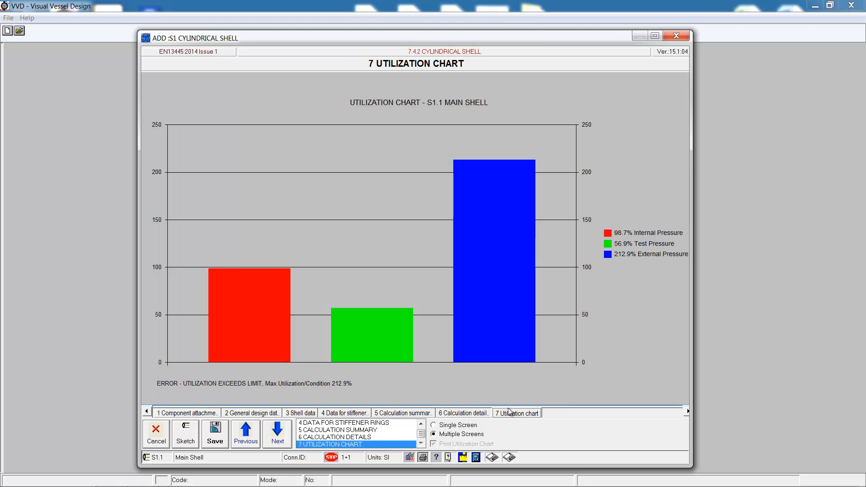
click(494, 216)
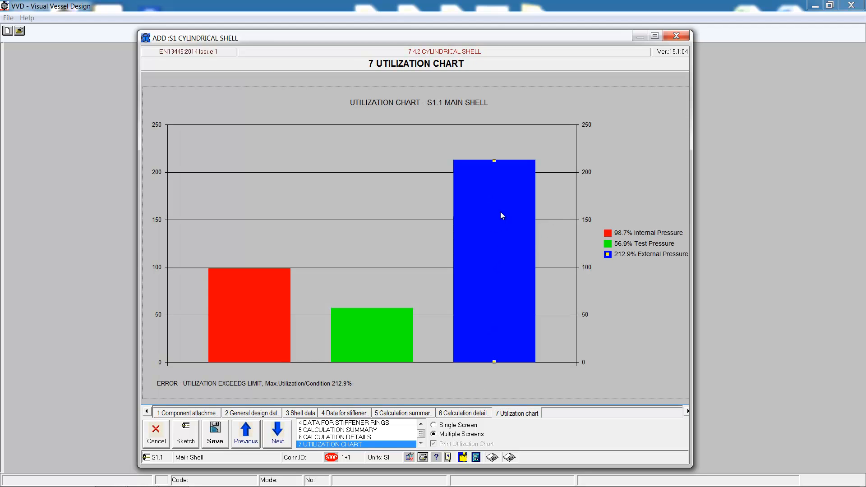
mouse_move(375, 379)
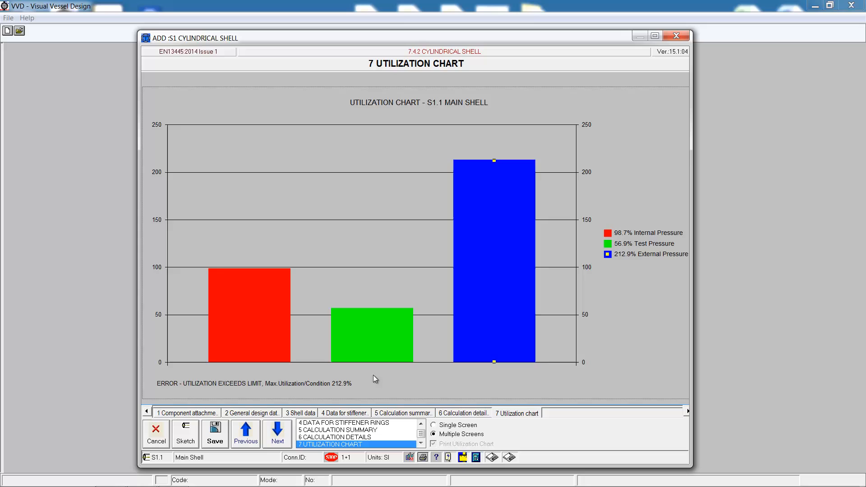
click(300, 414)
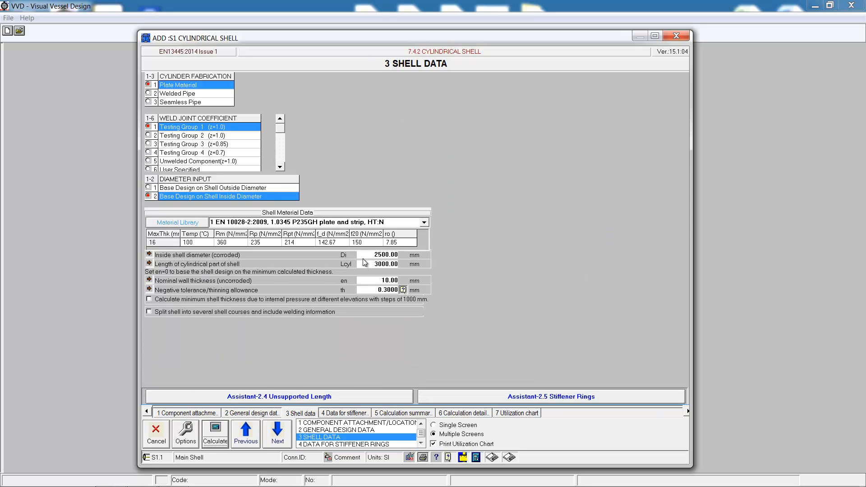
Change the wall thickness to 13 mm, recalculate to 80.8% utilization, and save the shell to the model.
triple_click(388, 280)
text(13)
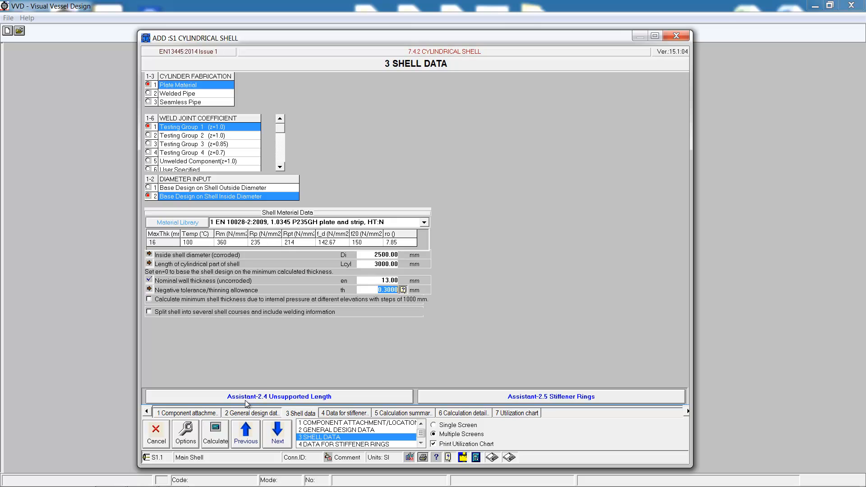
click(215, 433)
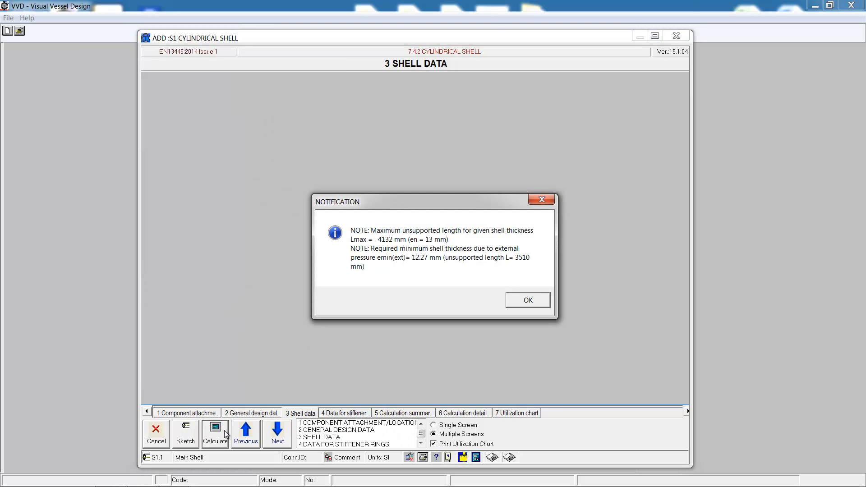
mouse_move(413, 260)
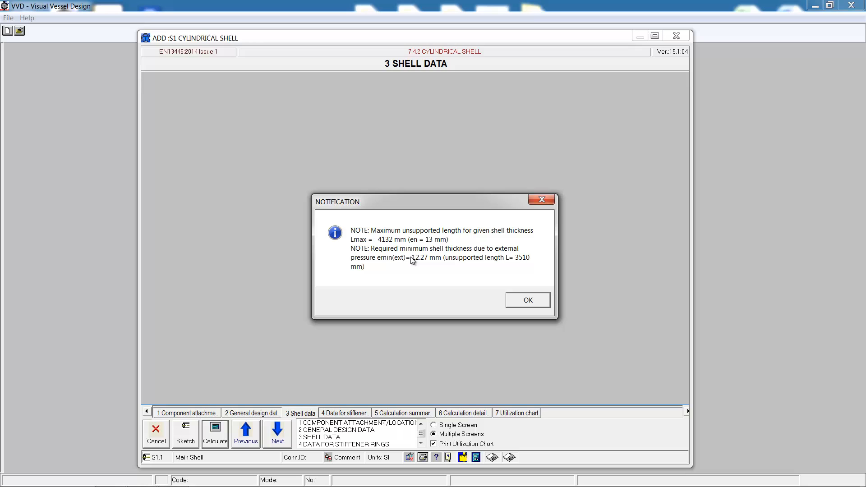
click(526, 300)
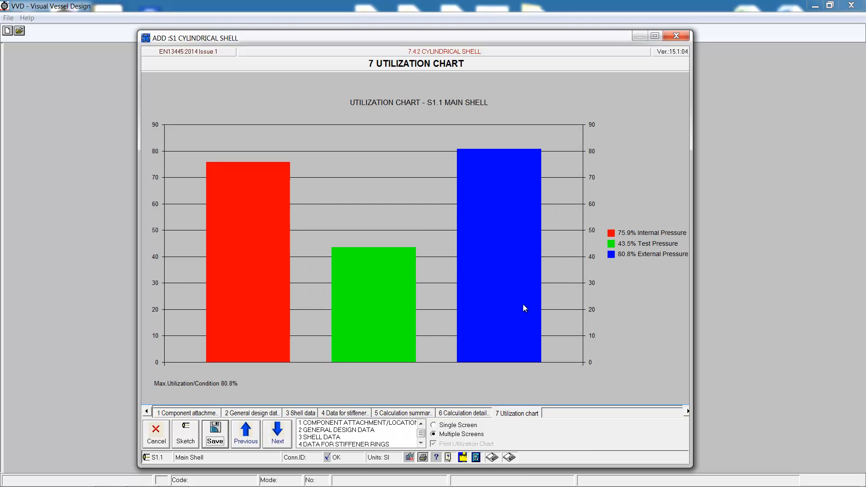
mouse_move(511, 164)
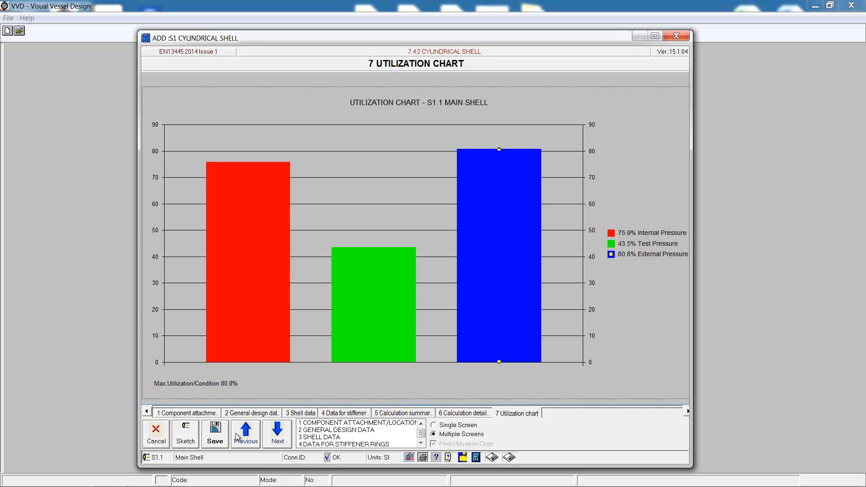
click(156, 434)
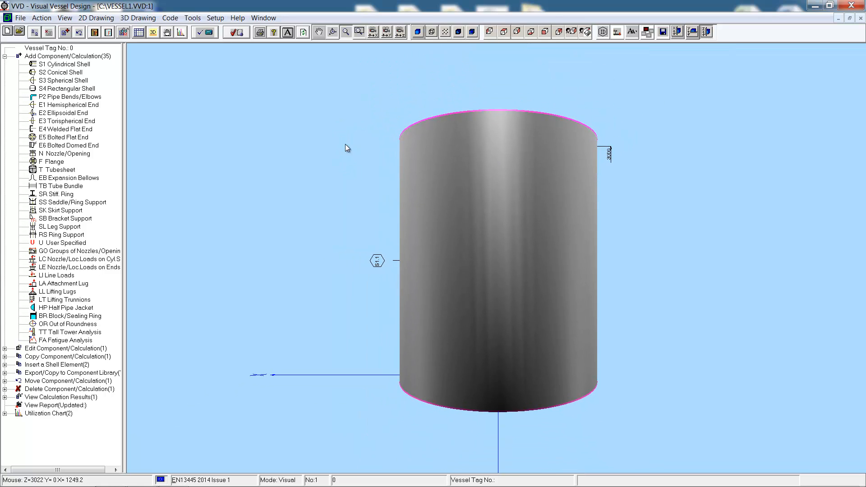
mouse_move(66, 93)
text(Bottom)
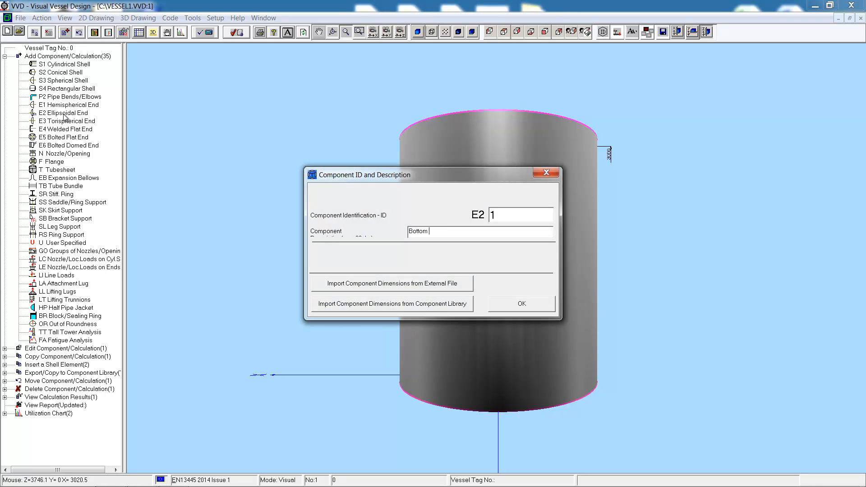
Name the E2 ellipsoidal end 'Bottom Head' with ID 1 and confirm it.
text(Head)
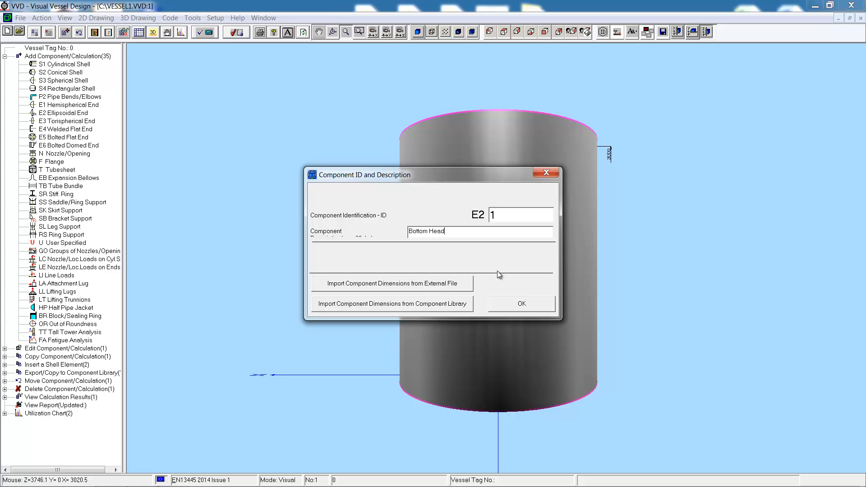
click(519, 303)
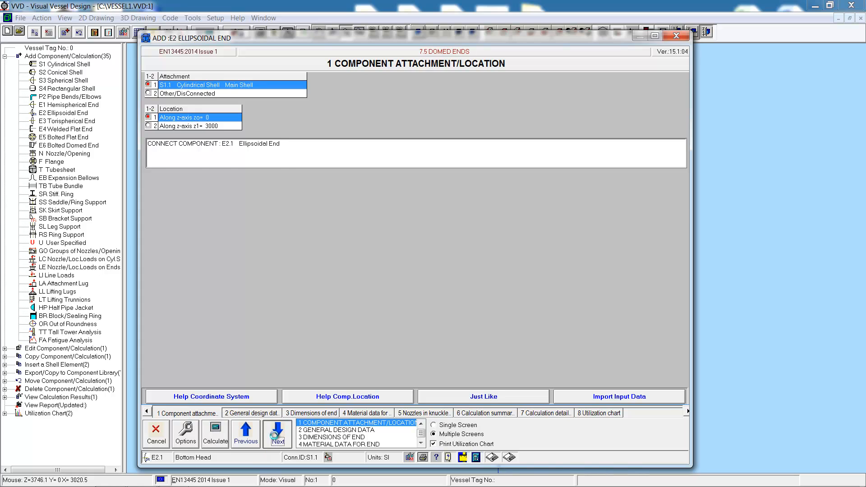
Advance to the head dimensions and set the straight cylindrical flange length to 30.00 mm.
click(277, 432)
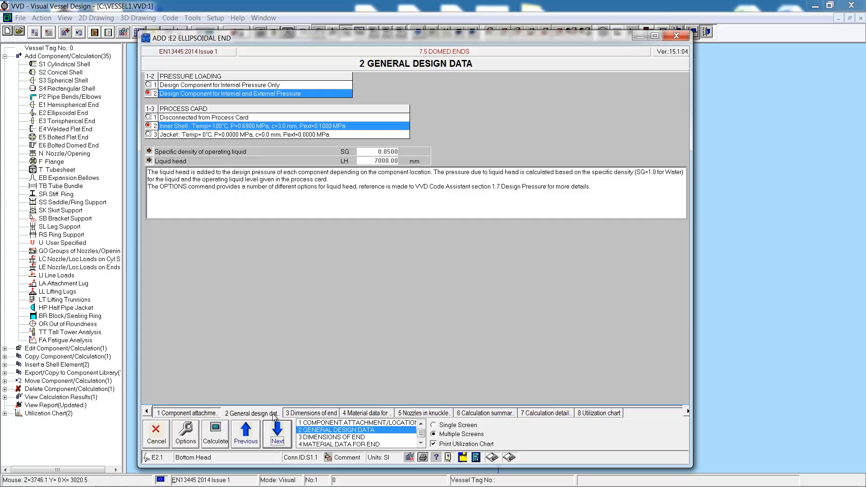
click(277, 434)
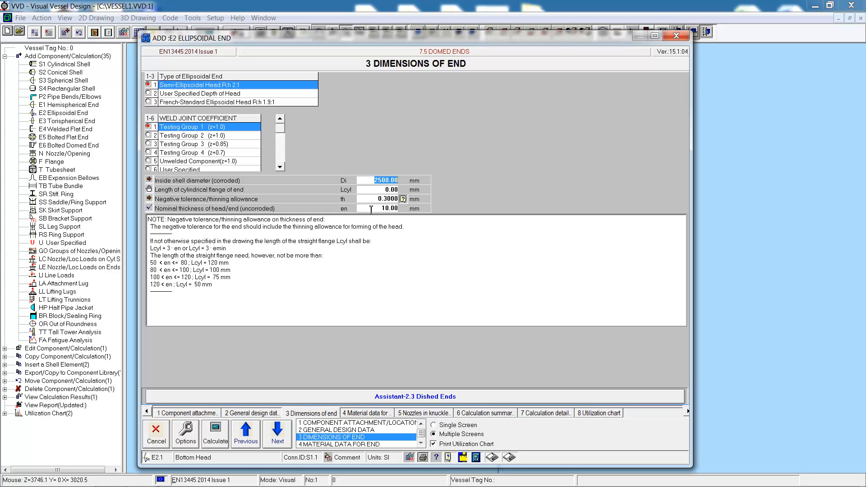
mouse_move(244, 252)
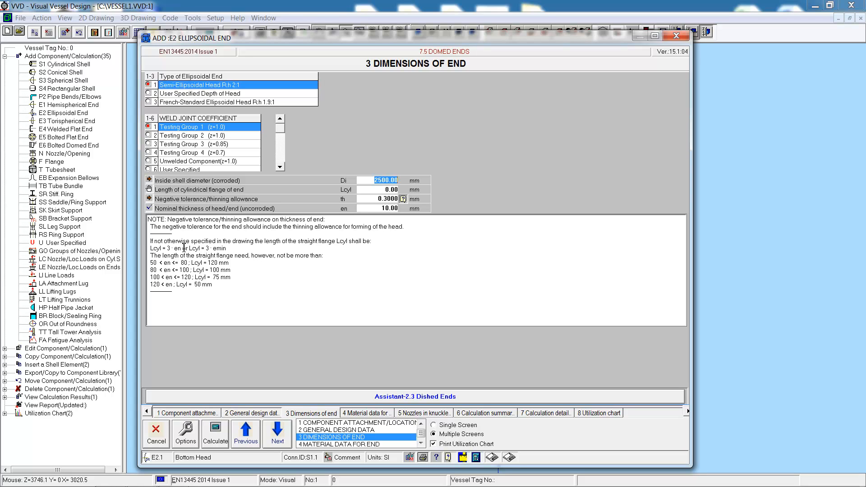
click(390, 190)
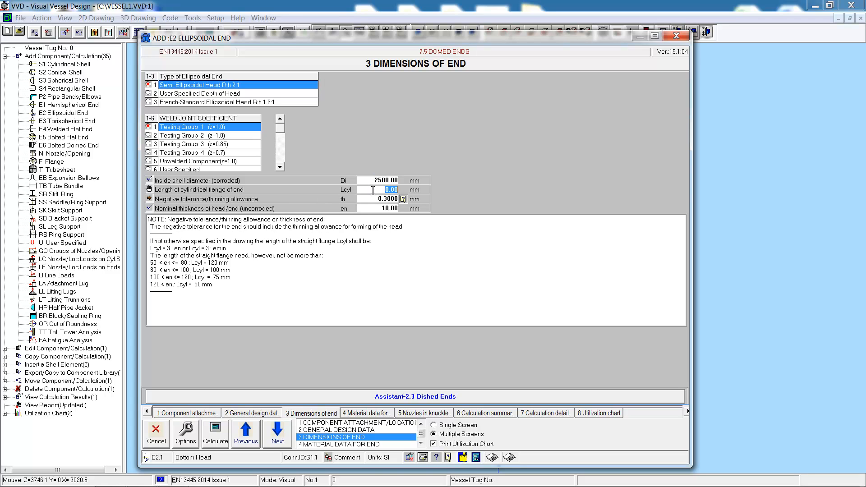
text(30.00)
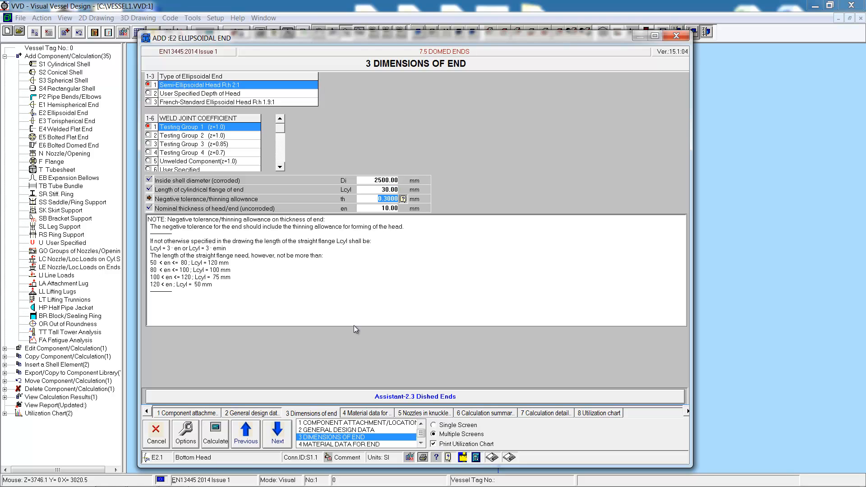
Continue through material data and knuckle nozzles to trigger the head calculation, failing at 110.9%.
click(277, 433)
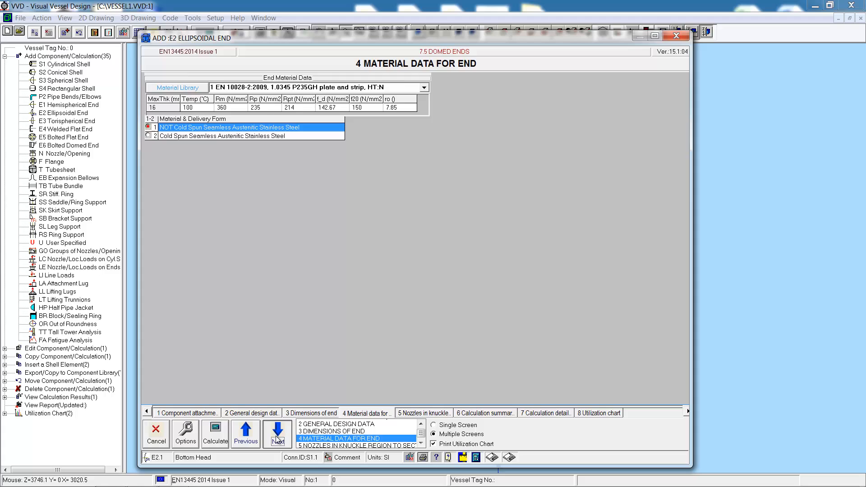
click(277, 433)
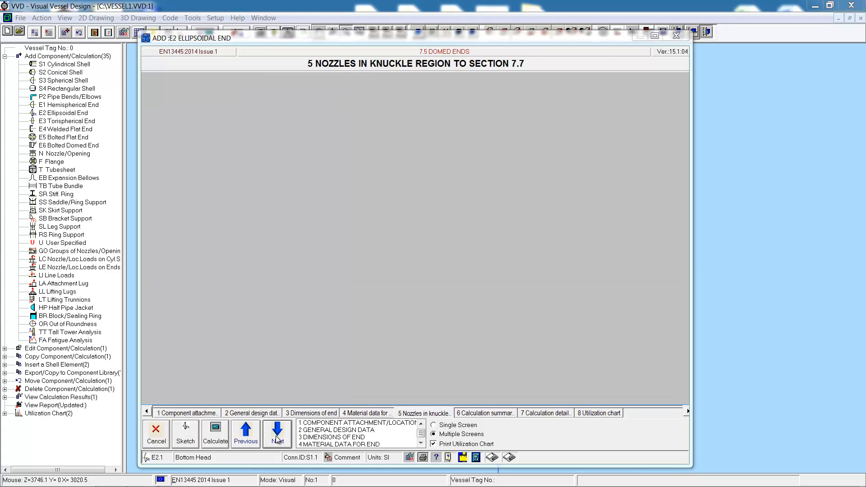
click(215, 432)
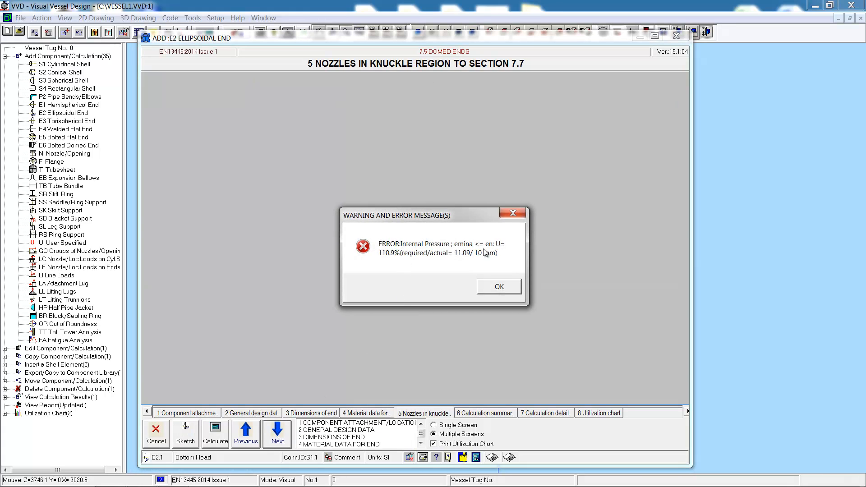
Thicken the Bottom Head to 12 mm, recalculate to 92.4% utilization and save it.
click(499, 287)
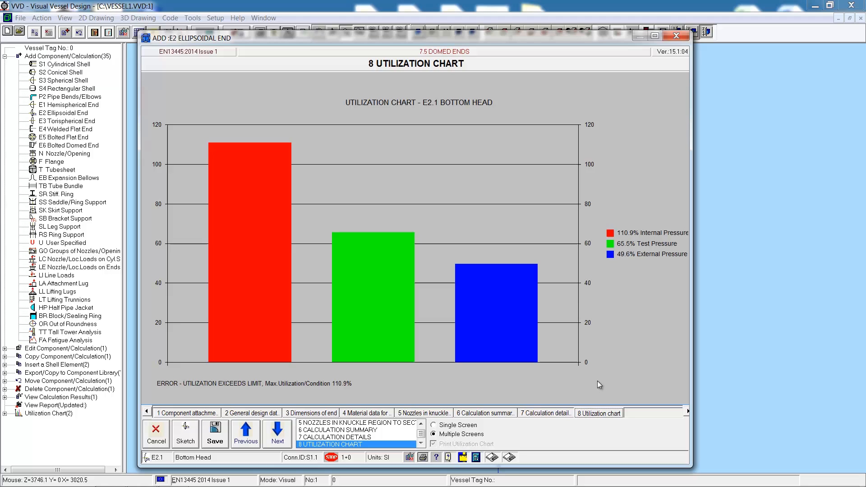
mouse_move(235, 162)
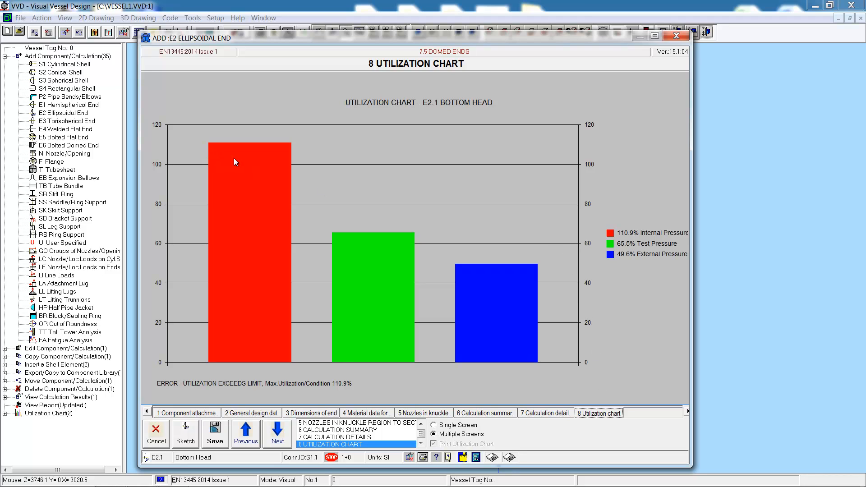
mouse_move(311, 416)
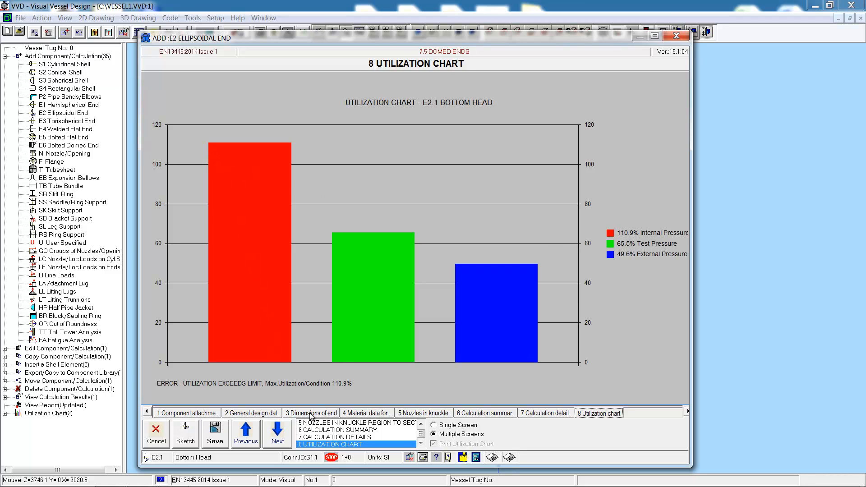
click(310, 413)
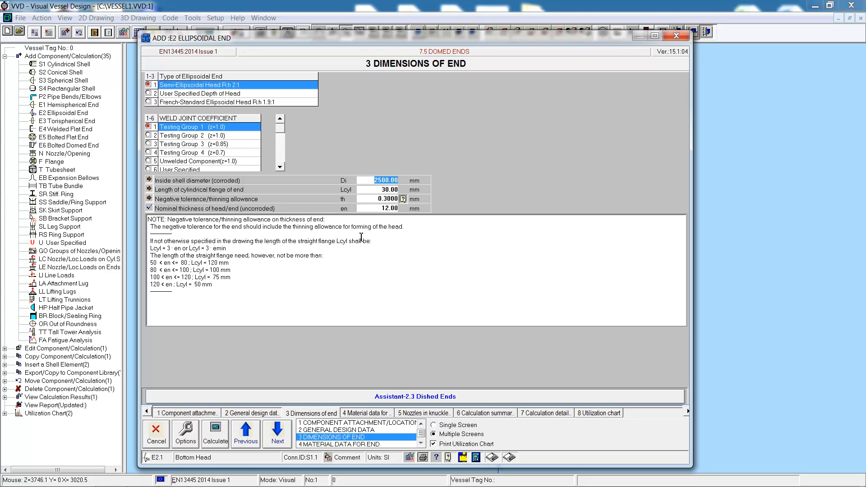
click(598, 412)
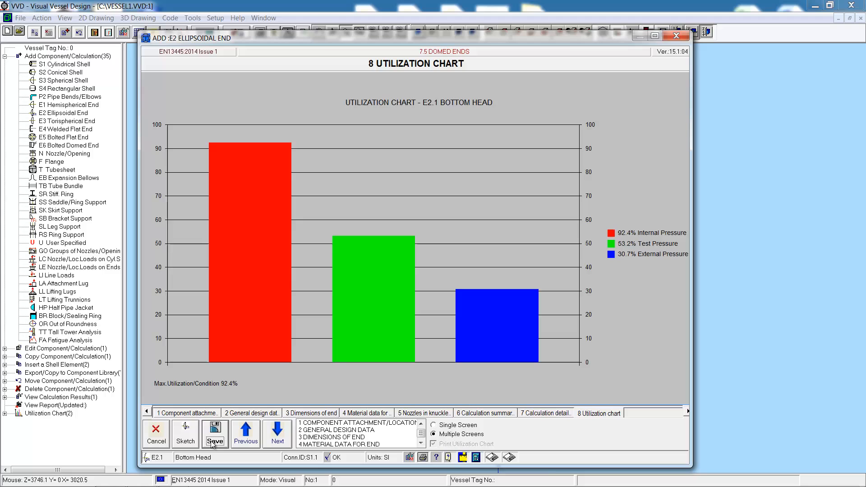
mouse_move(229, 153)
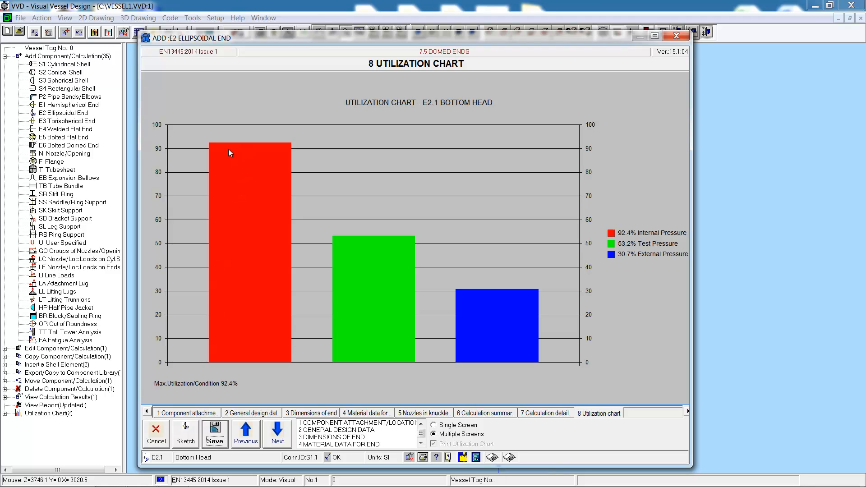
click(214, 433)
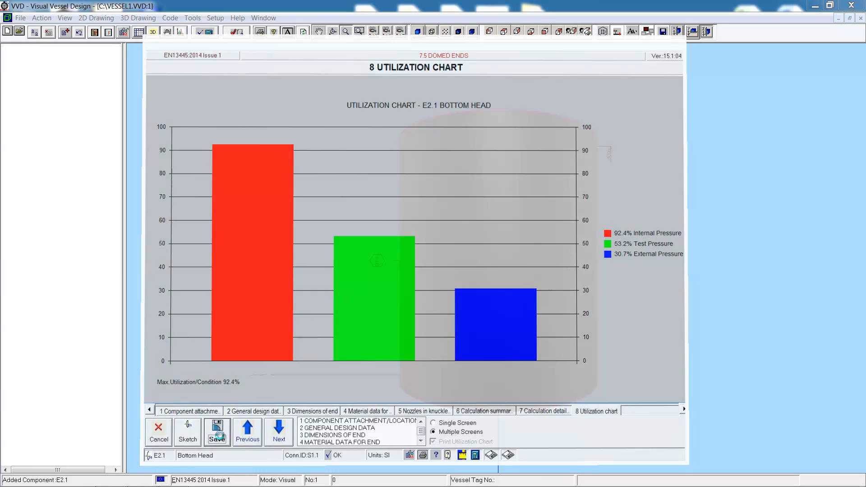
click(157, 430)
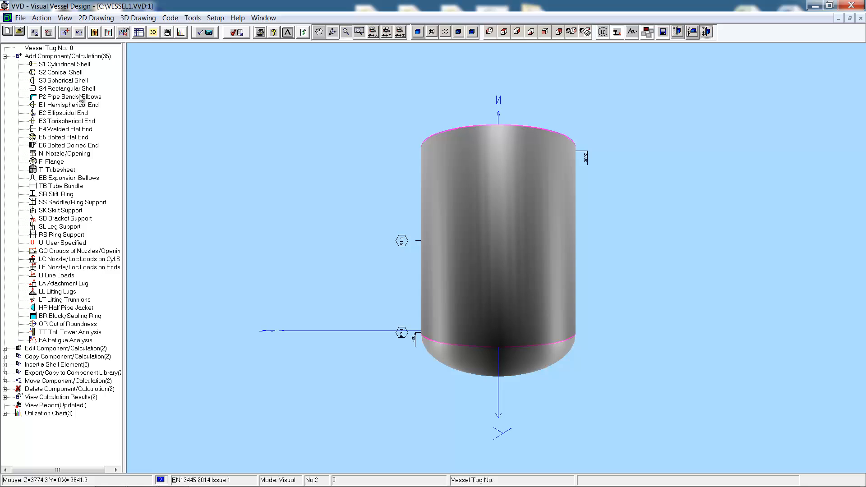
Add an S2 conical shell described 'Cone Section' linked to S1.1 Main Shell at z=3000.
double_click(61, 73)
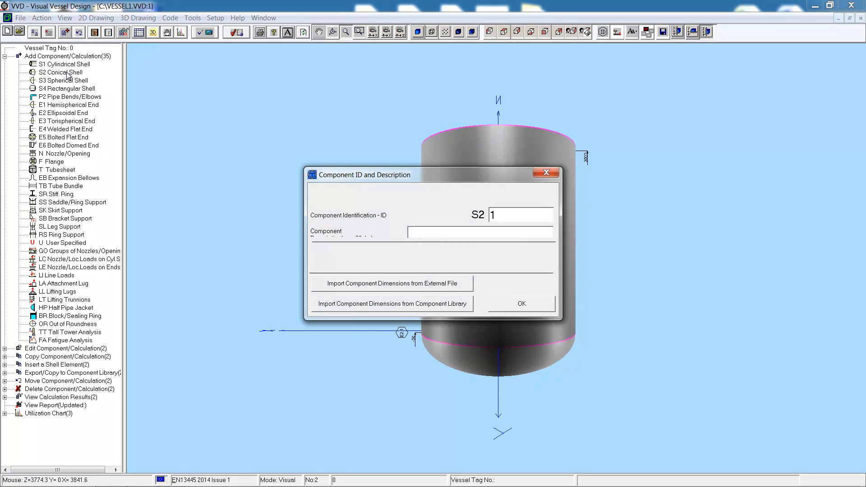
text(Cone Section)
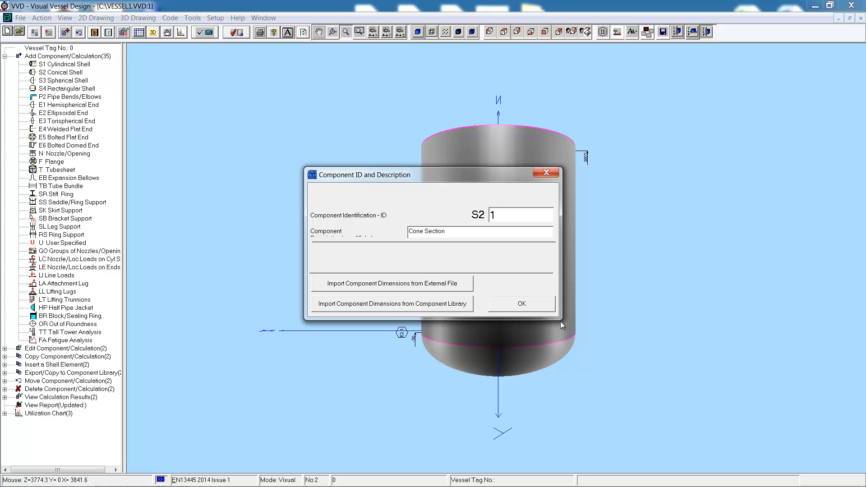
click(519, 303)
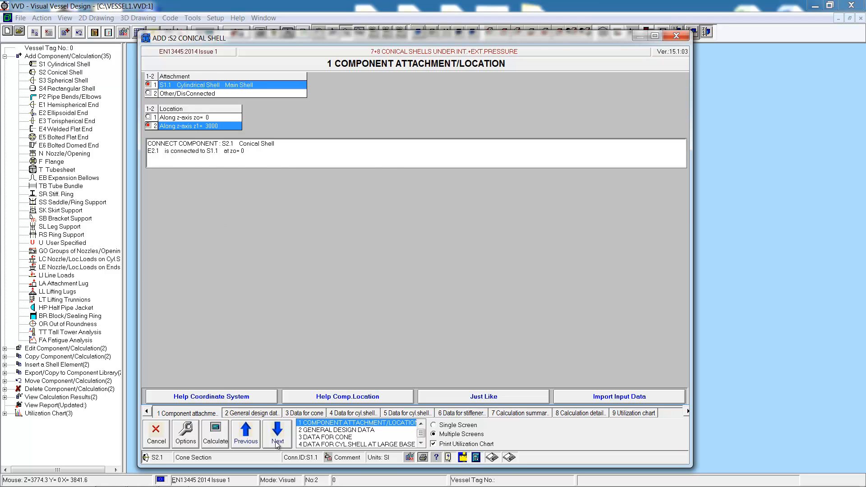
Define the cone as 1500 mm long, 13 mm thick with a 1250 mm small base and save it.
click(277, 432)
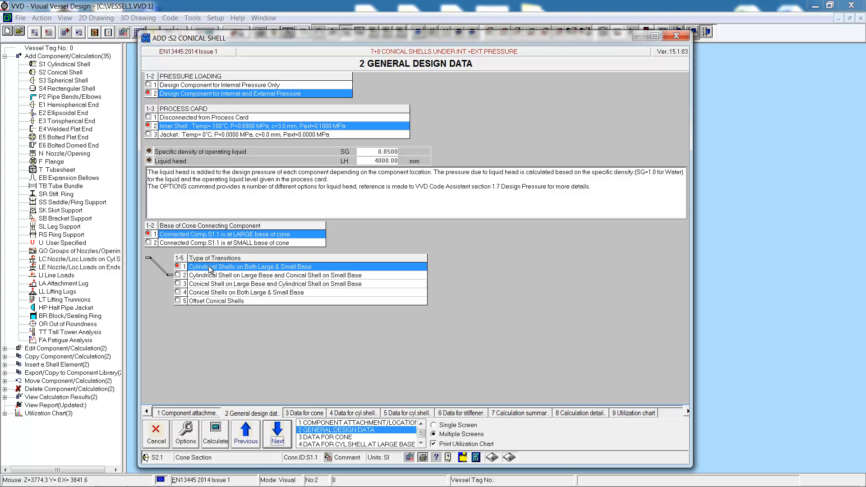
click(277, 432)
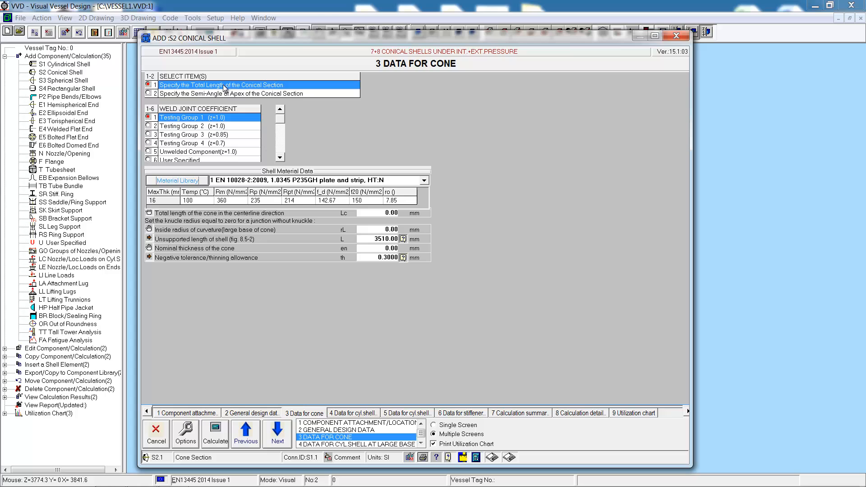
mouse_move(304, 103)
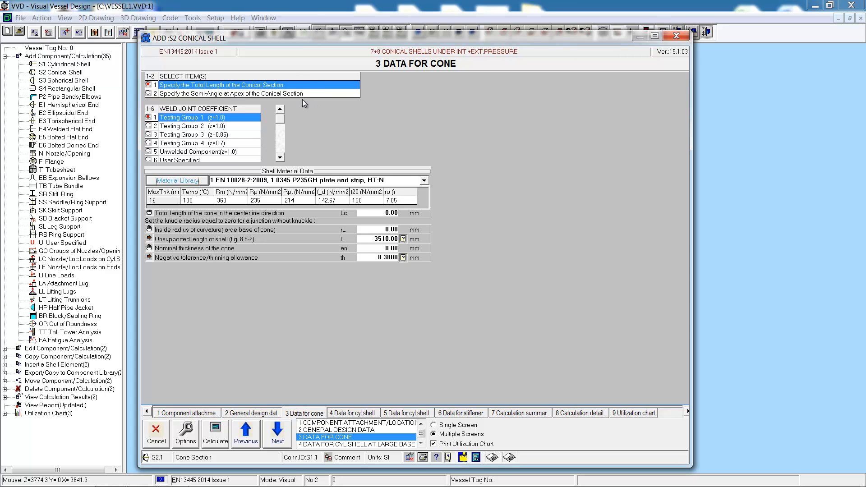
mouse_move(236, 215)
text(13)
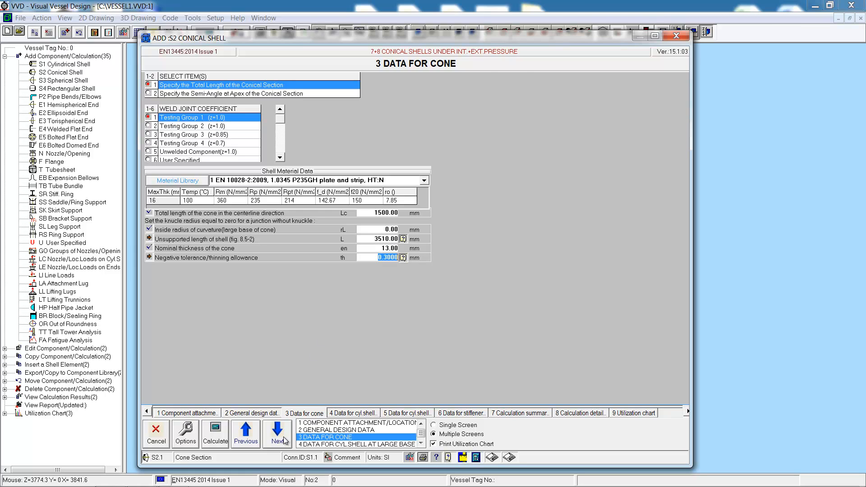
click(279, 430)
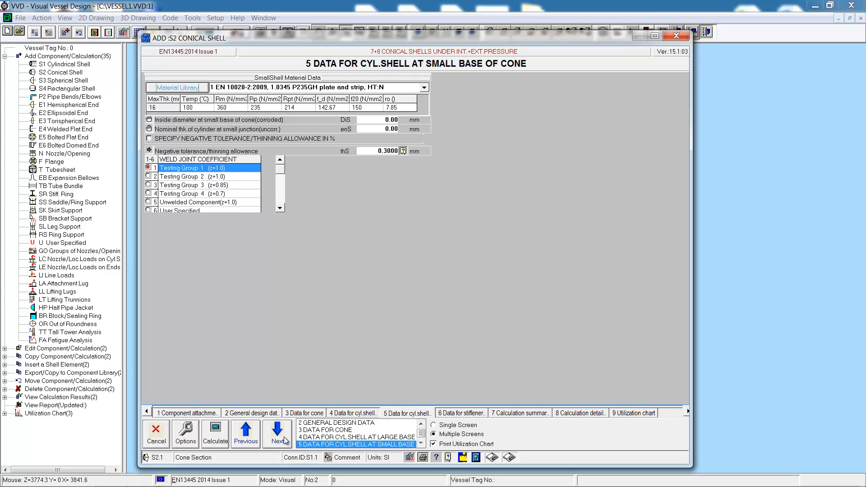
mouse_move(345, 70)
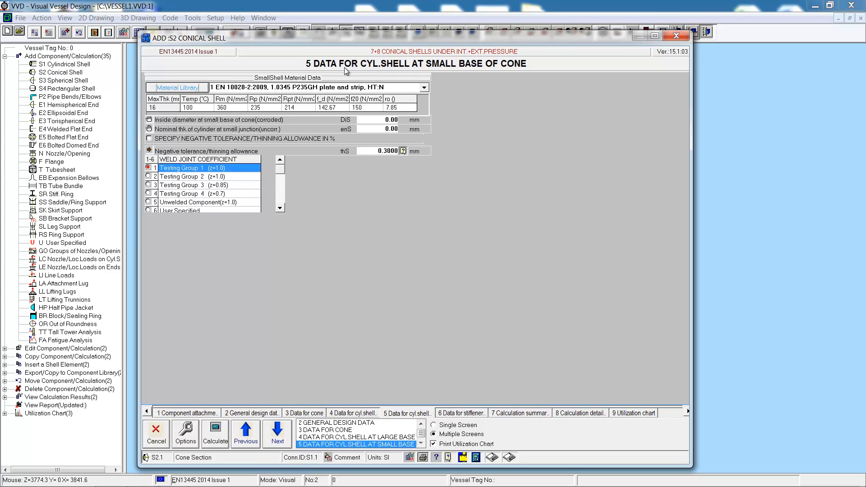
mouse_move(360, 120)
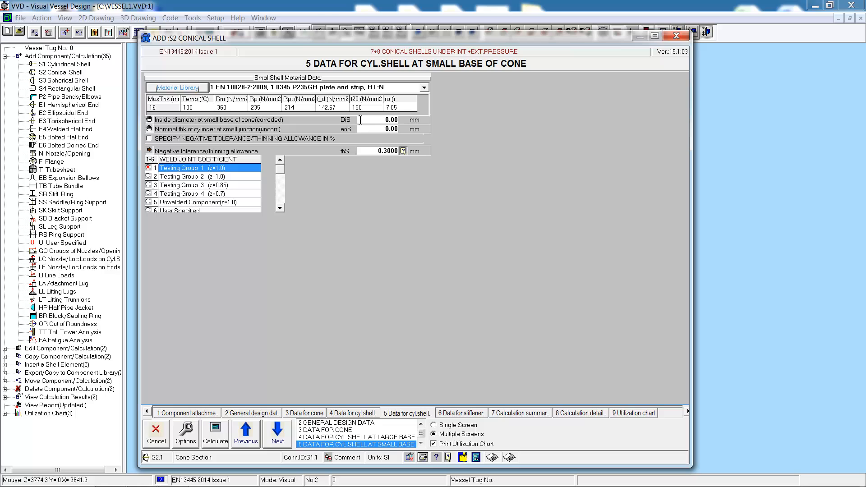
text(1250)
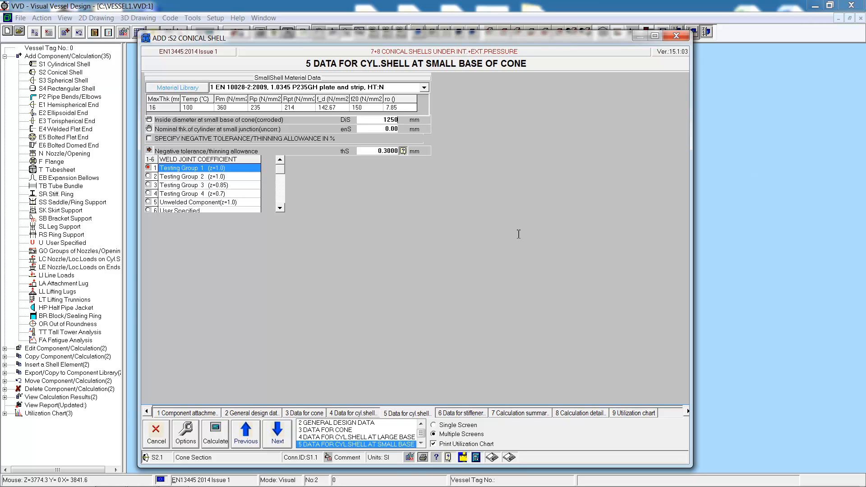
click(381, 129)
text(13)
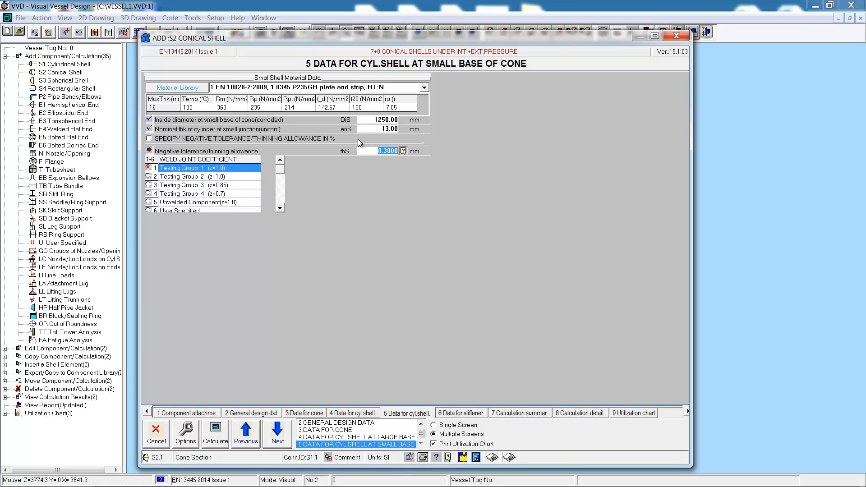
mouse_move(216, 172)
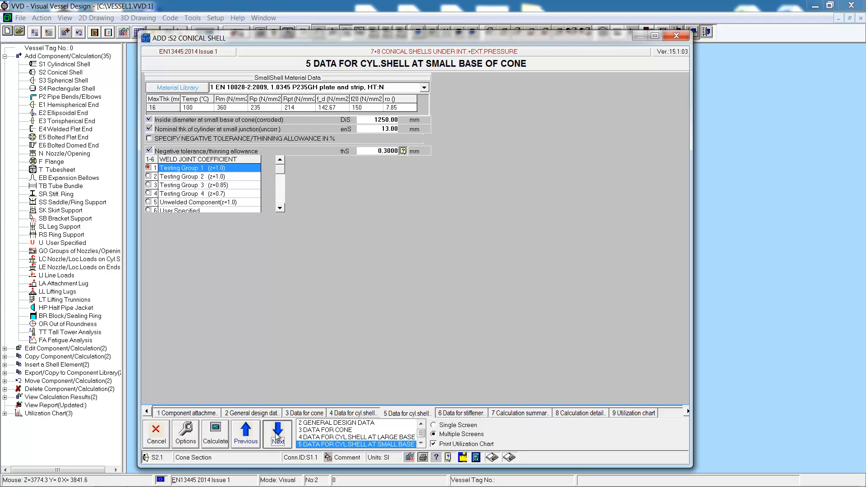
click(277, 432)
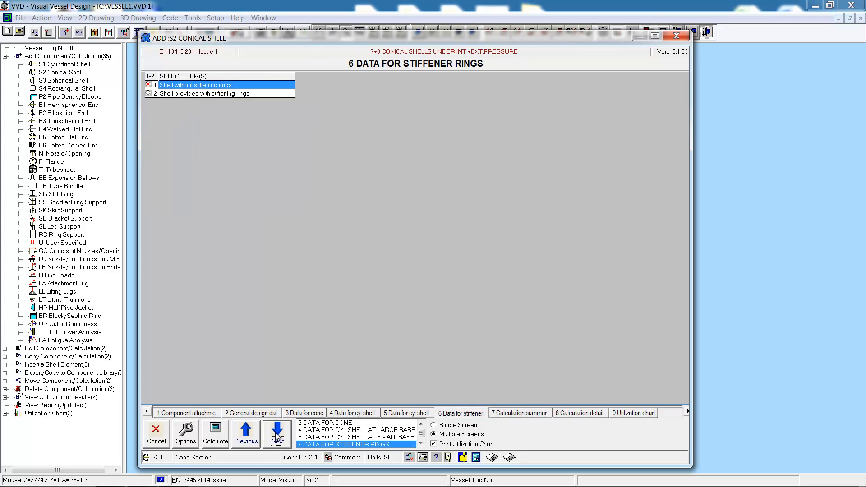
click(277, 432)
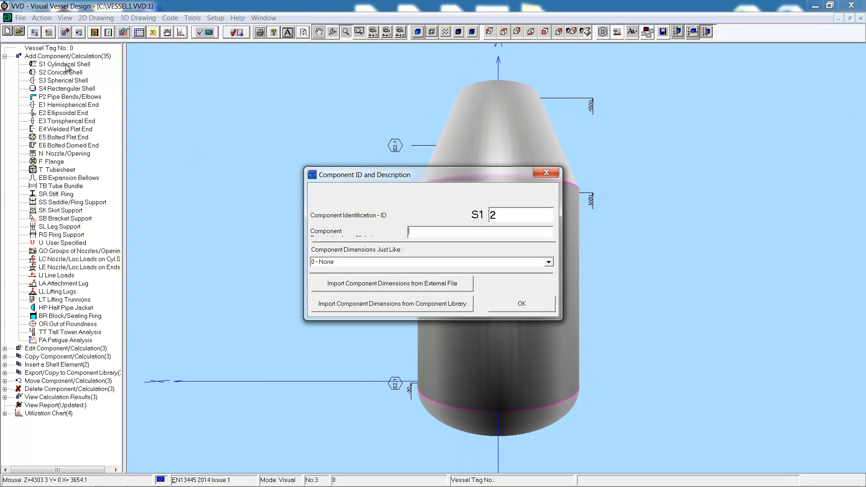
Name shell S1.2 'Top Strake' and attach it to the cone's upper end at z1=4500.
text(Top)
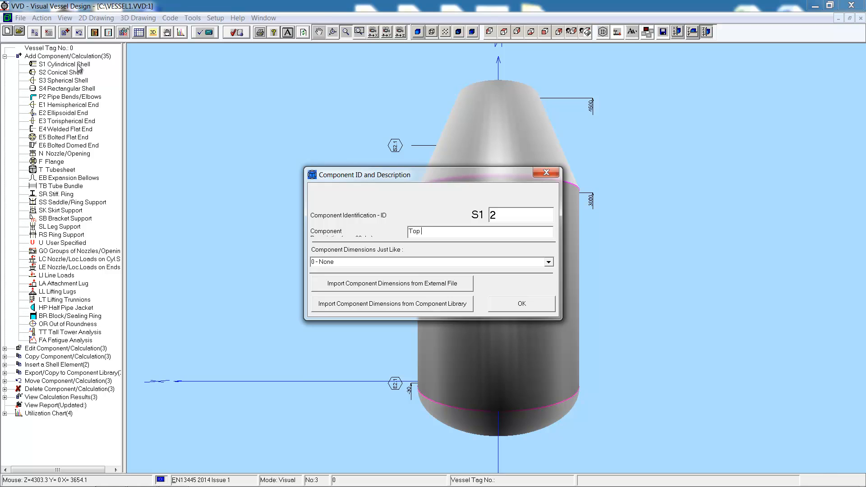
text(Strake)
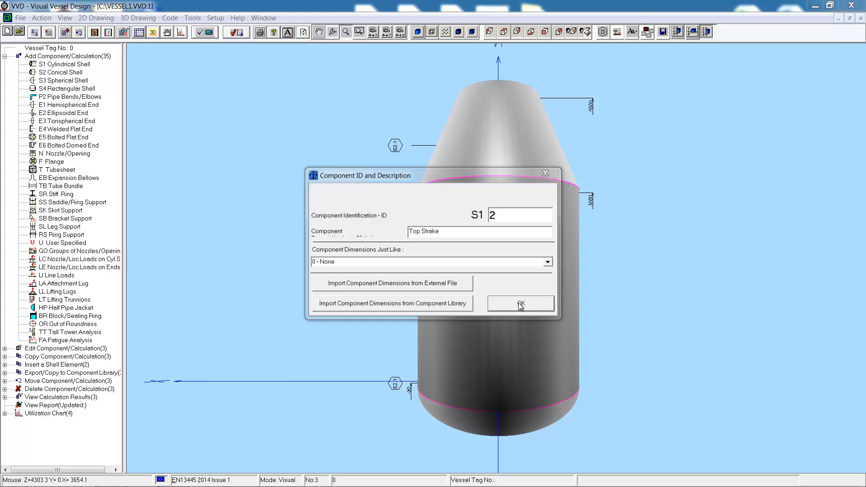
click(519, 303)
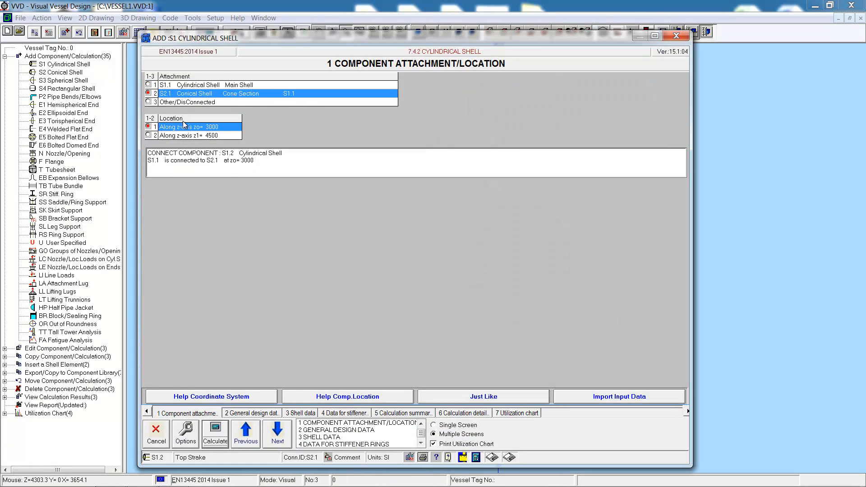
click(199, 136)
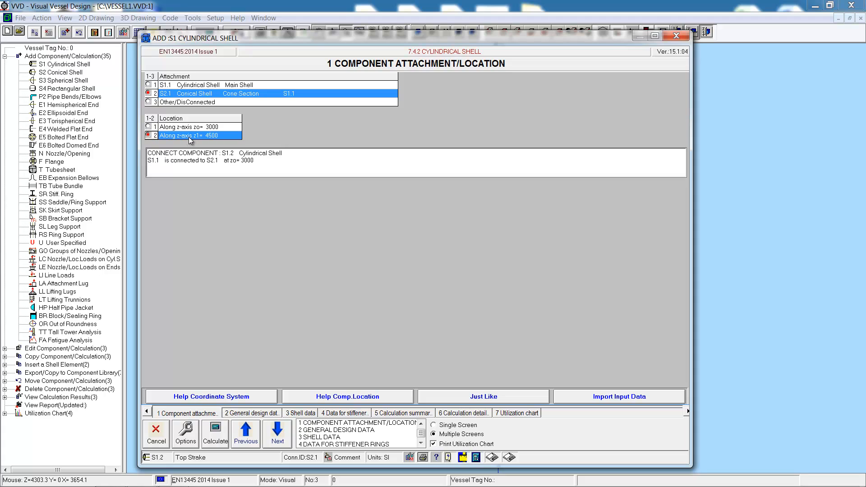
click(277, 433)
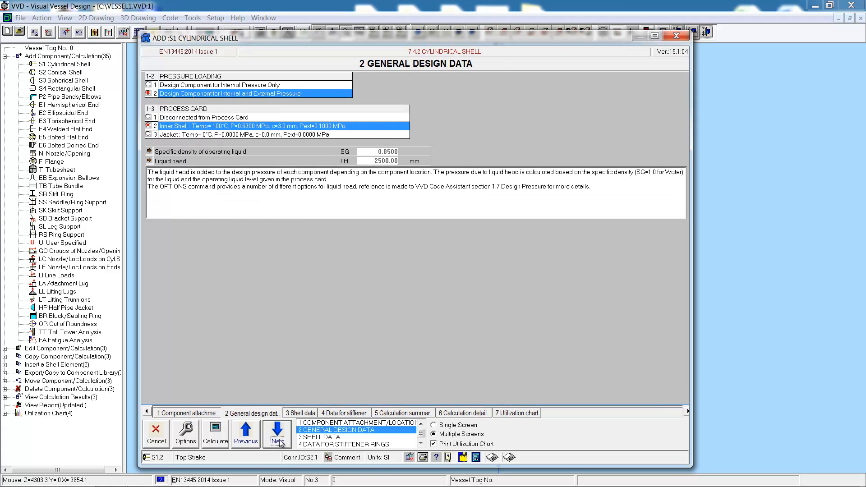
Set the Top Strake wall thickness to 10 mm and split it into welded courses.
click(276, 433)
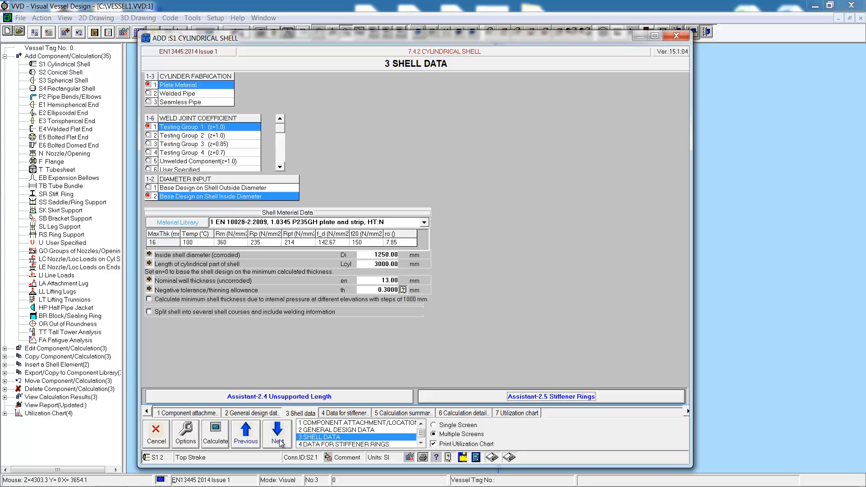
mouse_move(369, 268)
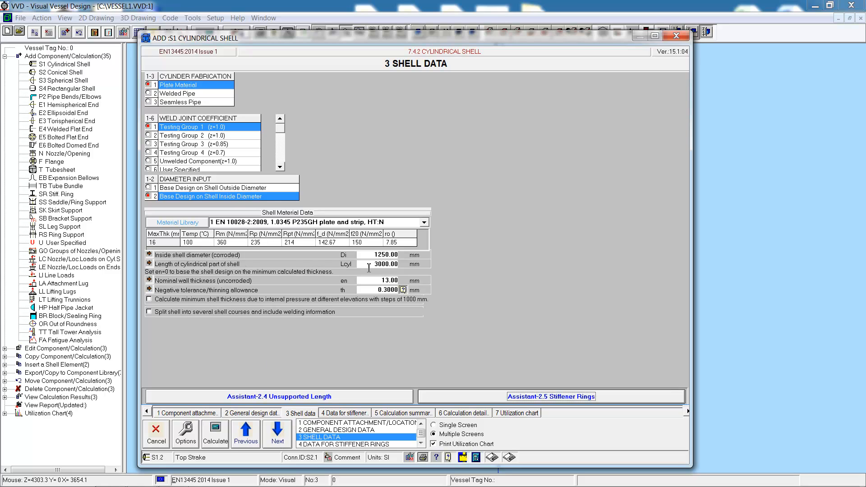
click(387, 281)
text(10)
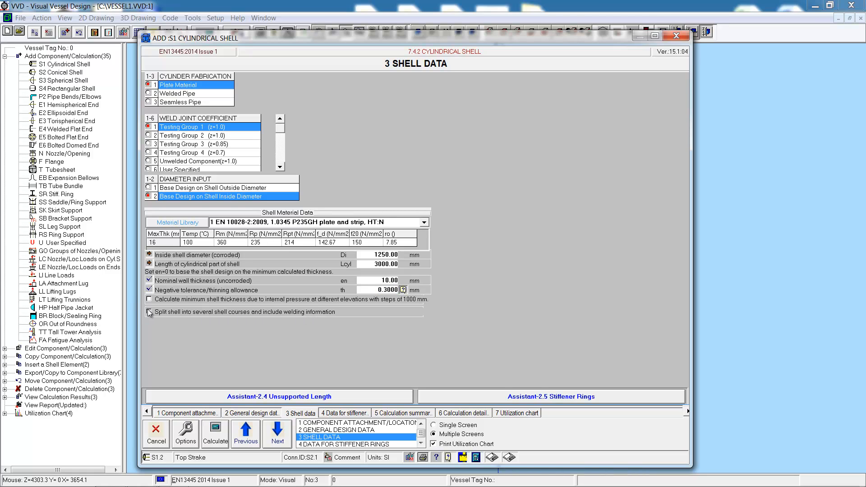
click(149, 313)
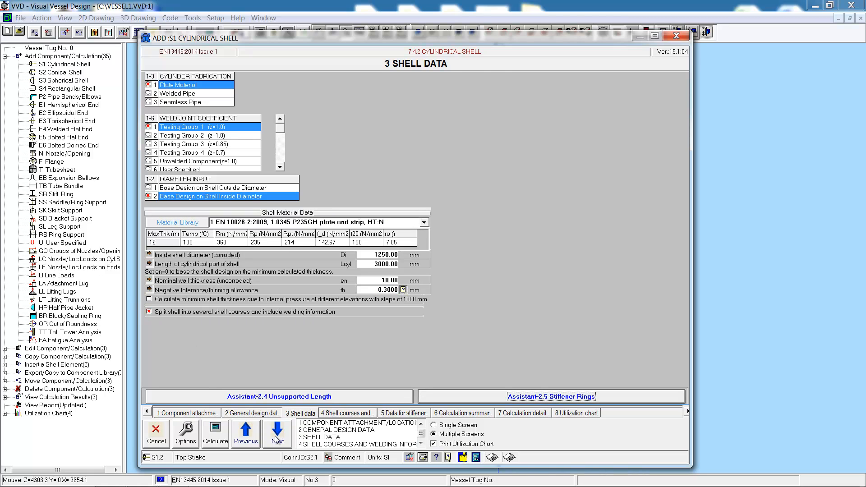
click(277, 432)
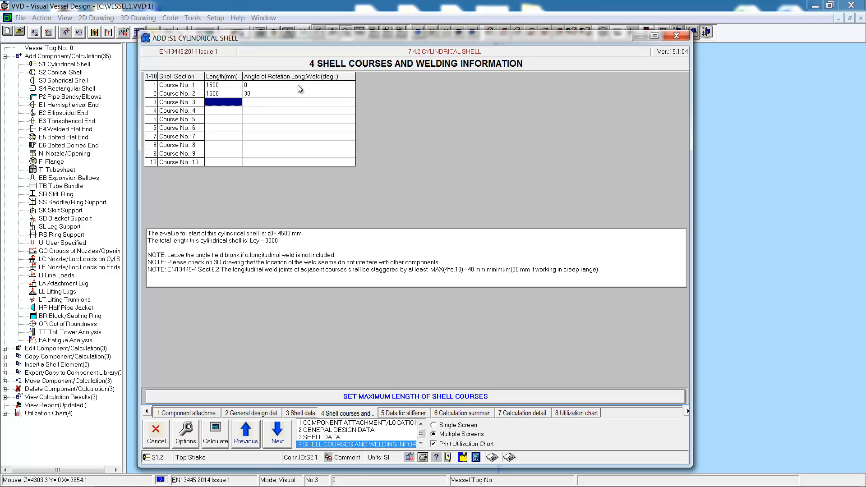
mouse_move(266, 399)
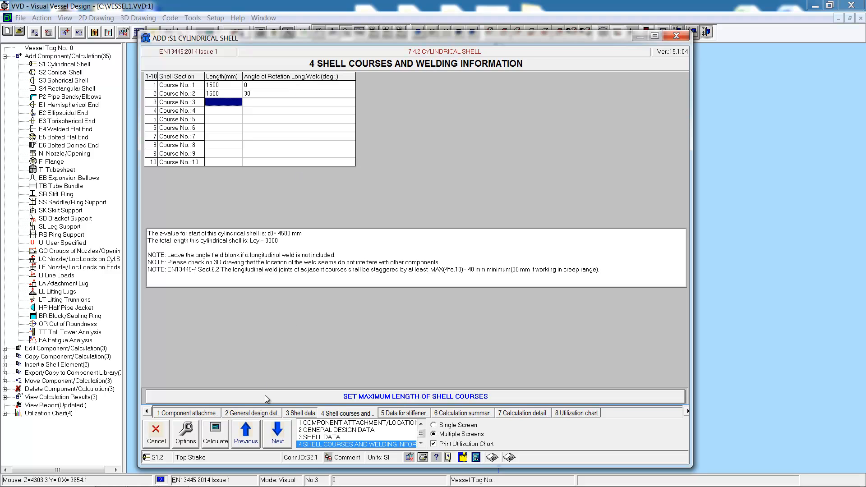
Accept the two 1500 mm courses, acknowledge the notification and save the Top Strake at 73.8%.
click(215, 434)
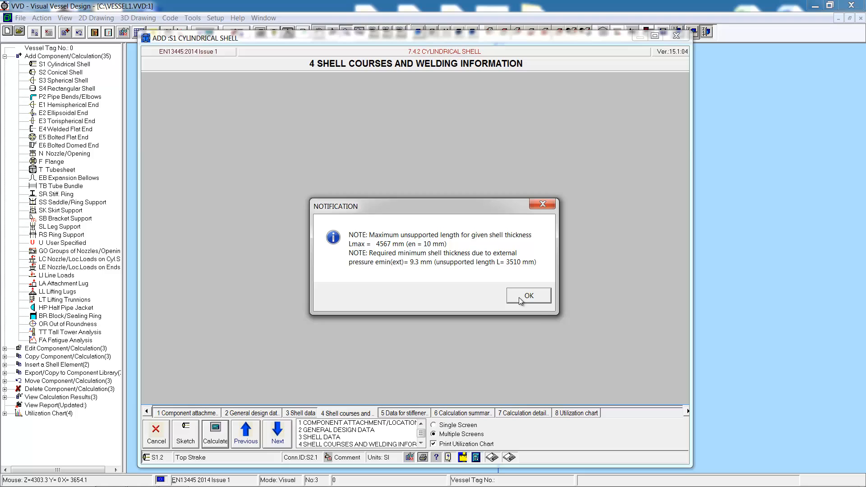
click(528, 296)
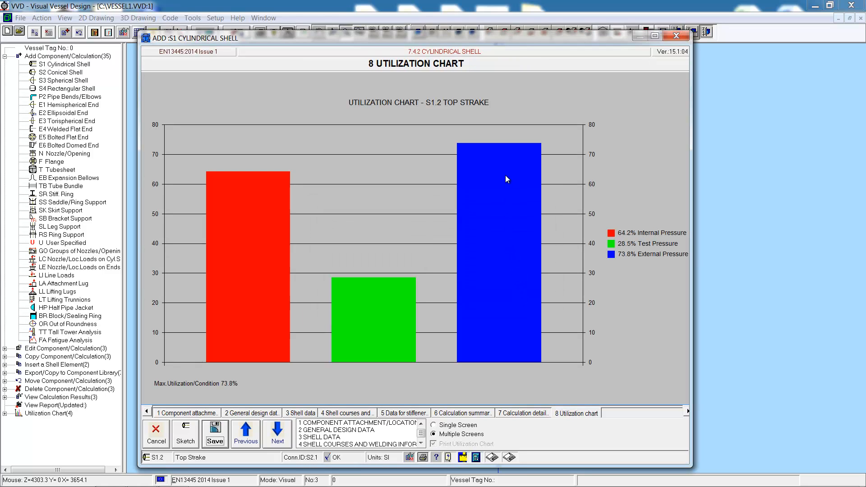
mouse_move(215, 433)
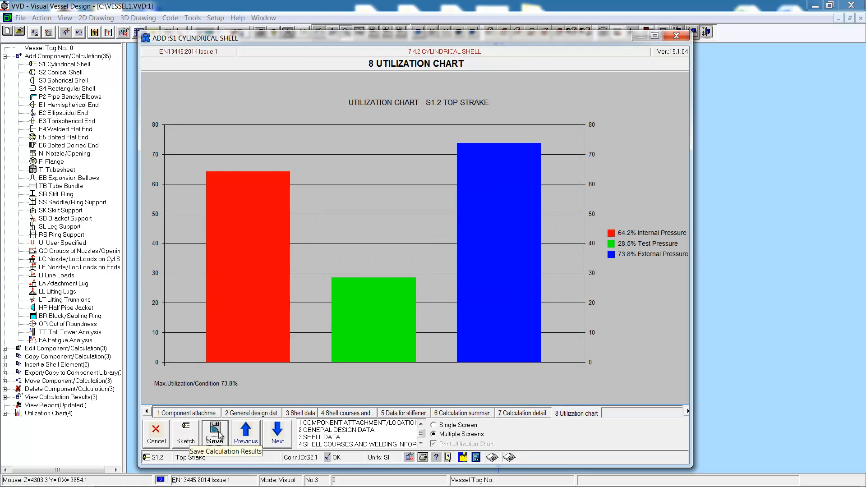
click(215, 432)
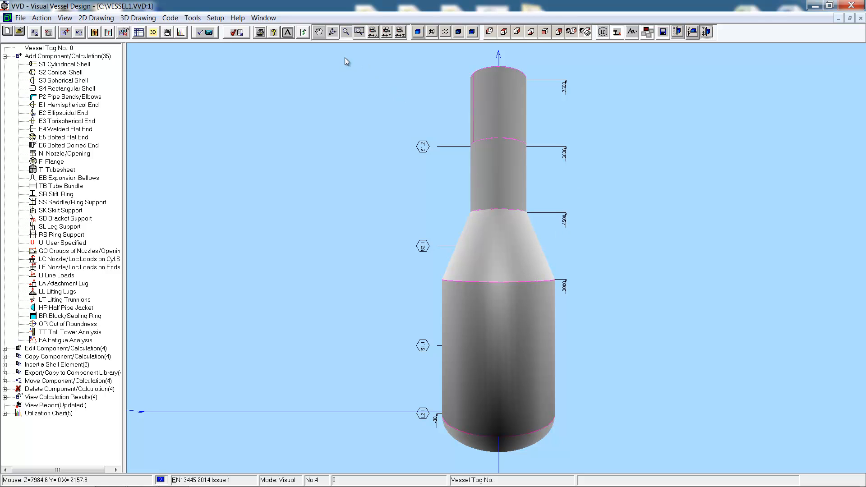
Zoom in on the Top Strake to check its course weld seams.
click(401, 32)
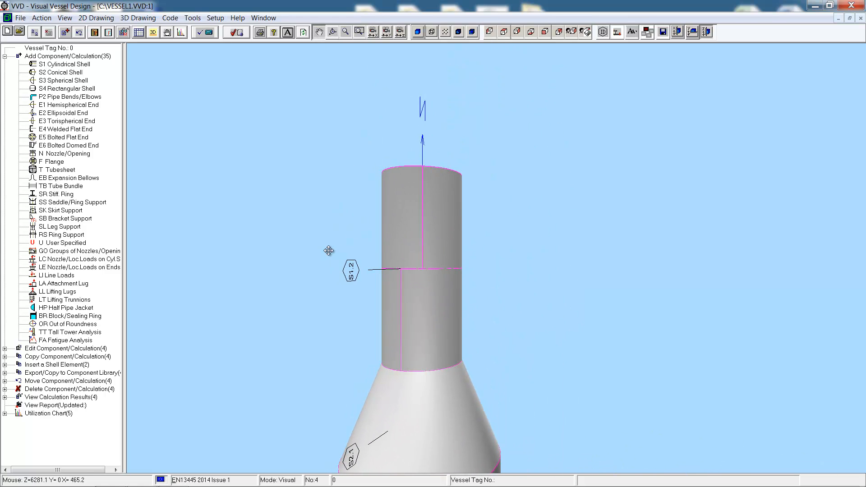
mouse_move(387, 270)
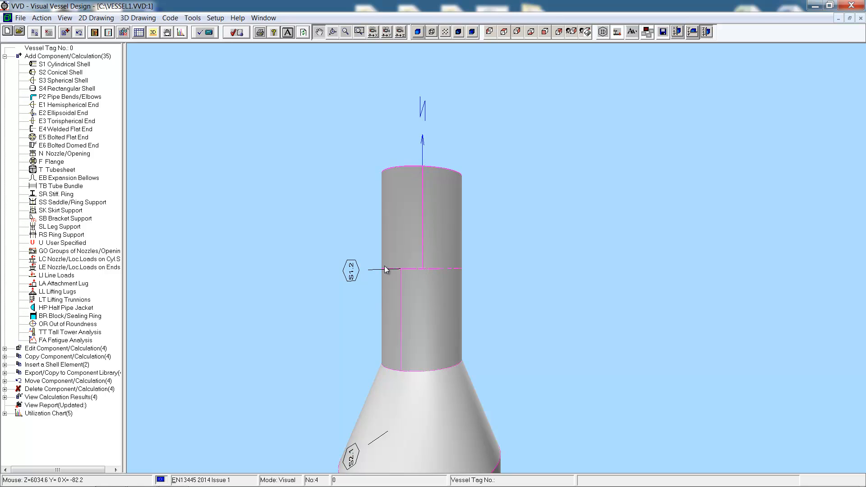
mouse_move(381, 114)
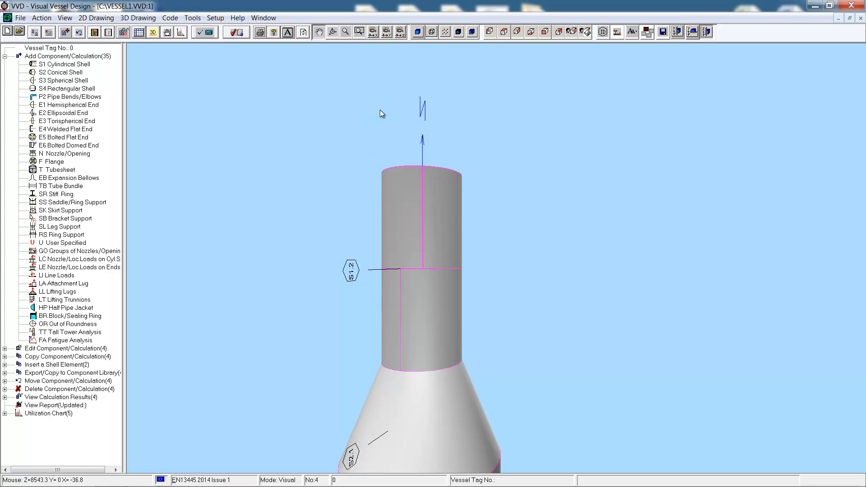
mouse_move(61, 119)
text(Top H)
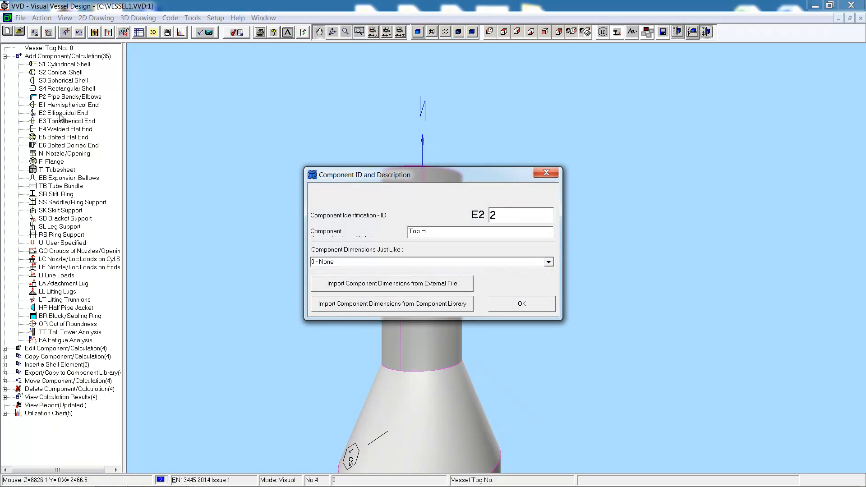
Name the E2.2 end 'Top Head', attach it to the Top Strake at z1=7500 and save its calculation.
text(ead)
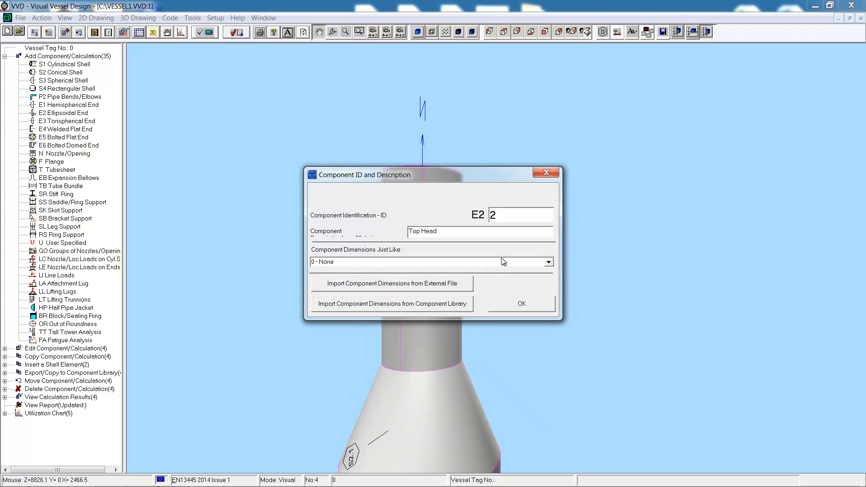
click(520, 303)
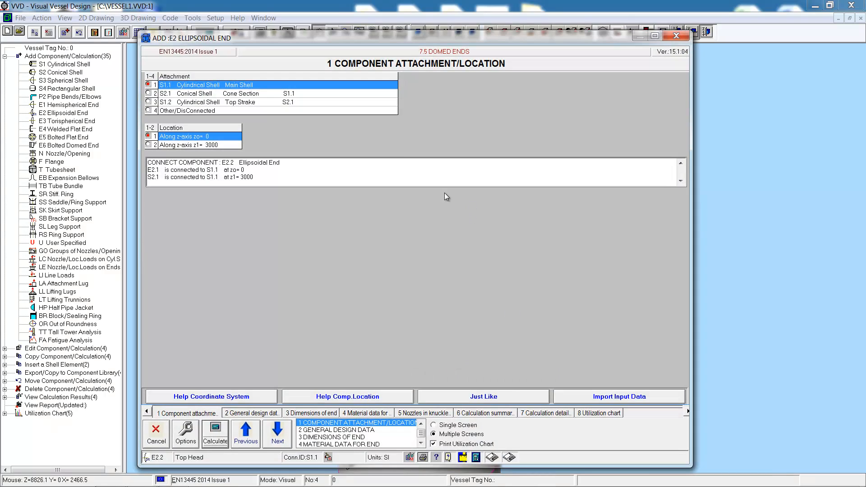
mouse_move(219, 103)
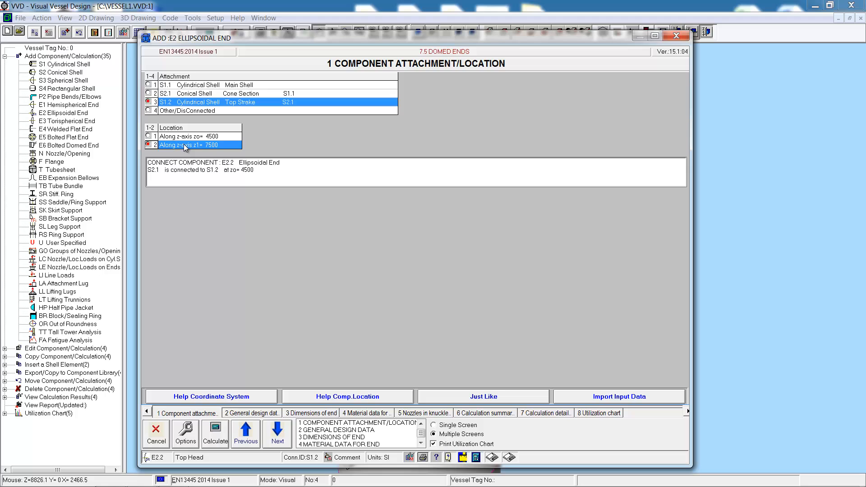
click(278, 433)
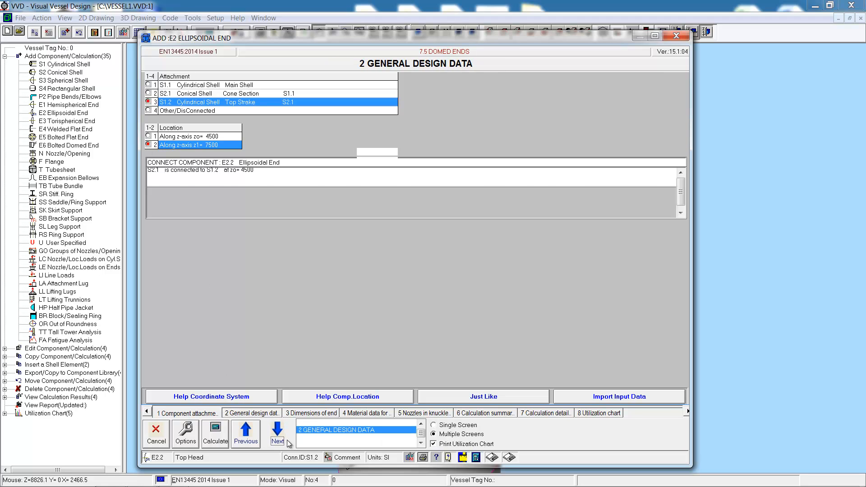
click(276, 433)
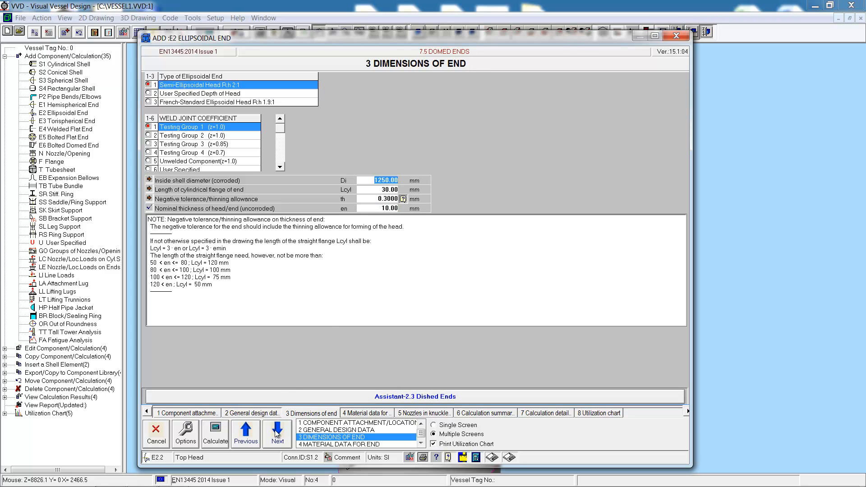
click(276, 432)
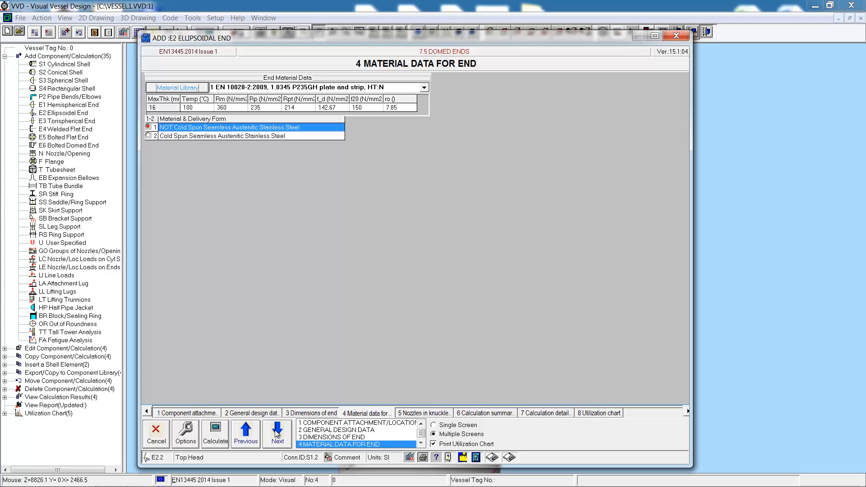
click(277, 432)
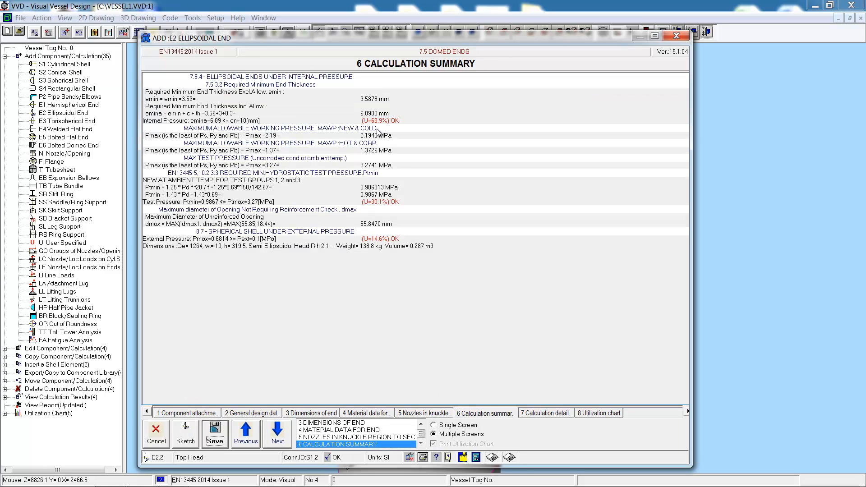
click(214, 433)
text(In)
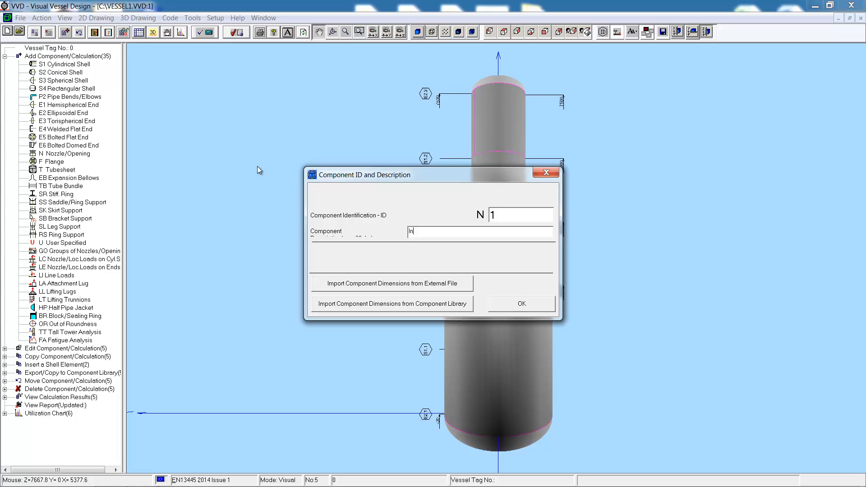
Name nozzle N1 Inlet, attach it to the Top Head as a standard-flanged nozzle.
click(521, 303)
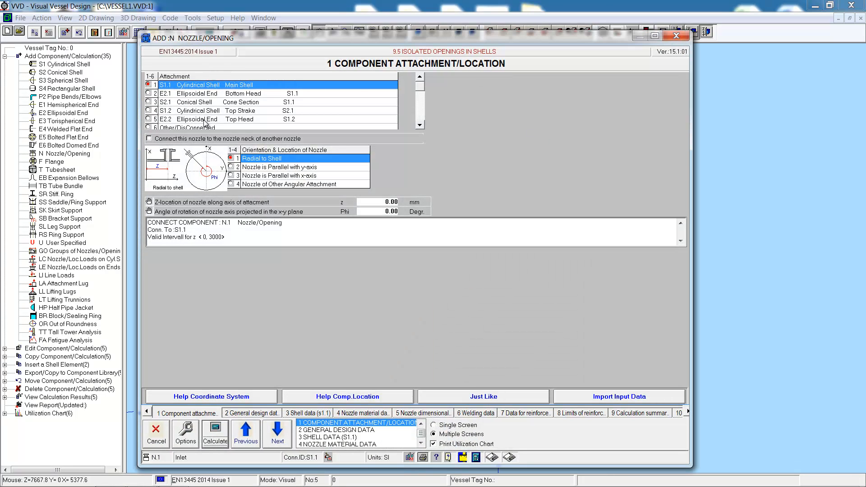
click(237, 119)
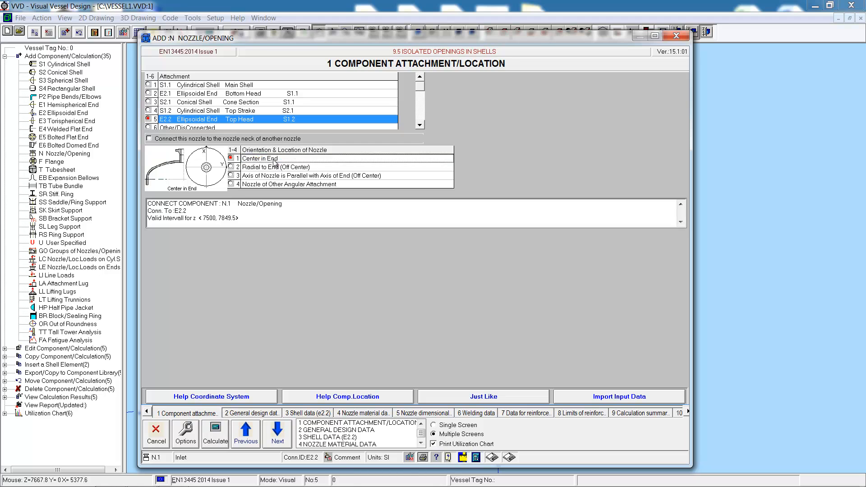
click(277, 433)
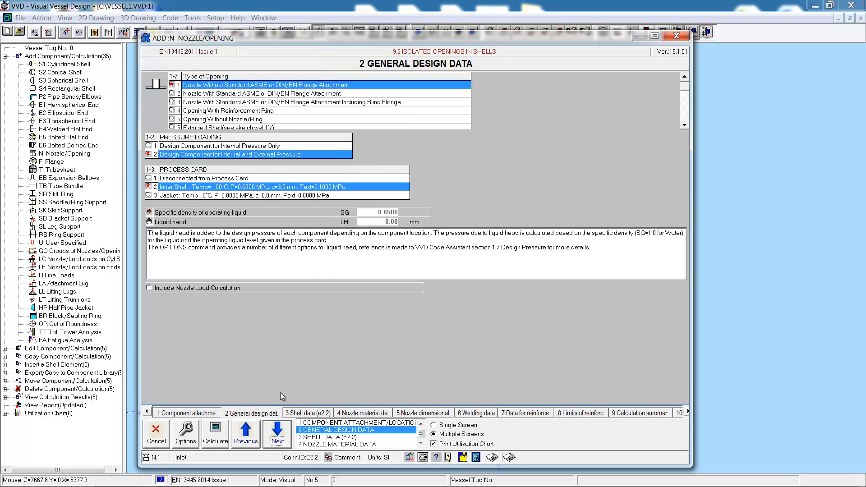
mouse_move(211, 92)
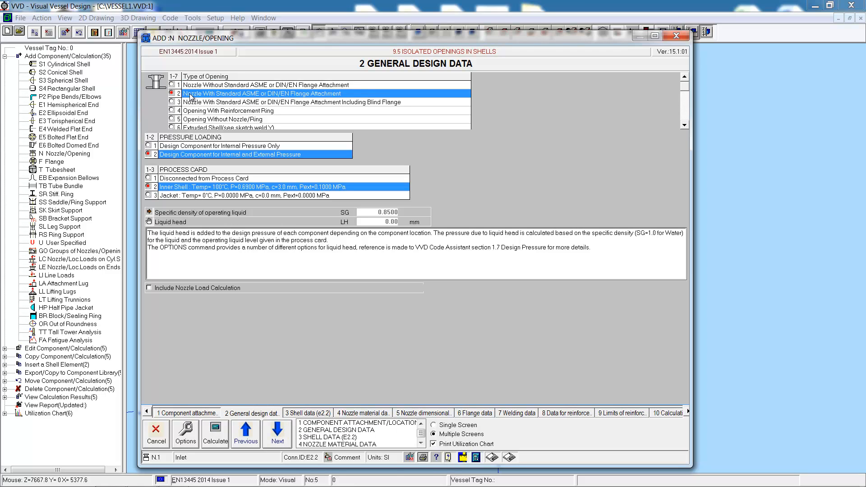
mouse_move(201, 231)
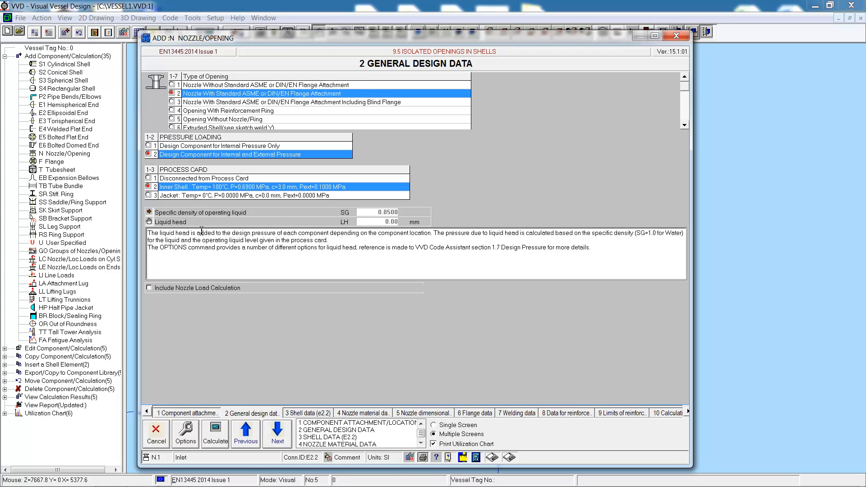
mouse_move(277, 434)
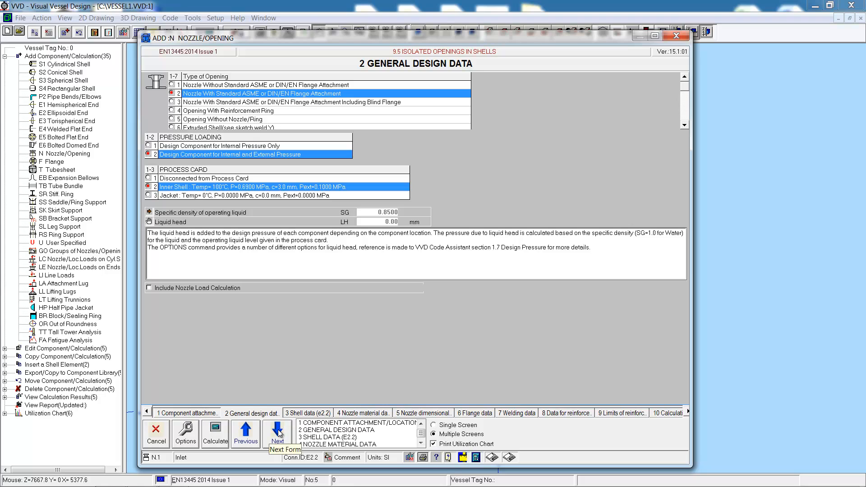
Accept the nozzle's shell and material data and reach the nozzle dimensional data.
click(277, 434)
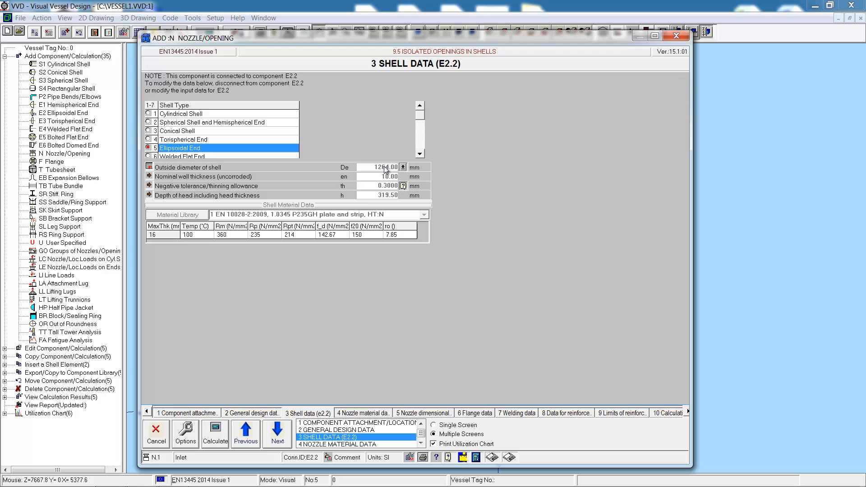
click(276, 430)
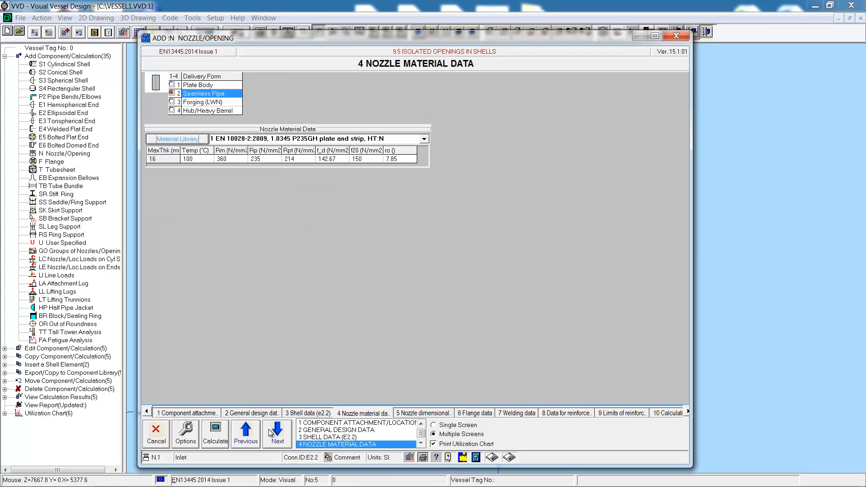
mouse_move(290, 339)
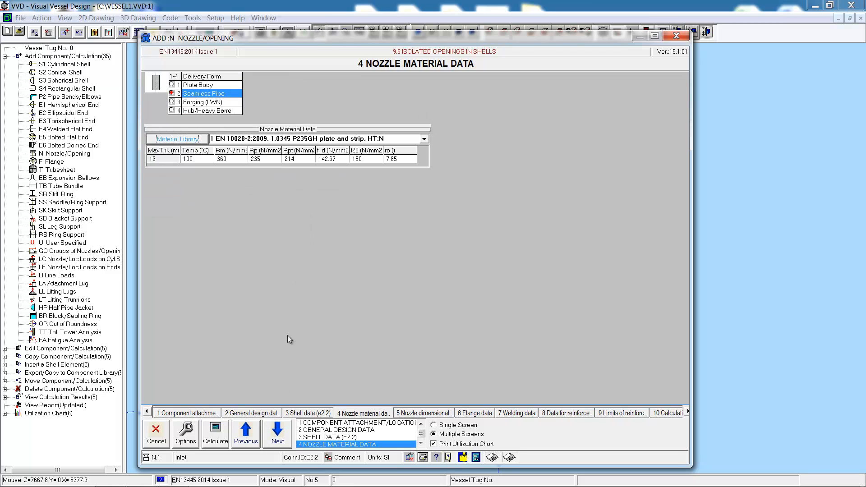
mouse_move(277, 432)
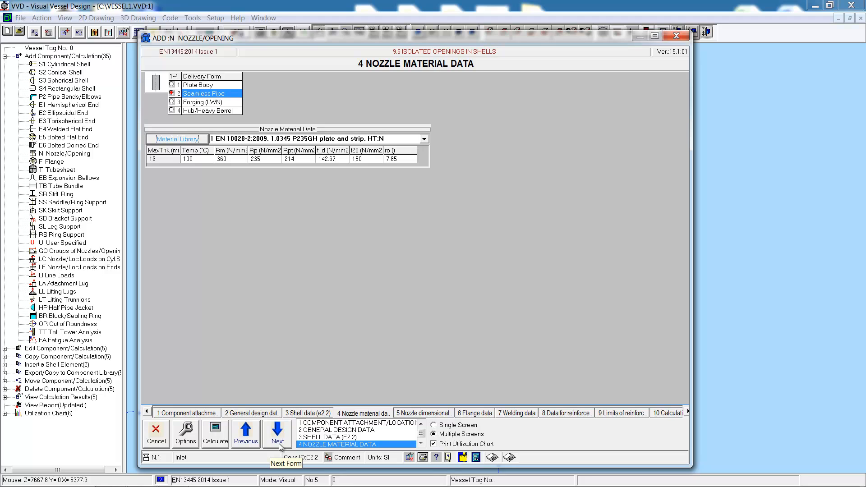
click(277, 434)
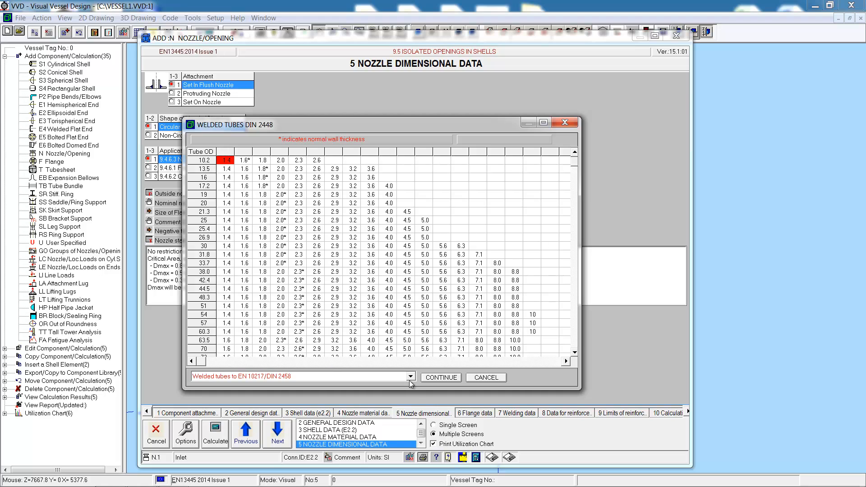
Choose a 355.6 mm seamless EN 10216 tube with the 14-inch class 150 standout.
click(409, 377)
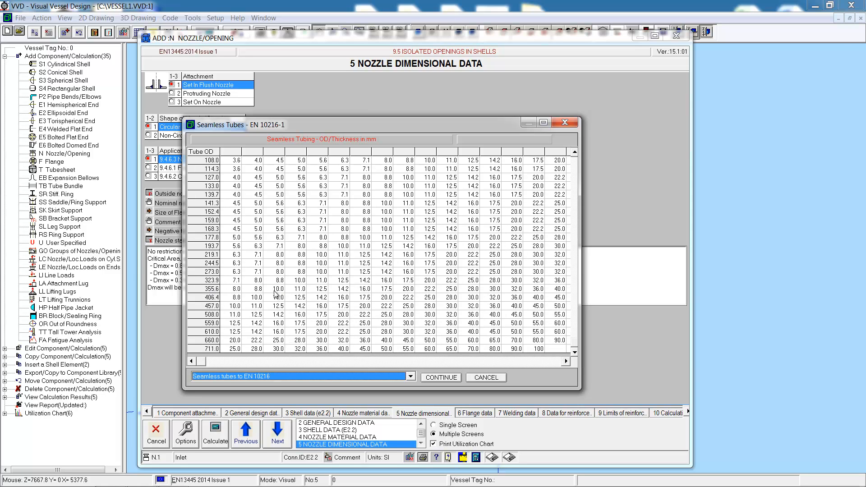
click(277, 289)
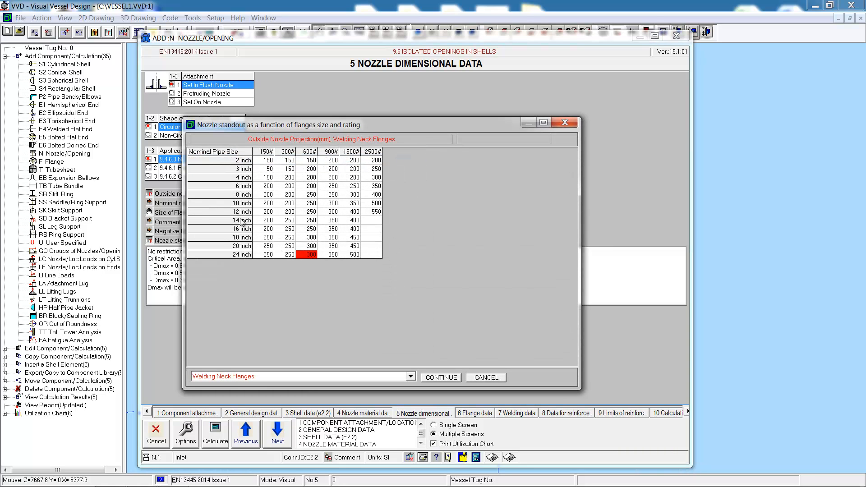
click(264, 220)
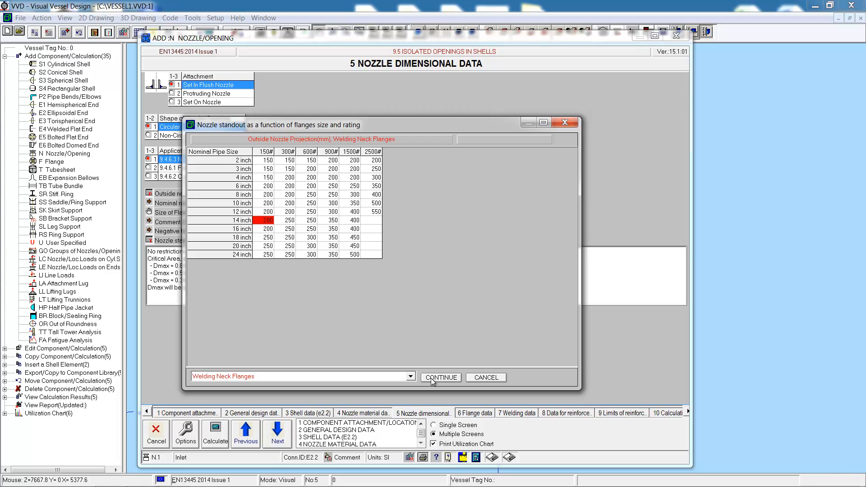
click(440, 377)
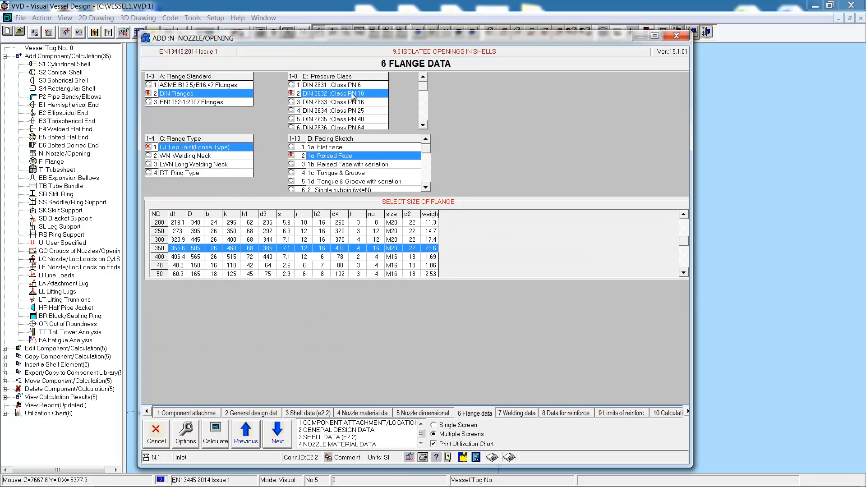
Fit a welding-neck raised-face PN10 flange with no pad and reach the calculation summary.
click(190, 155)
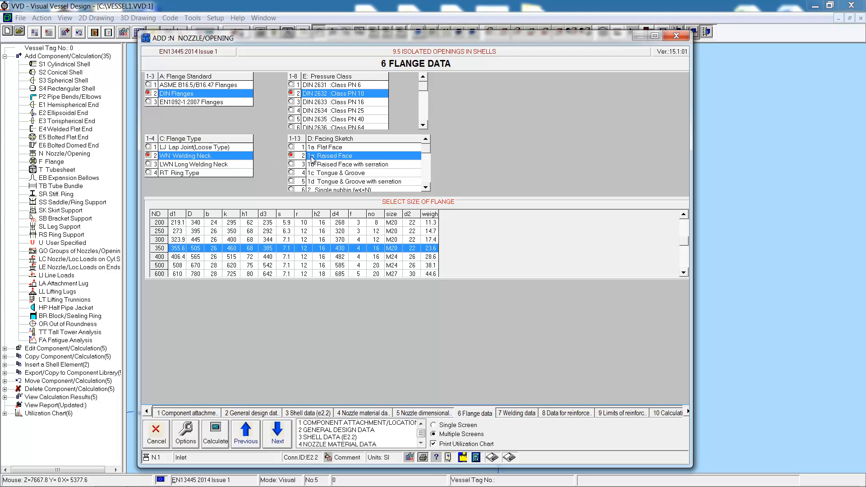
click(331, 147)
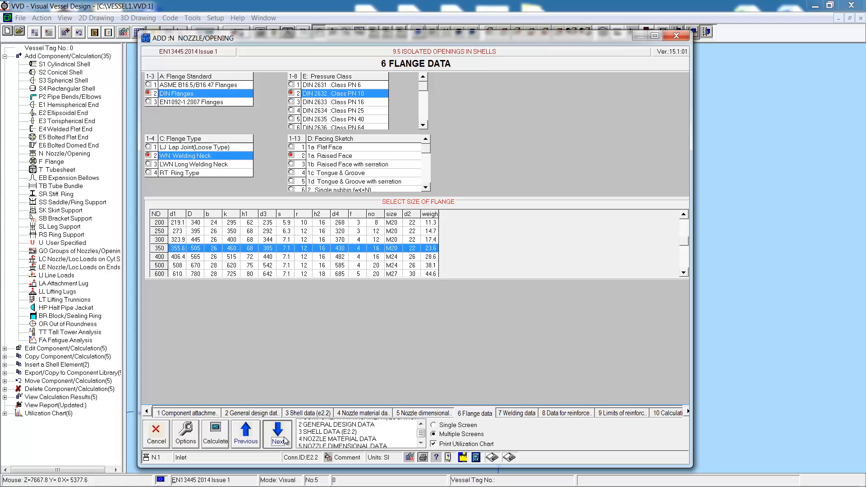
click(277, 430)
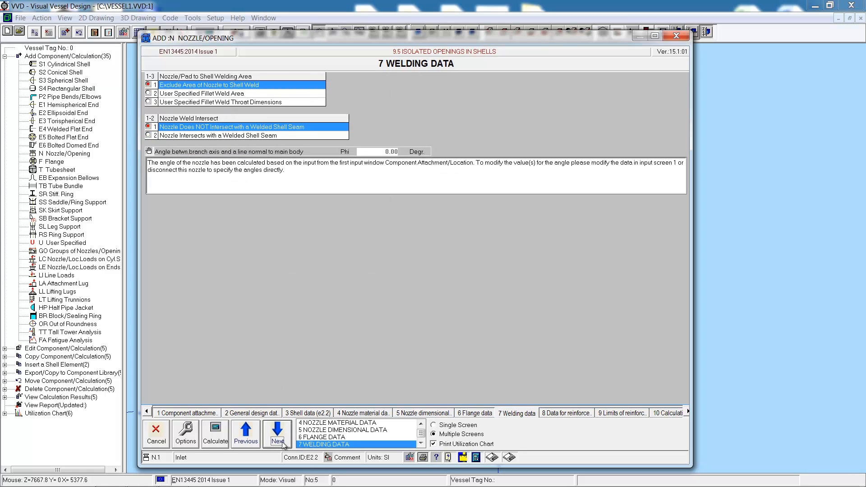
click(277, 431)
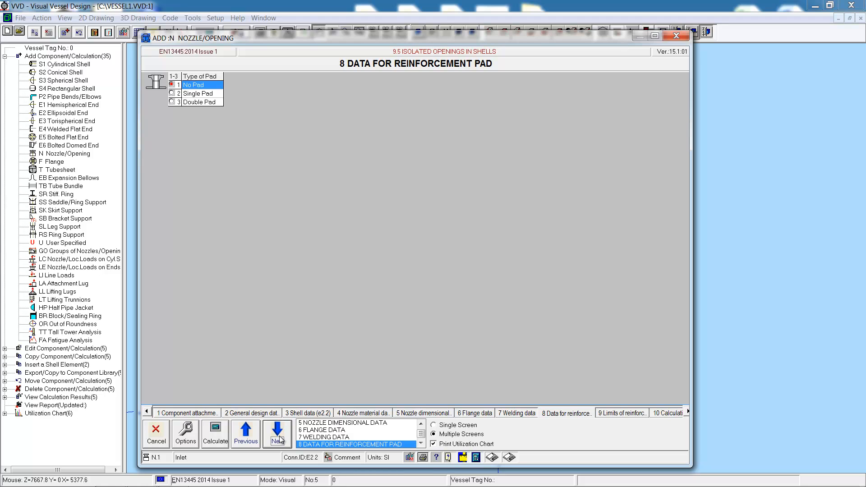
click(277, 434)
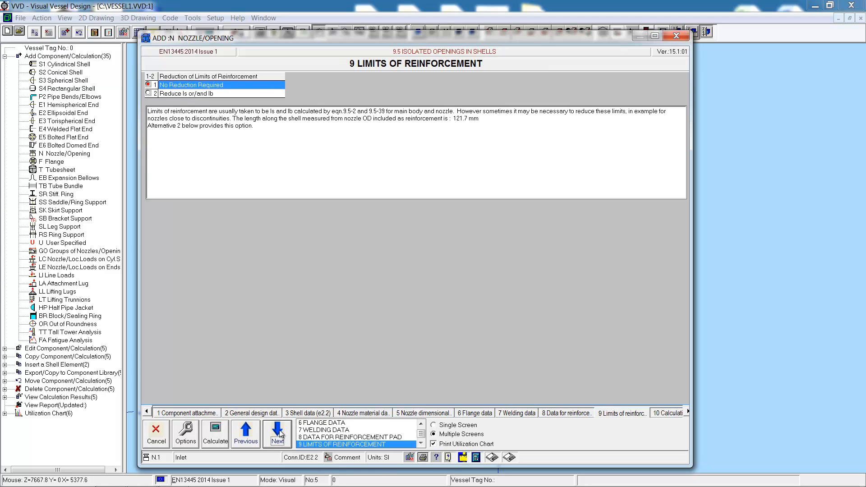
click(277, 433)
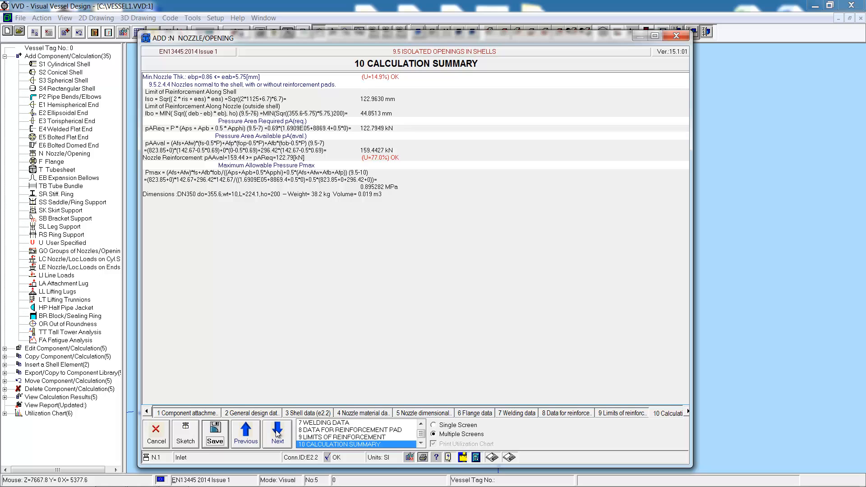
Review the calculation details and save nozzle N1 Inlet onto the Top Head.
click(277, 435)
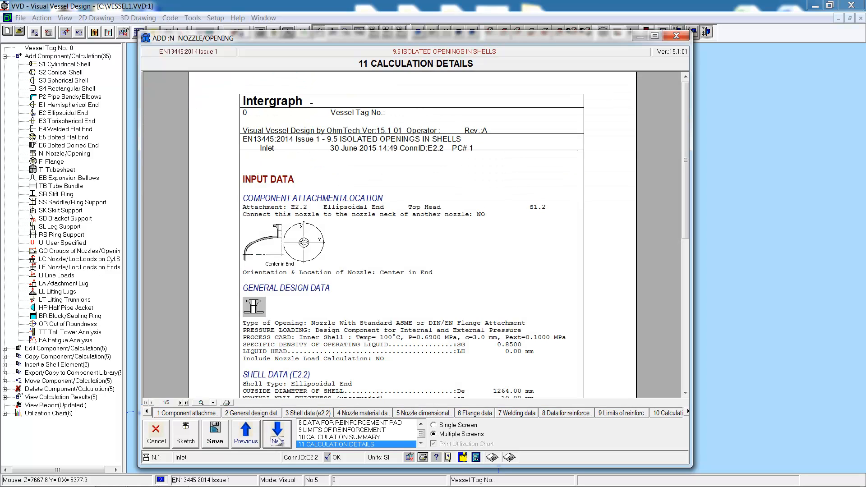
click(277, 433)
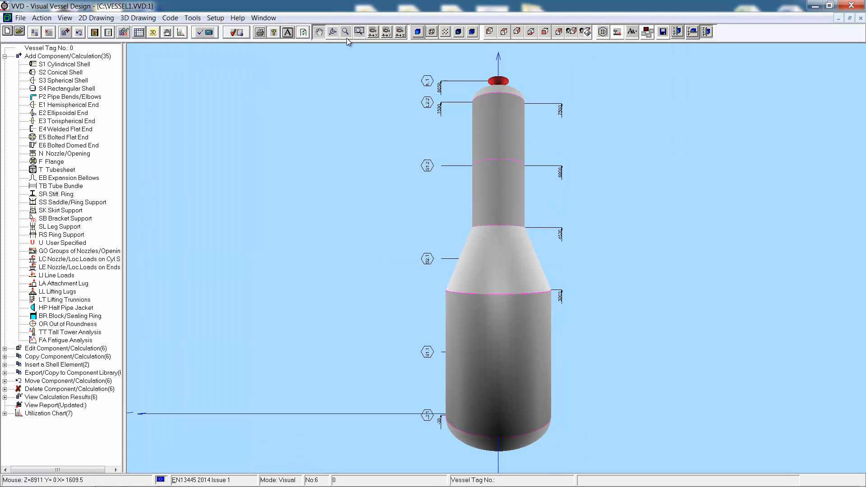
mouse_move(470, 265)
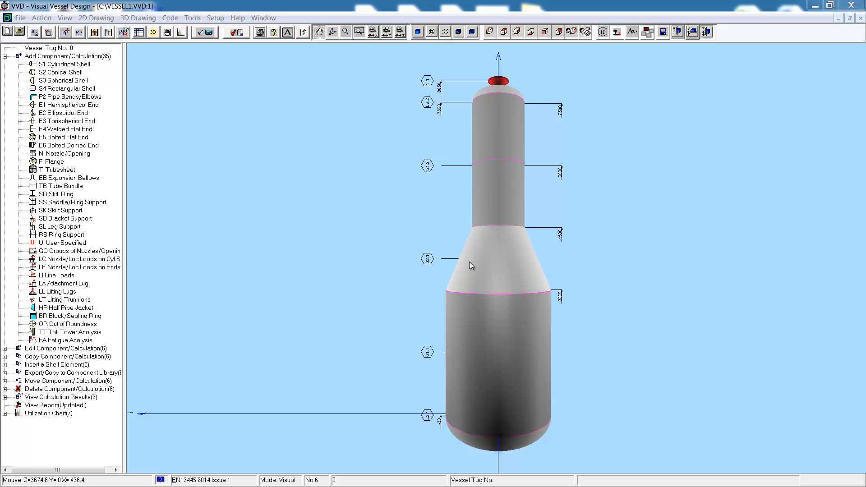
mouse_move(273, 222)
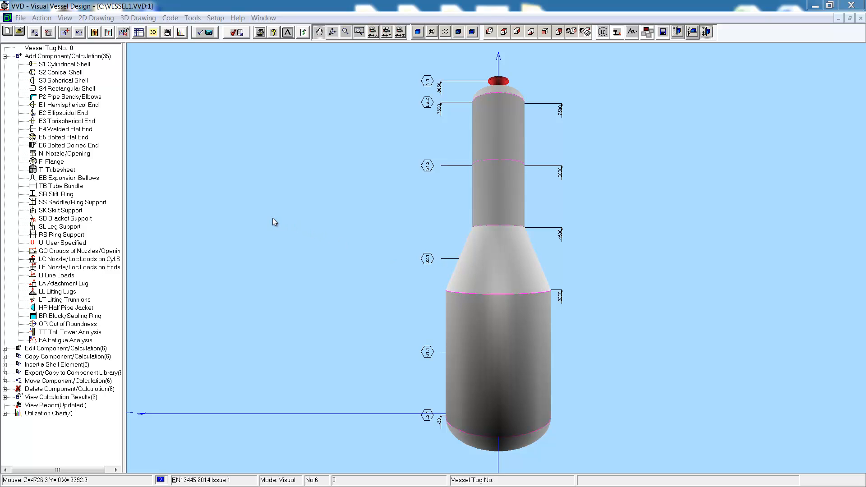
mouse_move(97, 157)
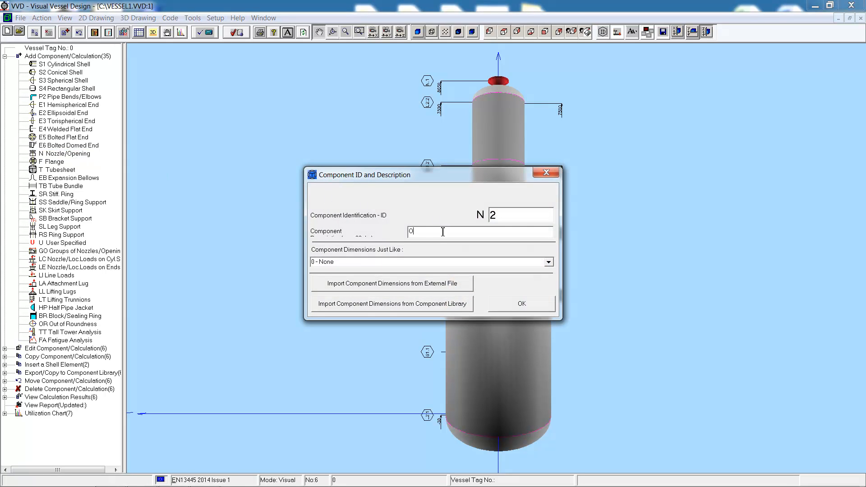
Name the nozzle Outlet and copy its dimensions from N.1 Inlet.
text(Outlet)
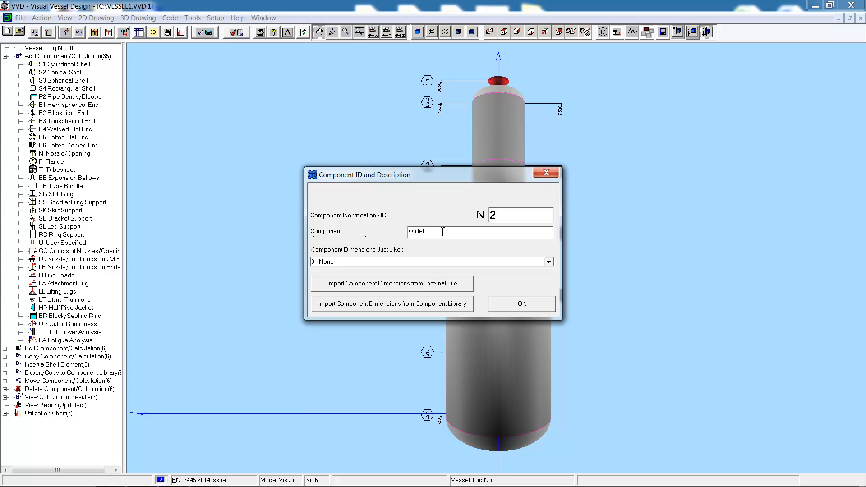
click(547, 262)
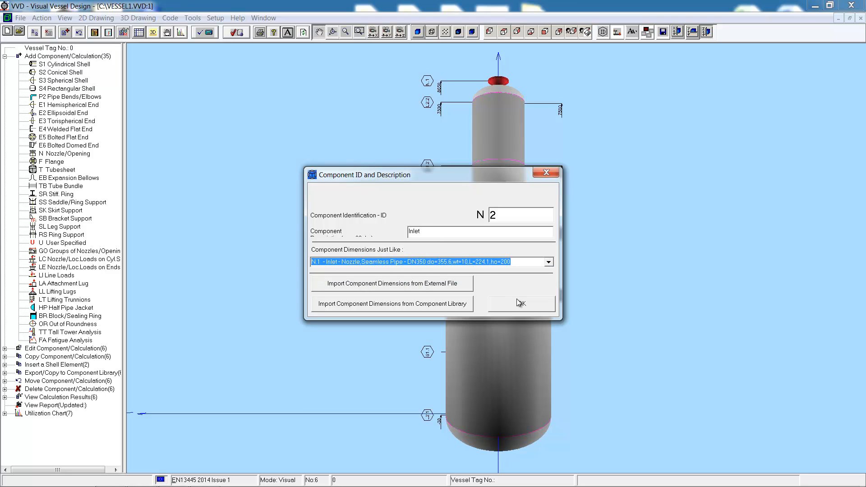
click(519, 304)
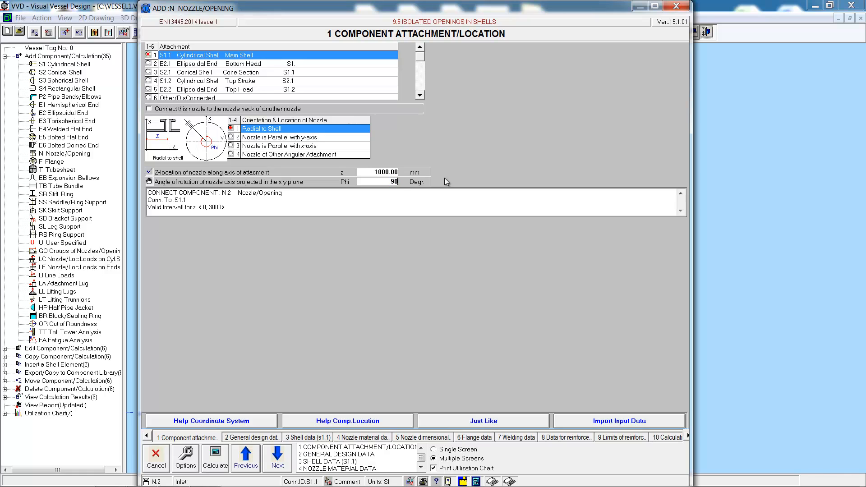
Calculate N2, add a single reinforcement pad to cut utilization from 121.4% to 95.9%, and save it.
click(215, 458)
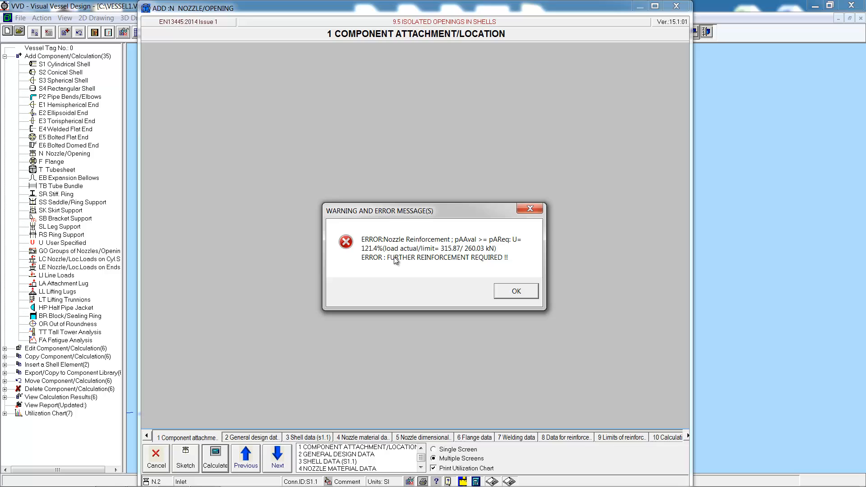
click(515, 290)
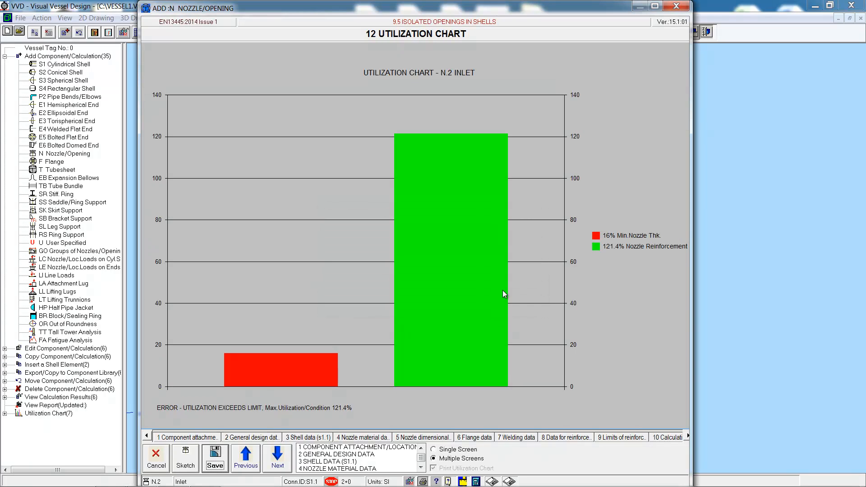
mouse_move(574, 383)
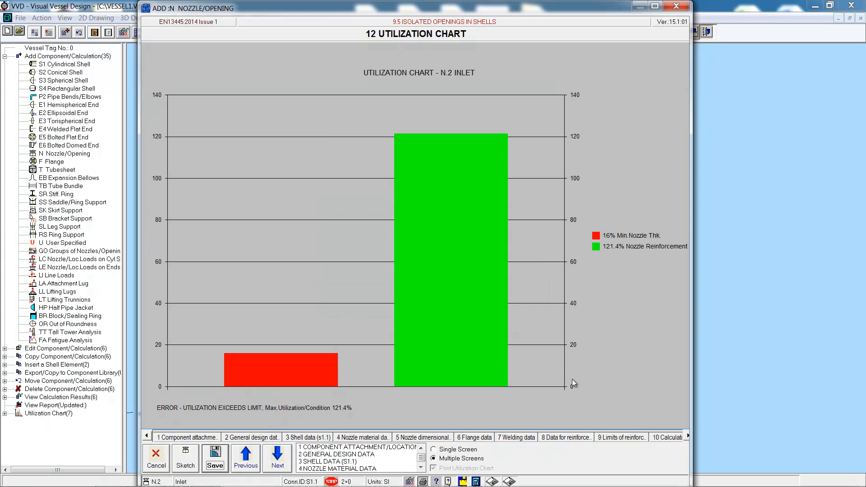
click(566, 438)
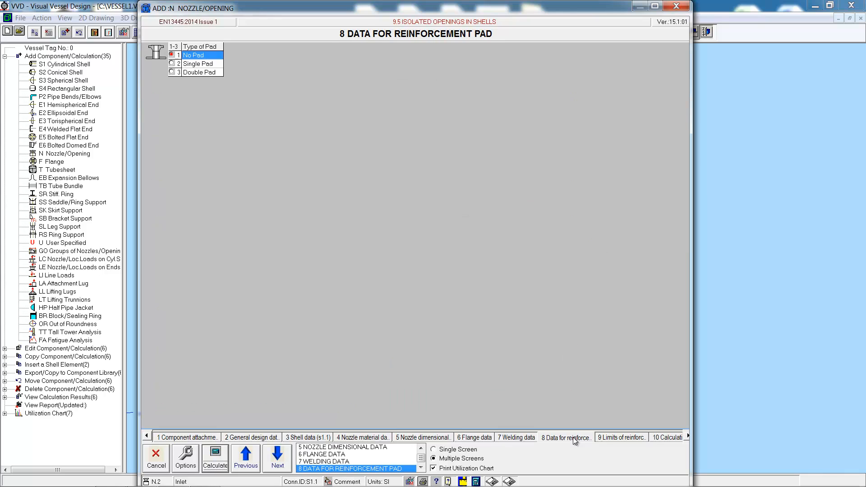
click(172, 63)
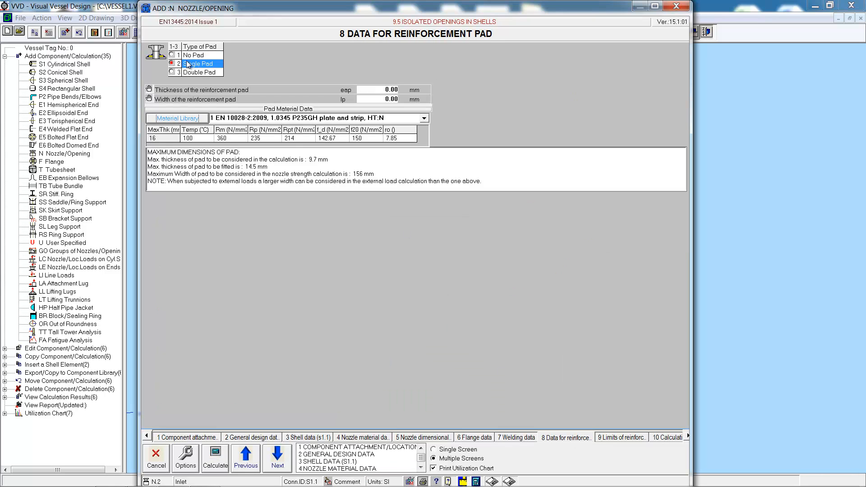
click(377, 89)
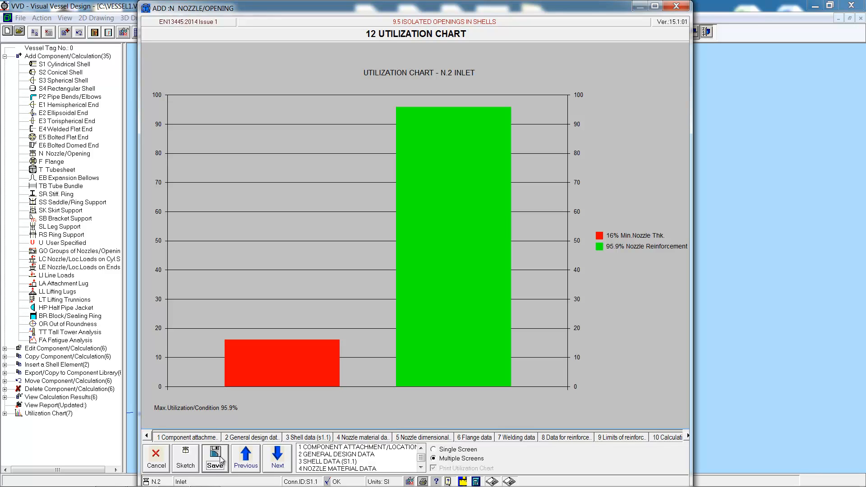
click(216, 457)
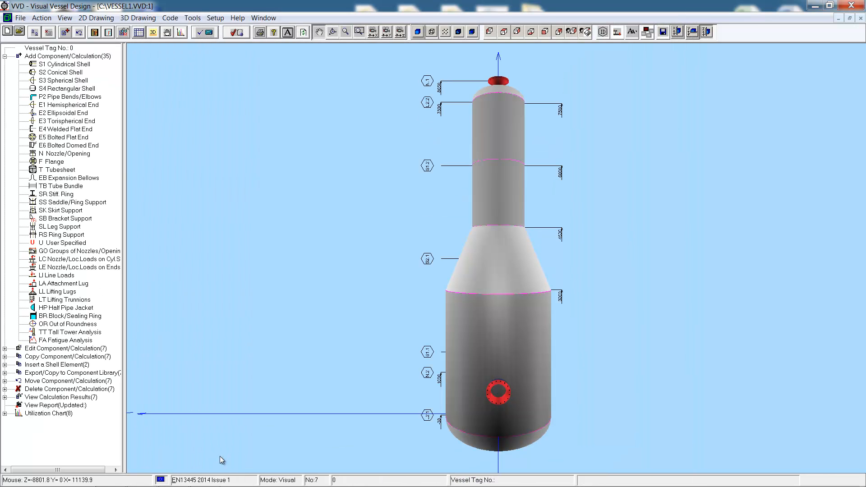
mouse_move(581, 361)
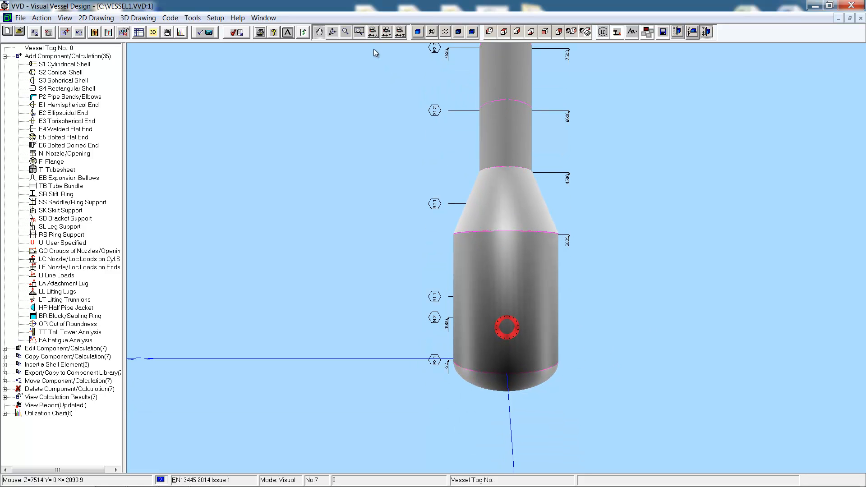
mouse_move(346, 32)
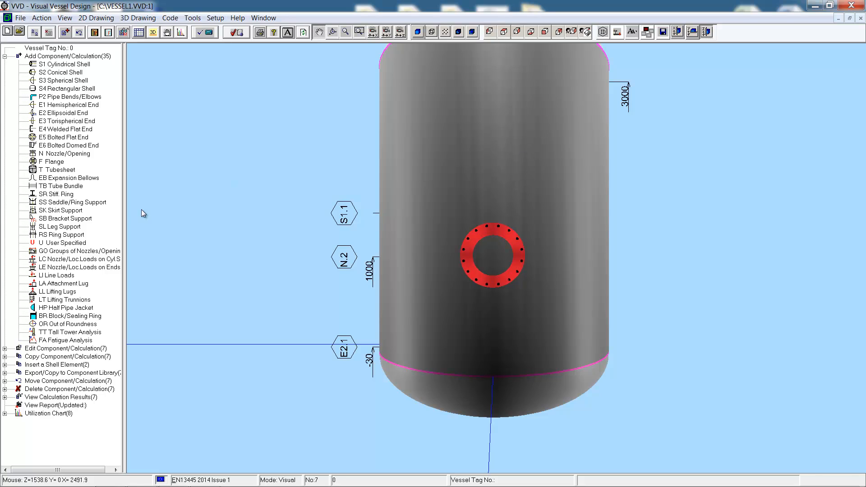
mouse_move(44, 55)
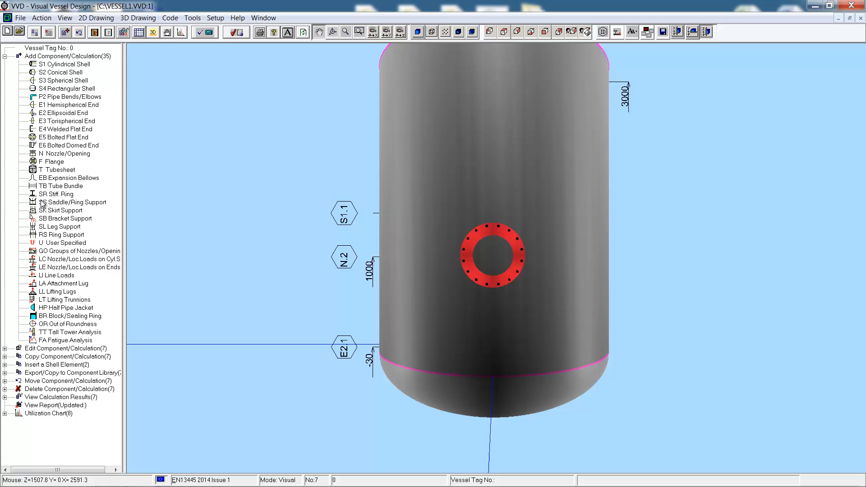
Add user-specified component U1 with the description Platform.
click(62, 243)
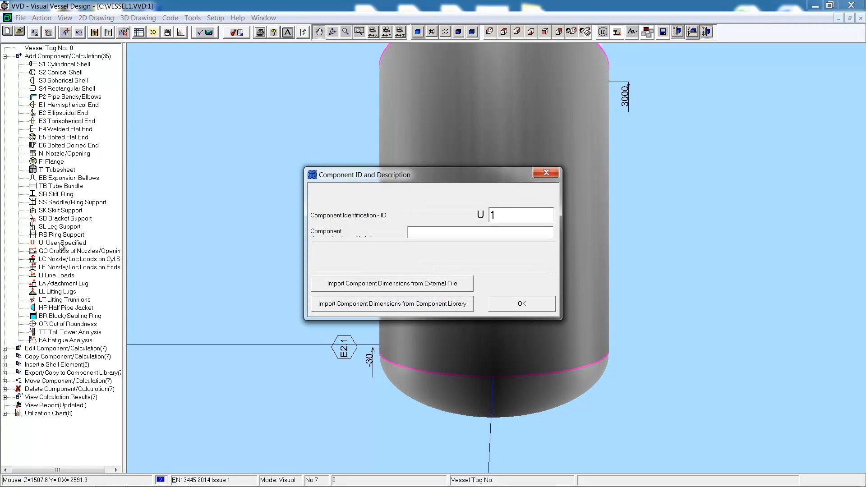
text(Platfor)
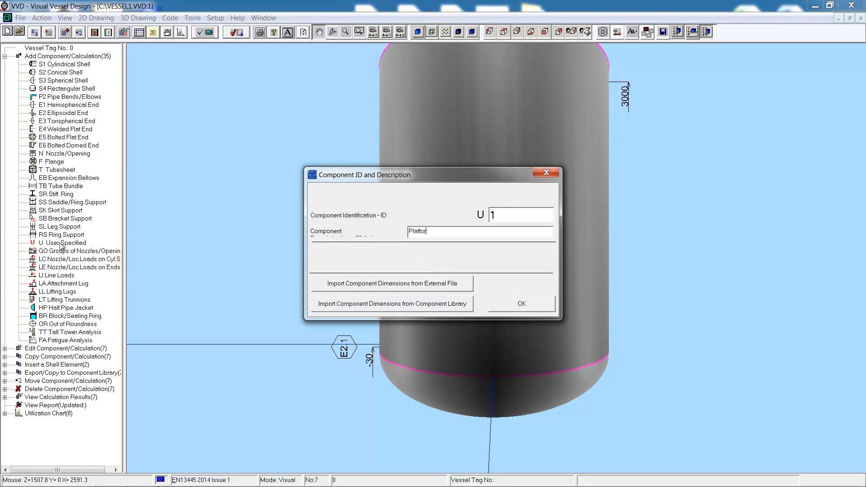
click(520, 303)
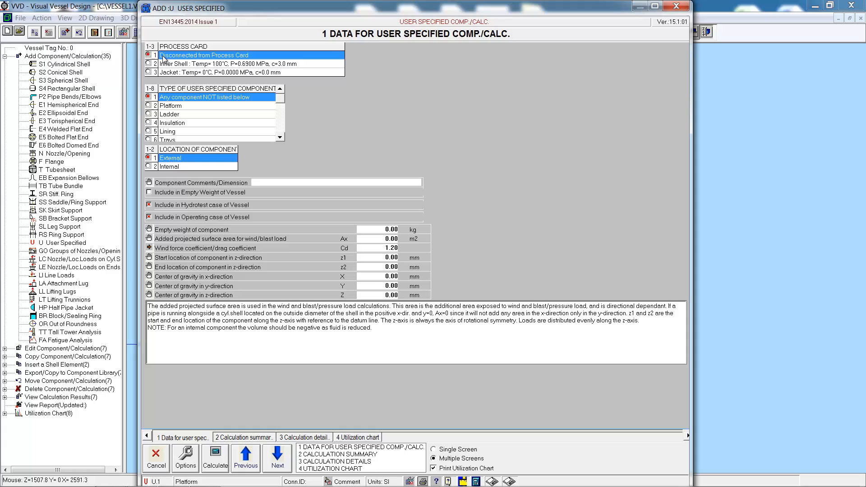
Make U1 a type 2 Platform in empty weight at zo 7250, PhiEnd 130, Roff 700, and save it.
click(172, 105)
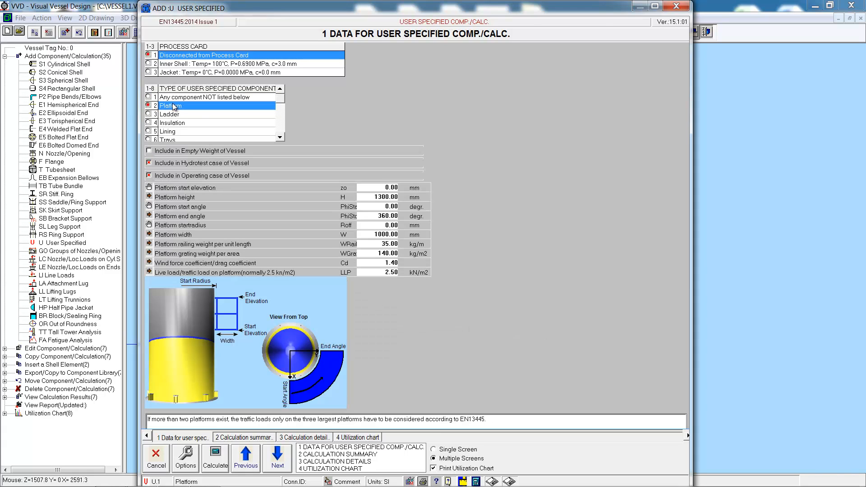
click(149, 150)
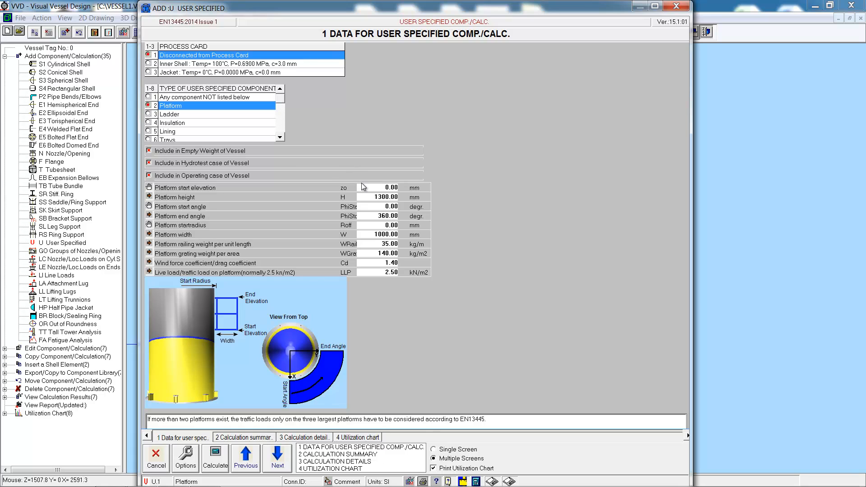
click(387, 188)
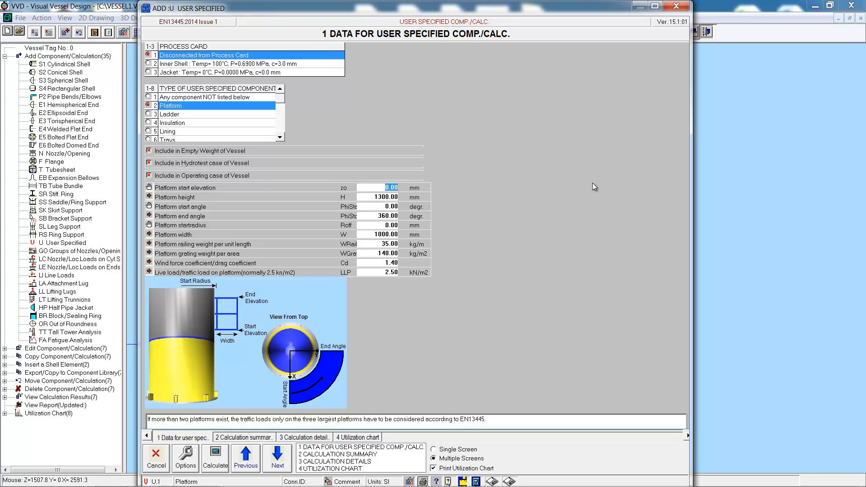
text(725)
click(378, 216)
text(130)
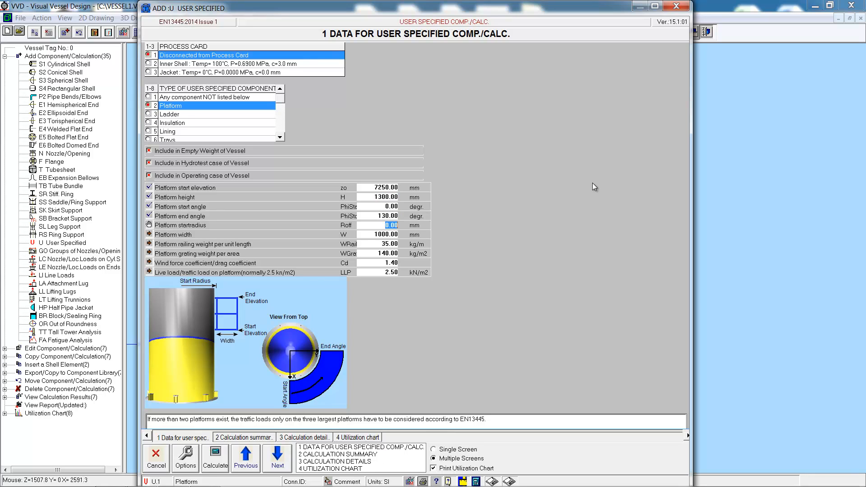
text(700)
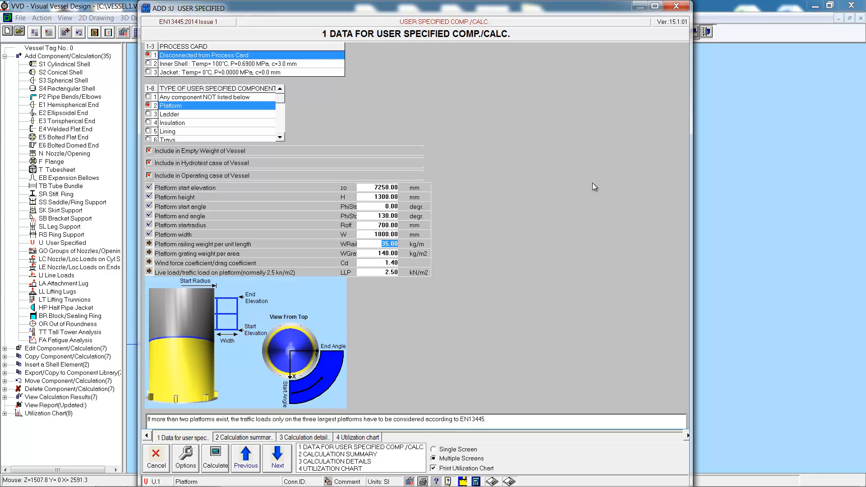
click(391, 272)
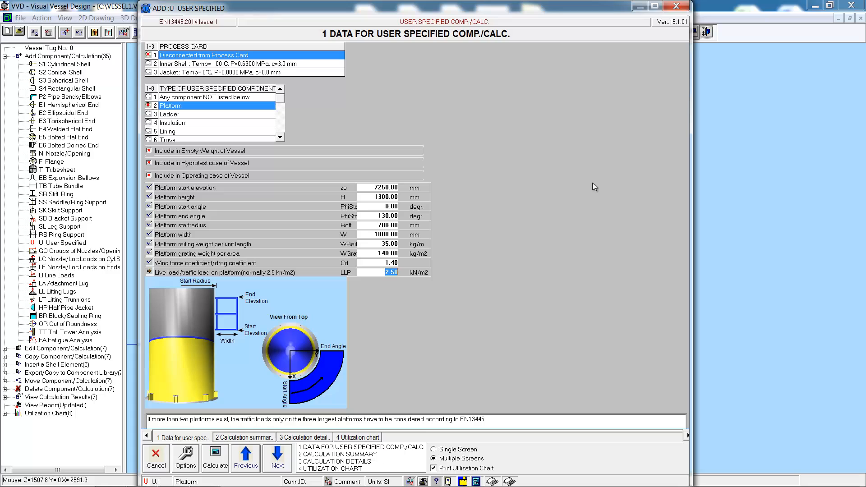
click(357, 437)
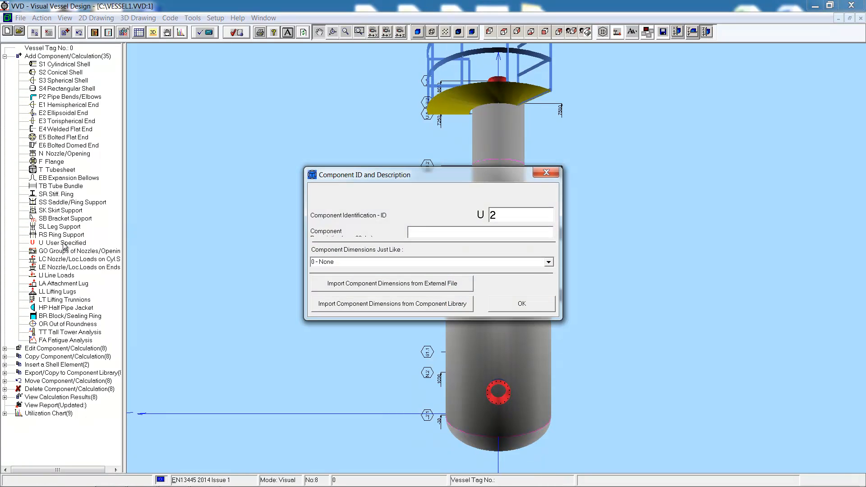
Add U2 Ladder, type 3, from zo 4500 to z1 7500 at Roff 750, and calculate it.
text(Ladder)
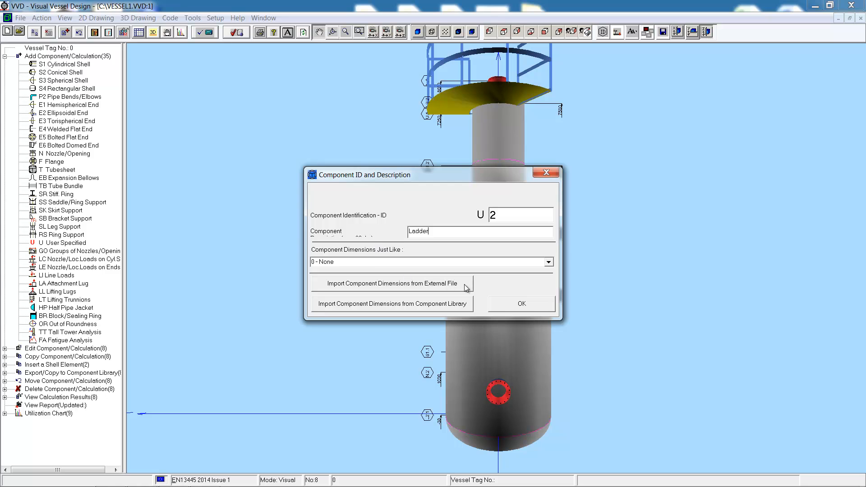
click(520, 303)
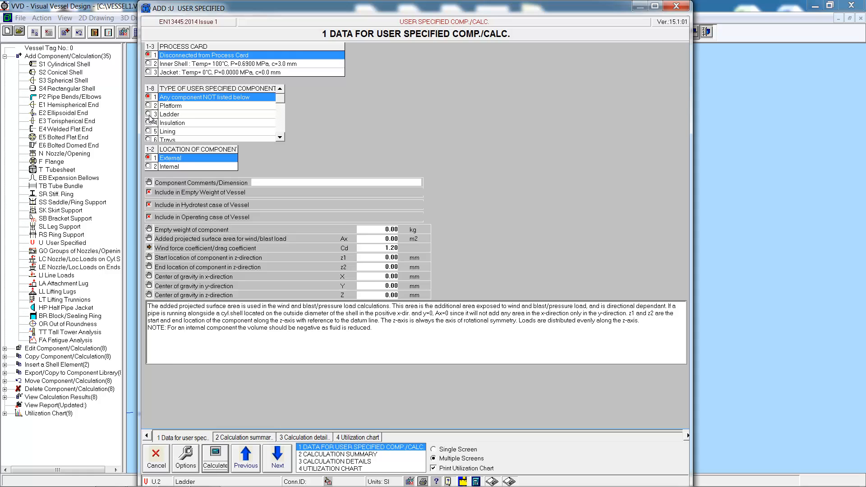
click(169, 114)
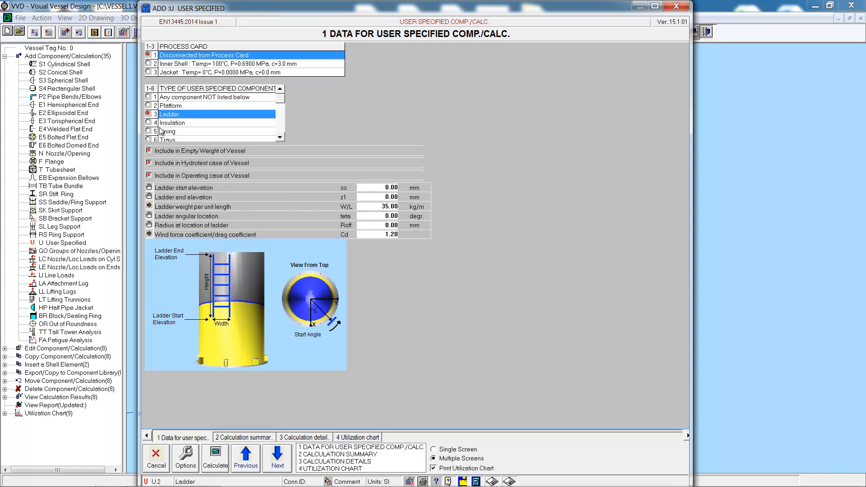
click(385, 188)
text(4500)
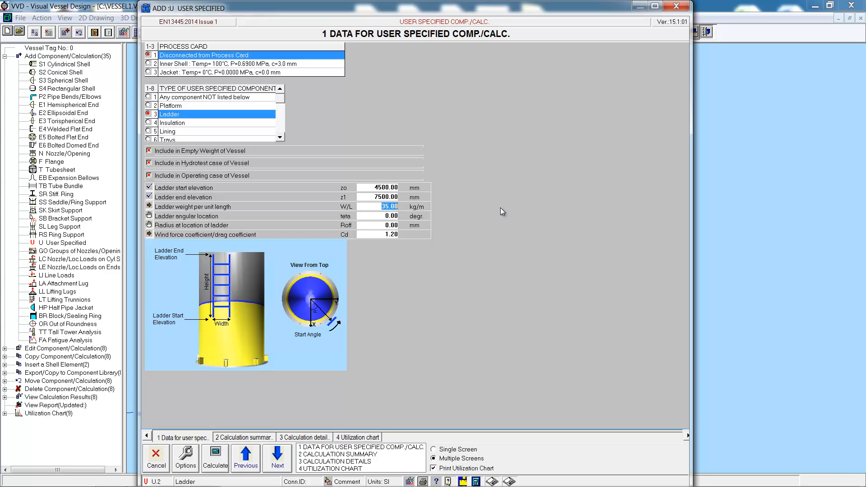
click(375, 216)
text(750)
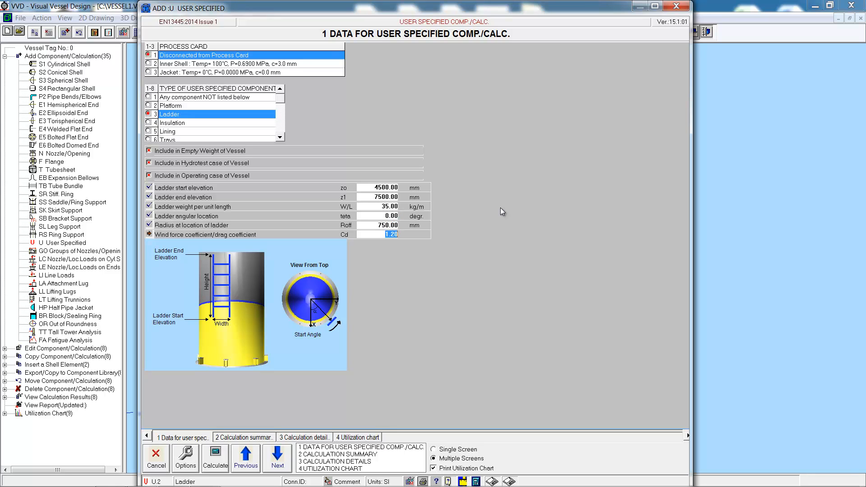
mouse_move(215, 462)
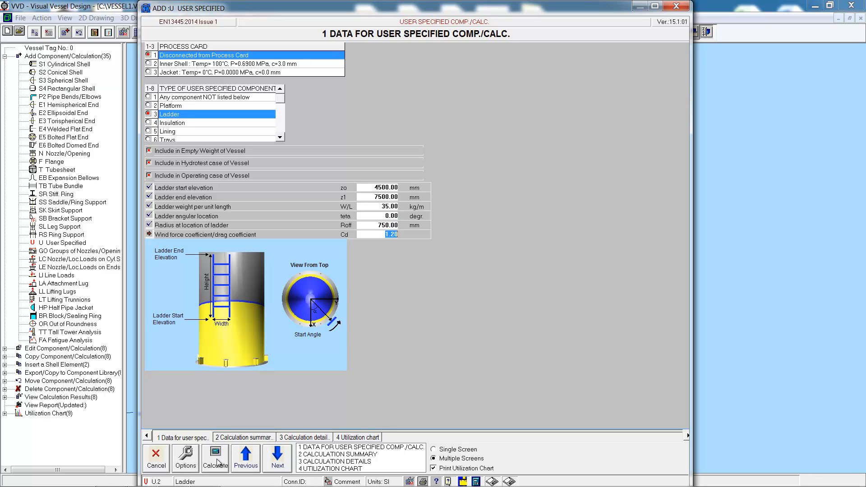
click(214, 457)
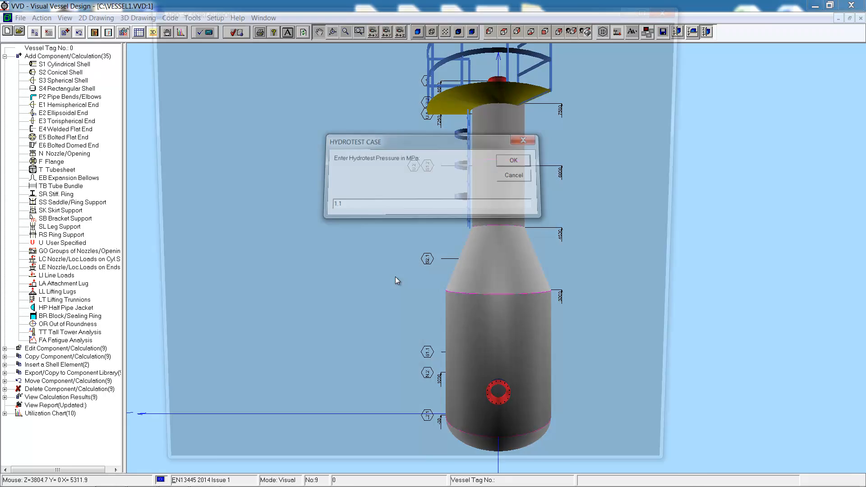
Start a skirt support with base ring at z=-2000, 2510 mm diameters and 10 mm thickness.
click(513, 160)
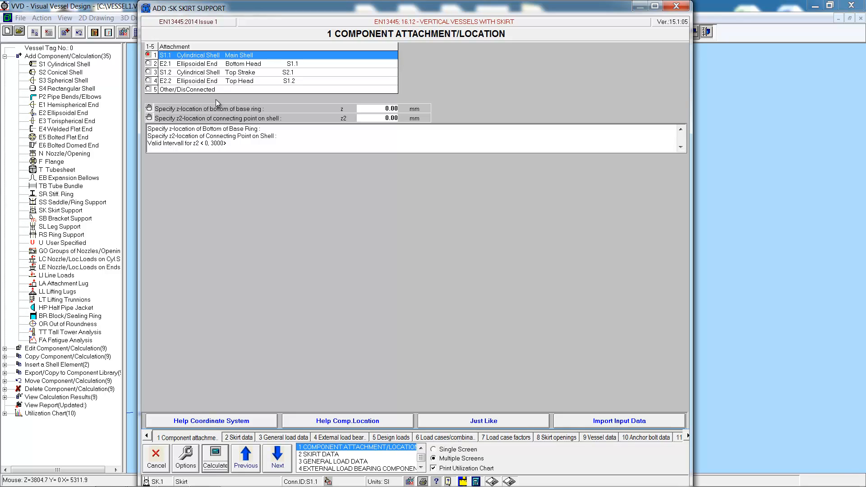
click(391, 108)
text(-2000)
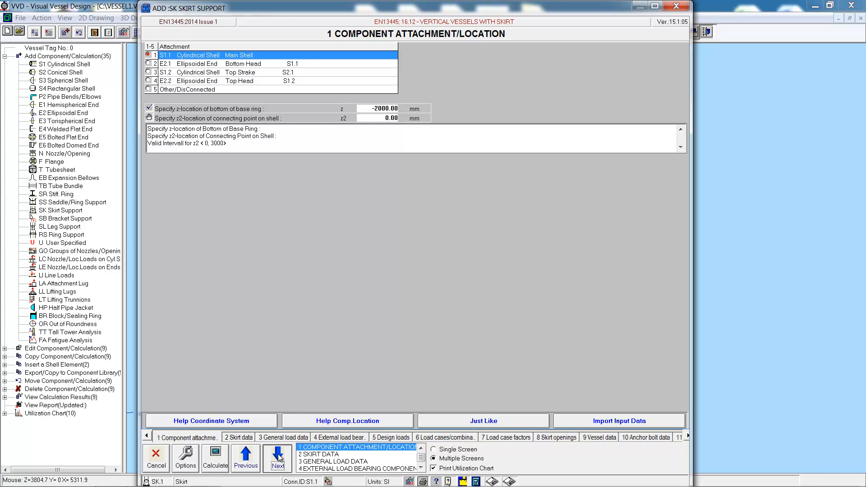
click(277, 458)
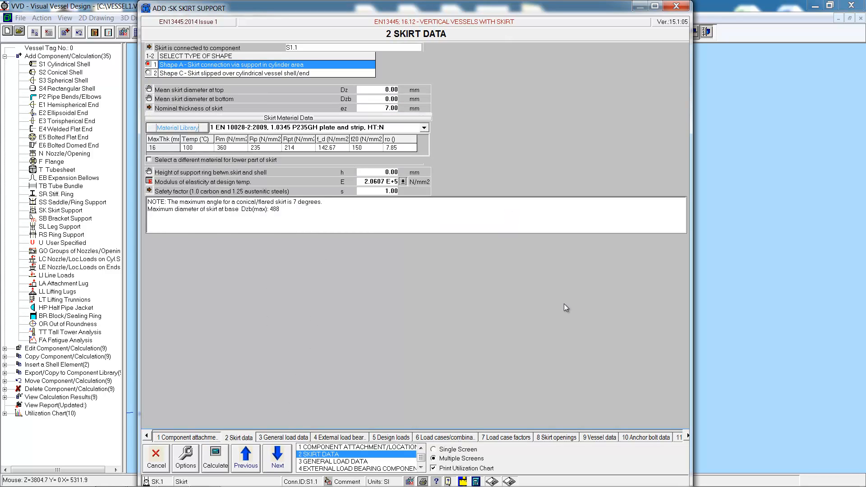
mouse_move(365, 92)
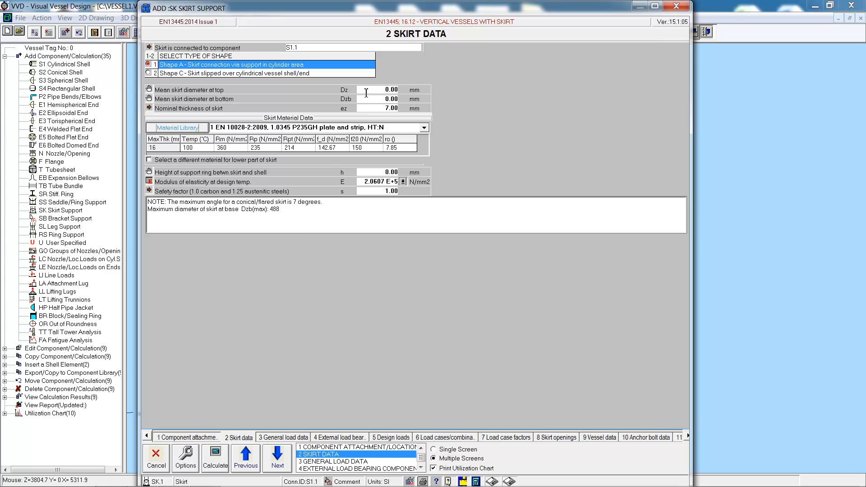
text(2510)
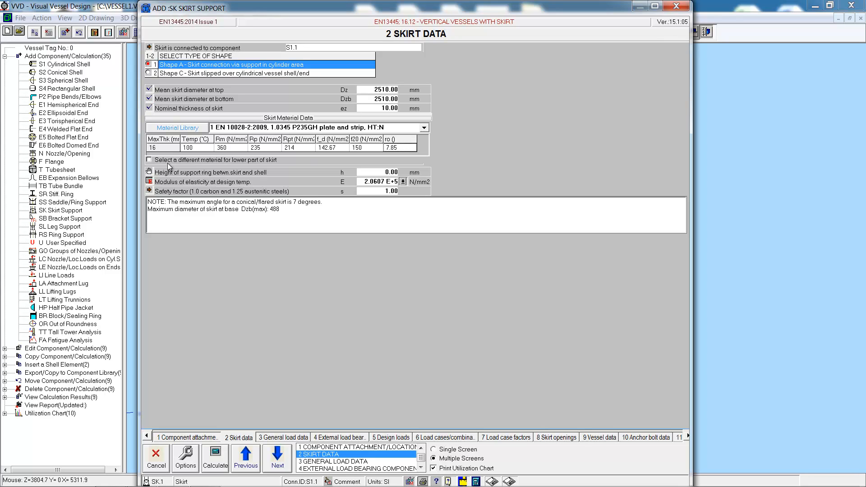
mouse_move(370, 190)
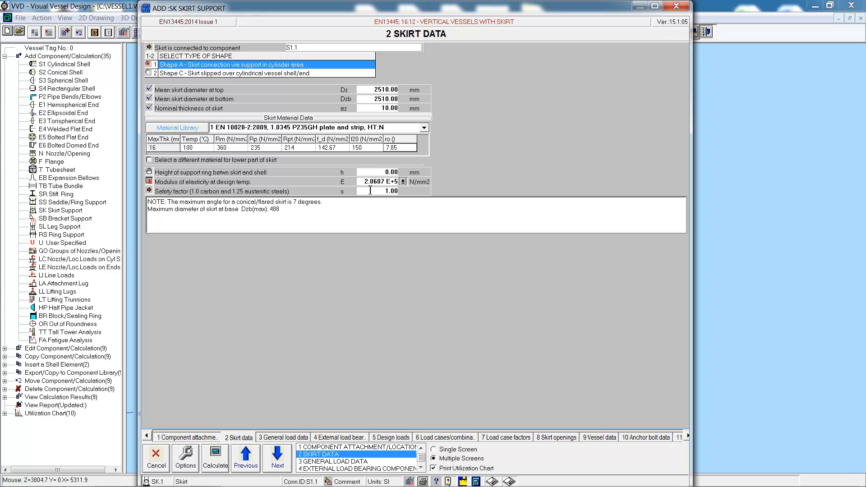
click(277, 454)
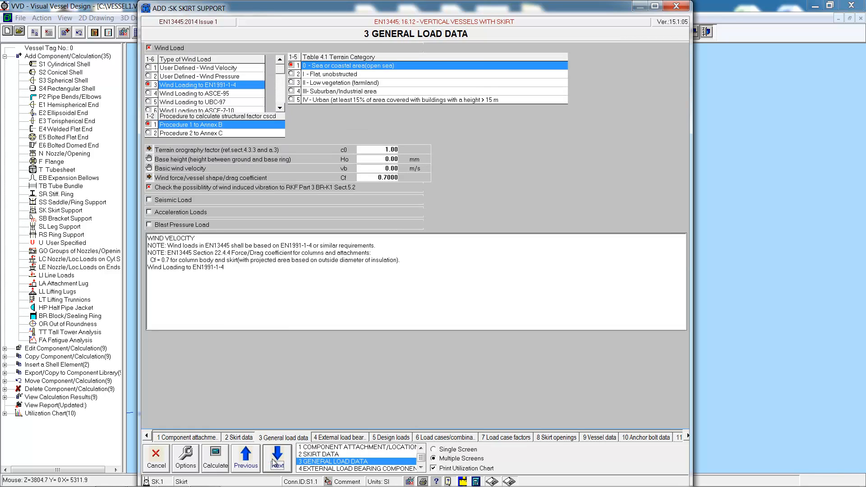
mouse_move(169, 49)
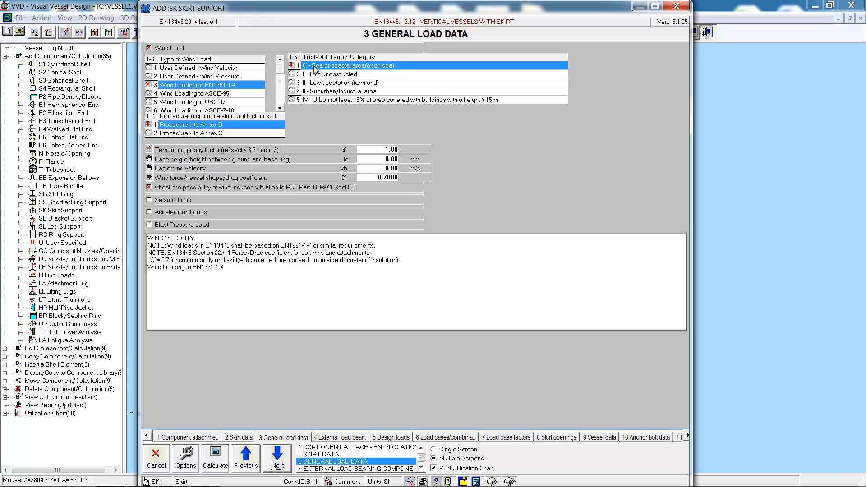
Set basic wind velocity 30 m/s and step through the load pages to Vessel Data.
click(390, 168)
text(30)
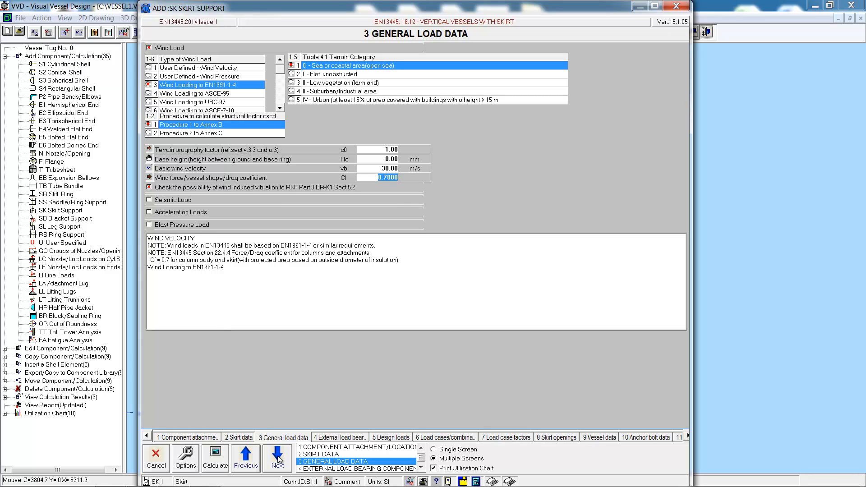
click(277, 457)
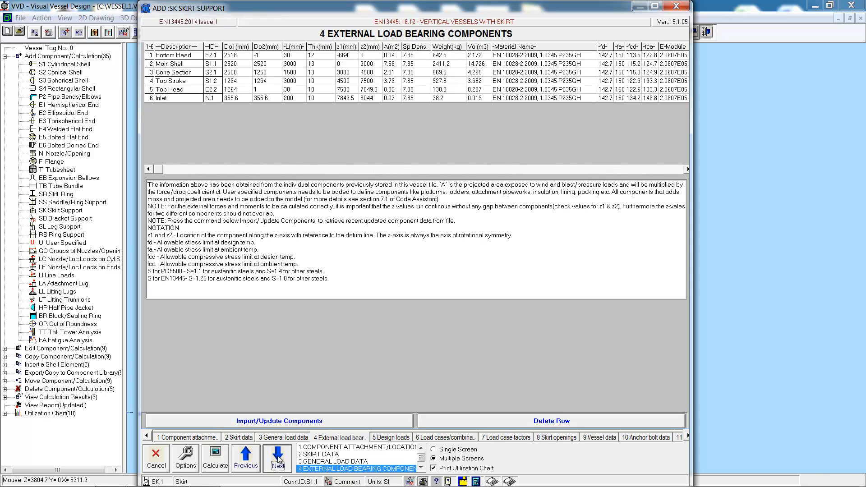
click(277, 459)
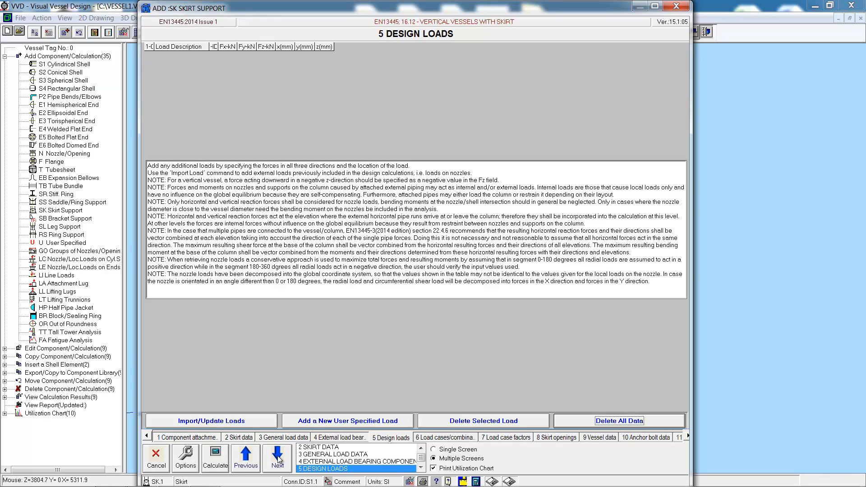
click(277, 454)
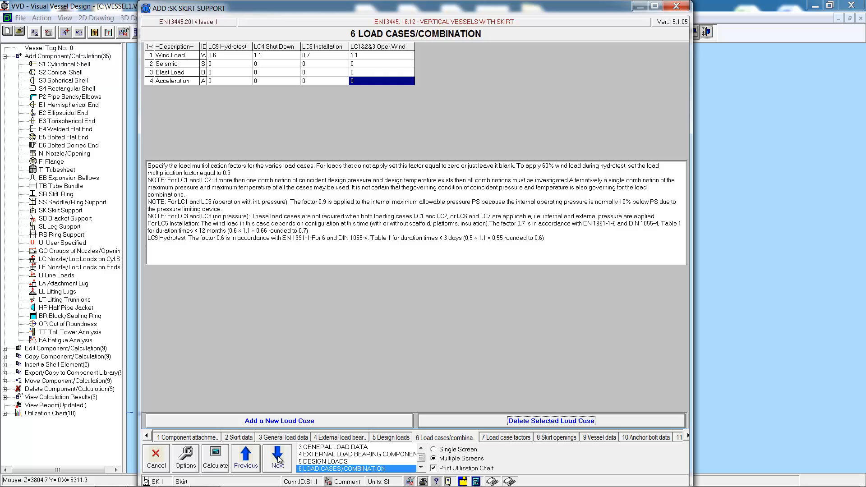
click(278, 458)
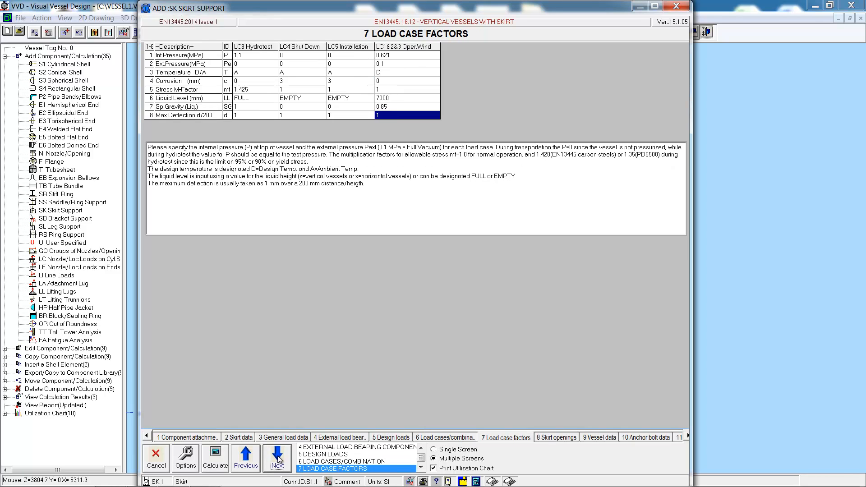
click(277, 455)
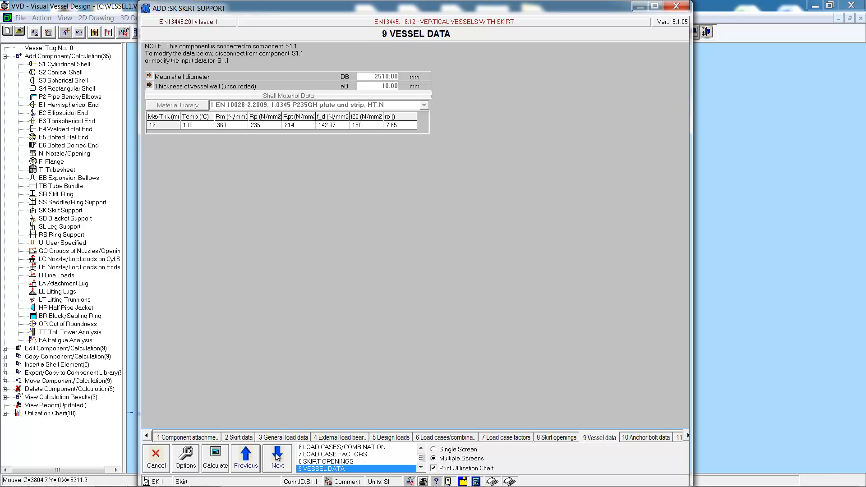
Choose M30x3 anchor bolts in 42CrMo5-6 bolt steel and continue to the skirt base data.
click(277, 458)
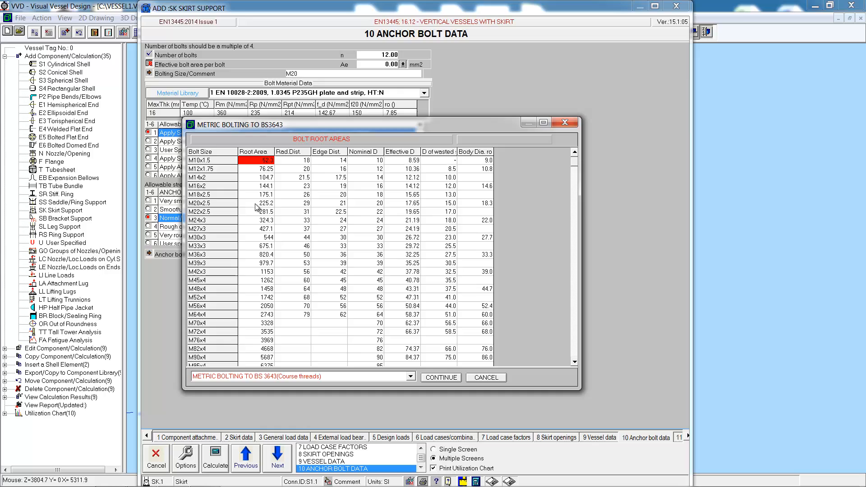
click(254, 237)
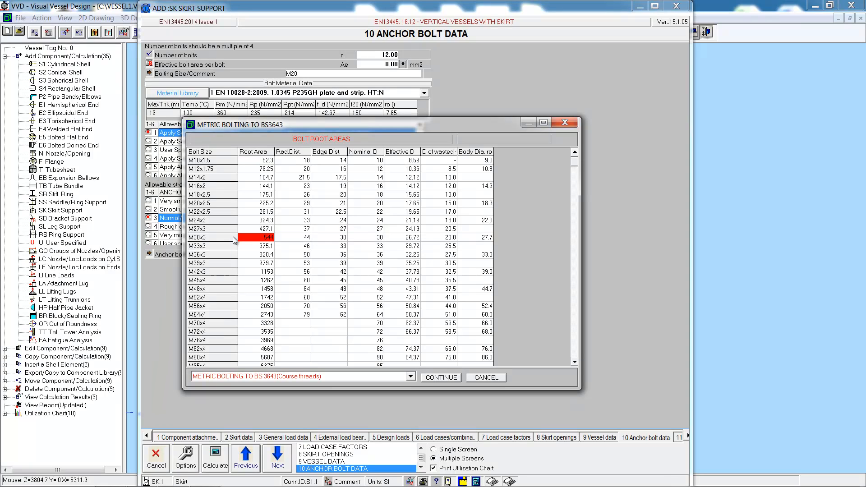
click(440, 377)
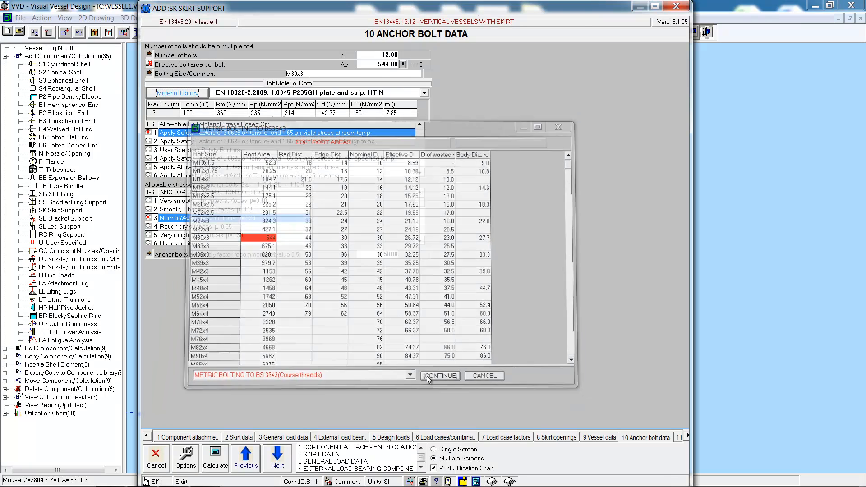
click(441, 376)
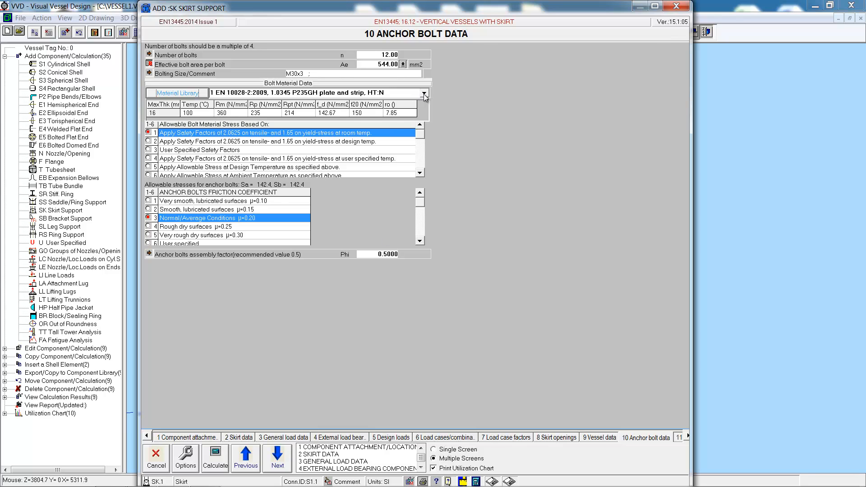
click(424, 92)
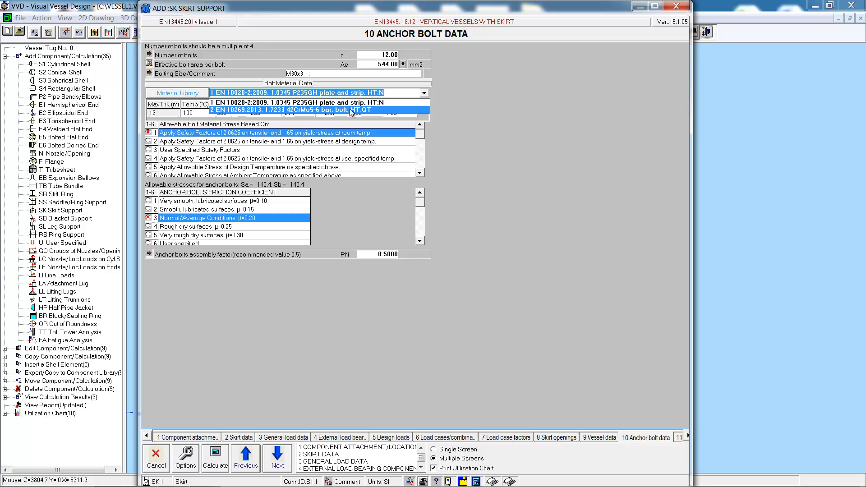
click(299, 110)
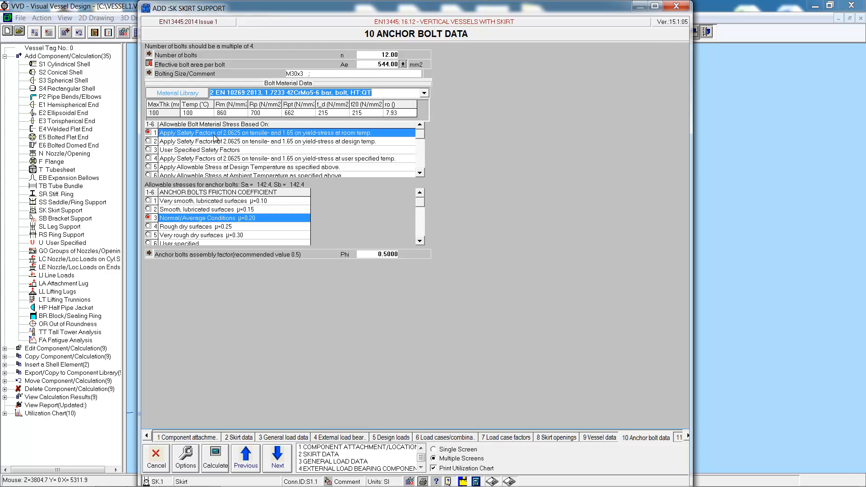
mouse_move(261, 400)
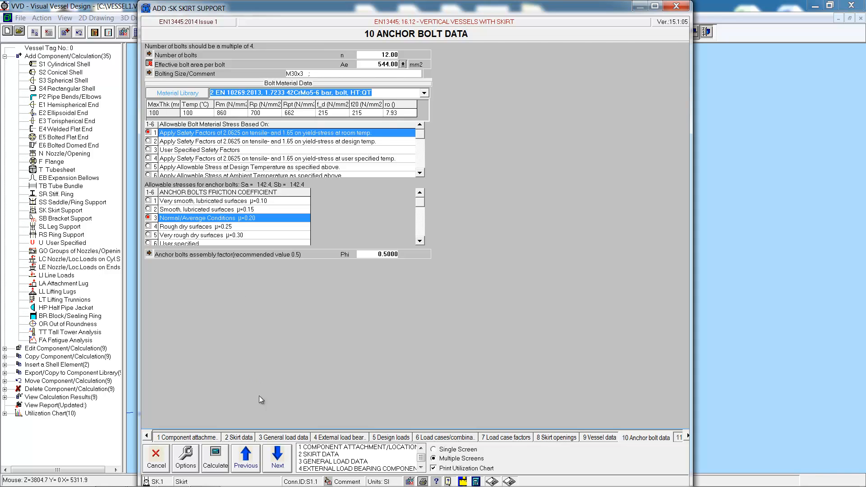
click(277, 454)
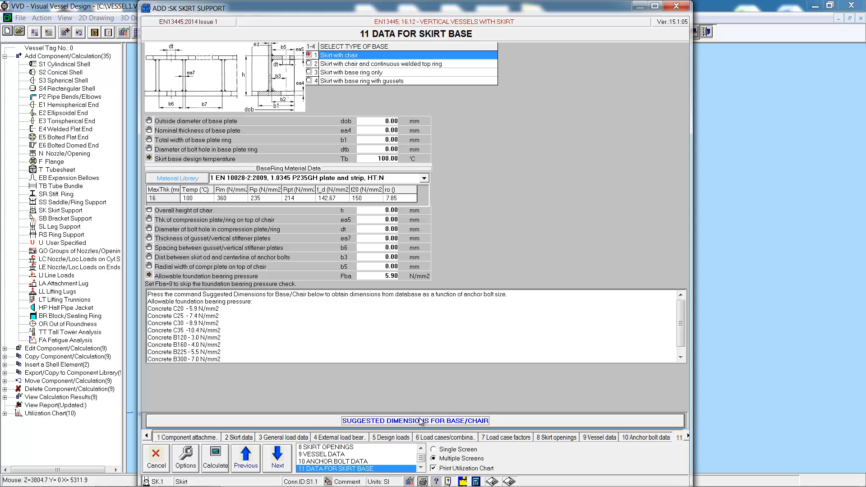
Apply the suggested chair dimensions for bolt diameter 52 and run the skirt calculation.
click(415, 420)
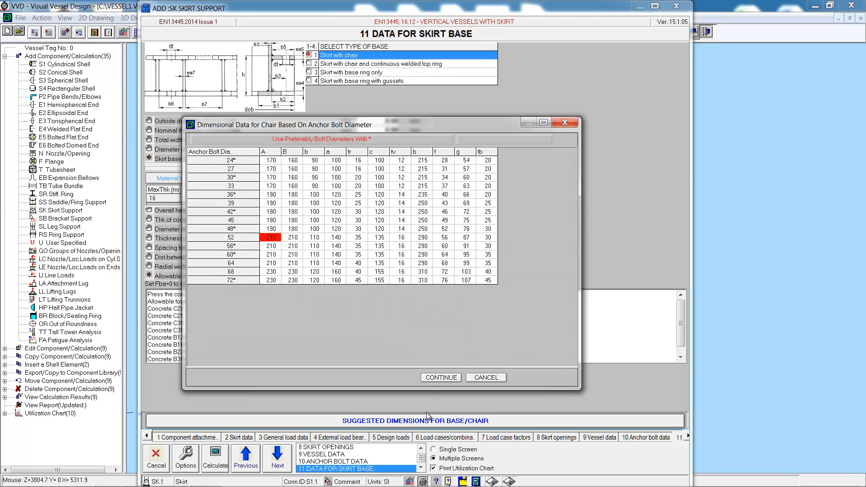
click(441, 377)
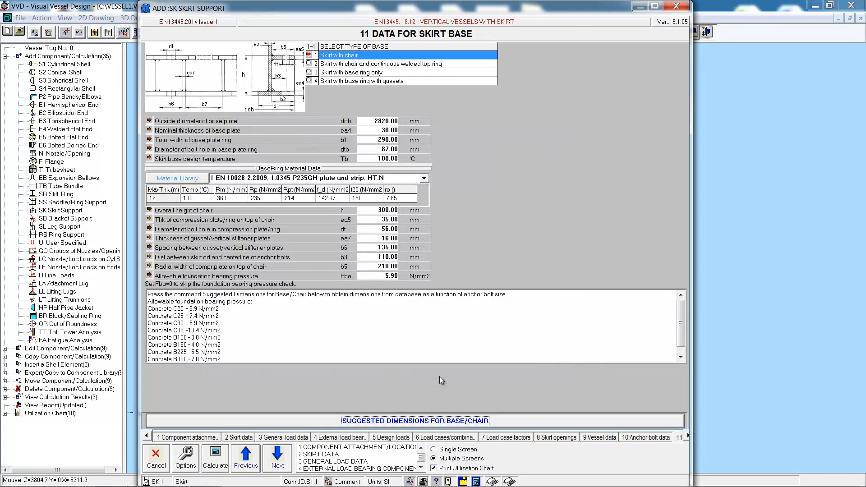
mouse_move(442, 361)
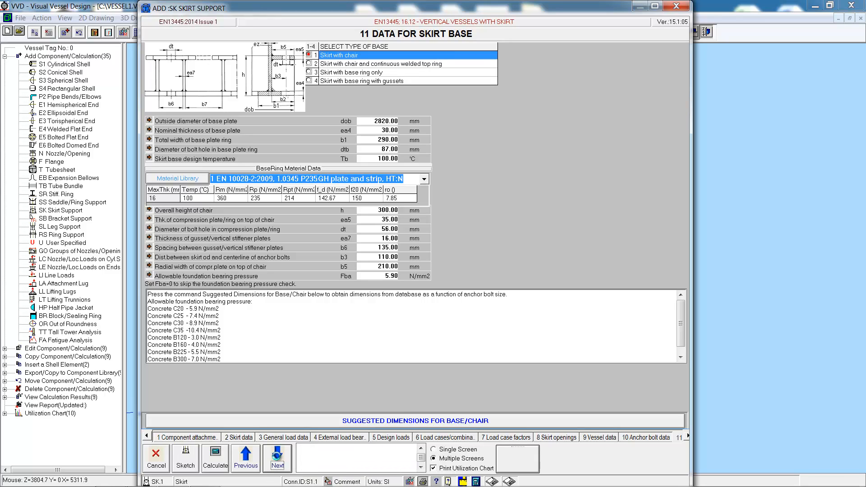
click(215, 458)
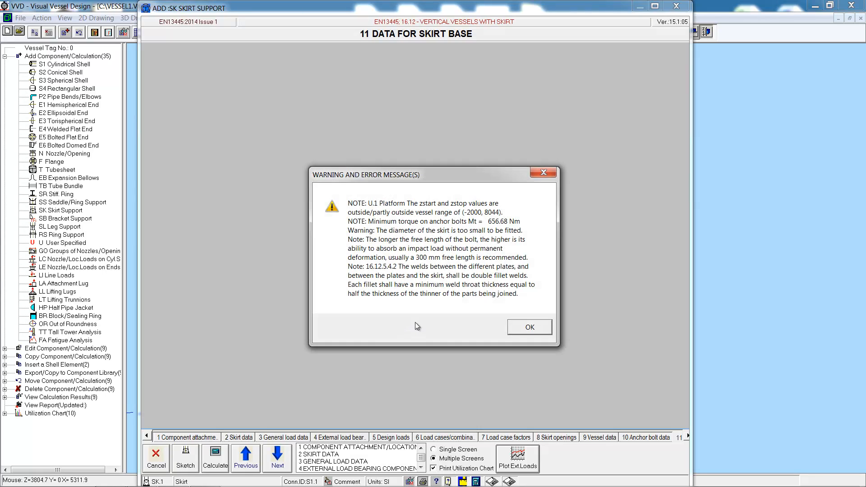
mouse_move(530, 326)
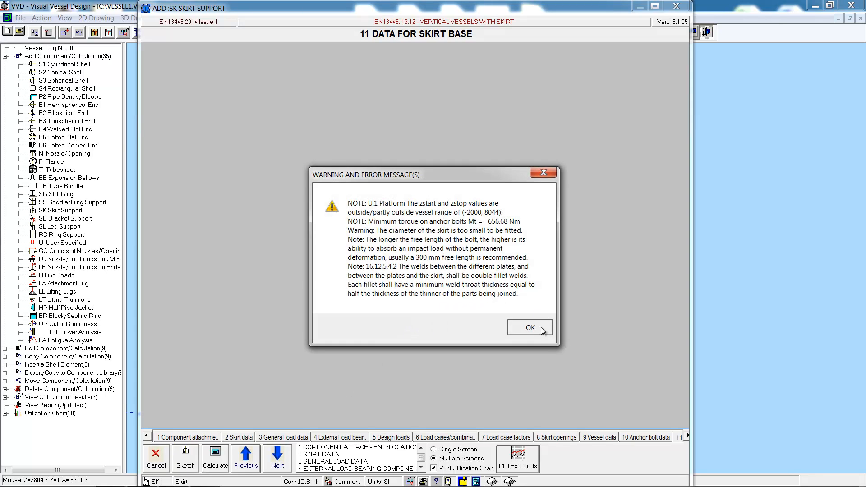
Acknowledge the warning, review the 78.7% utilization chart and save skirt support SK.1.
click(529, 328)
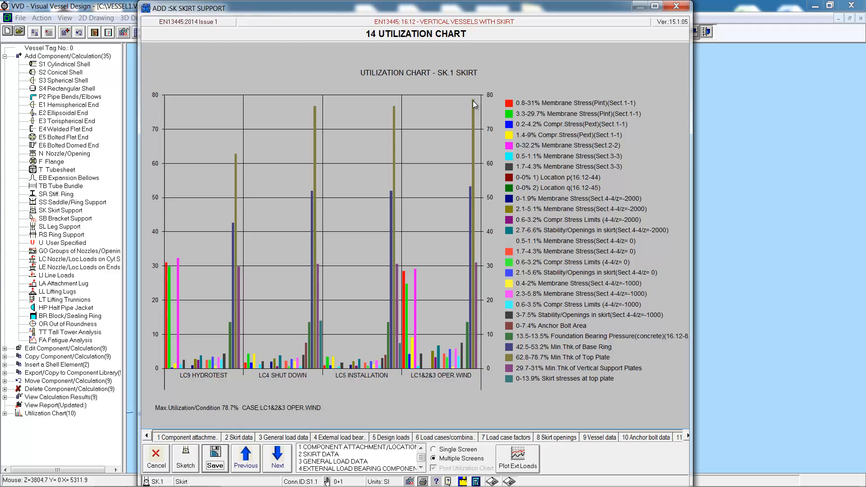
mouse_move(190, 262)
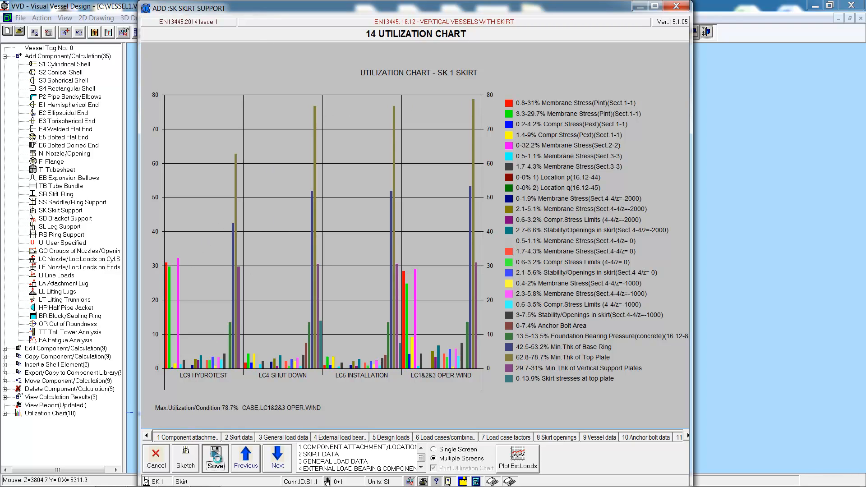
click(215, 457)
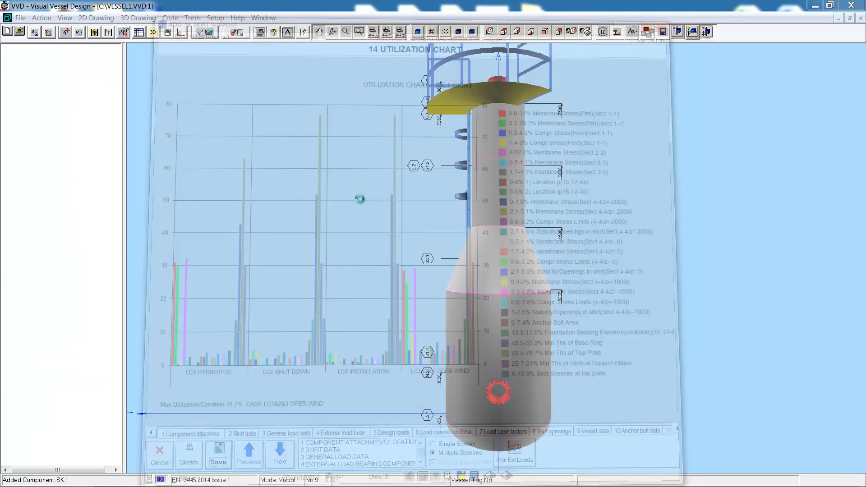